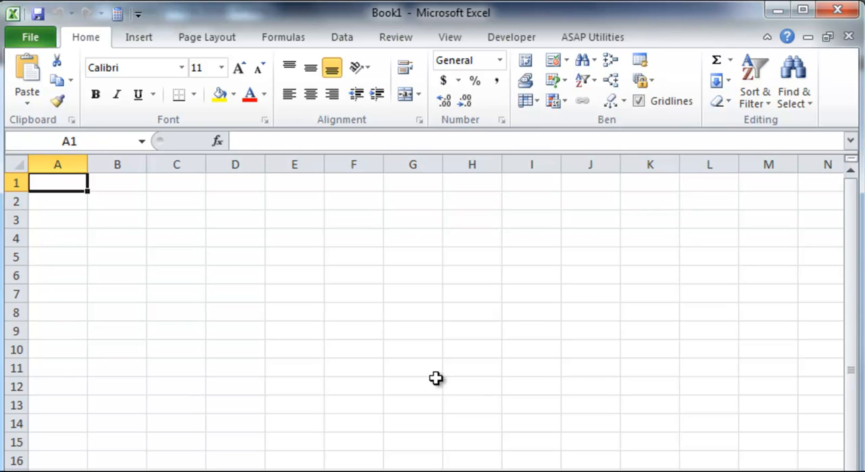
pyautogui.moveTo(187, 247)
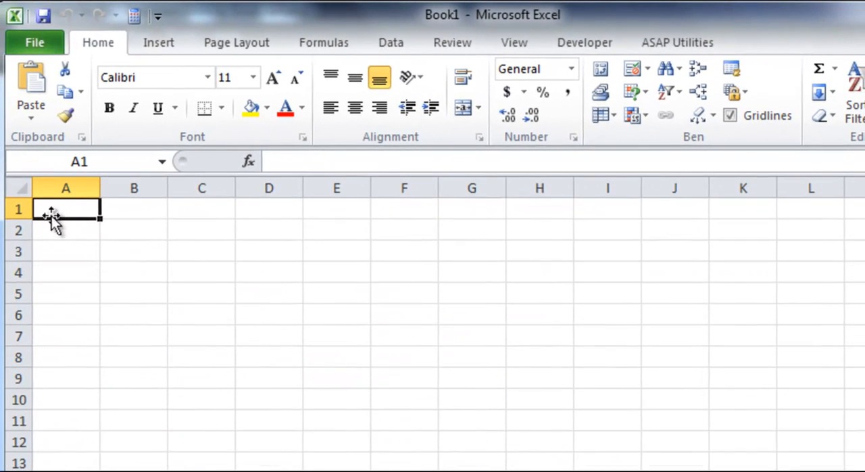
pyautogui.moveTo(391, 360)
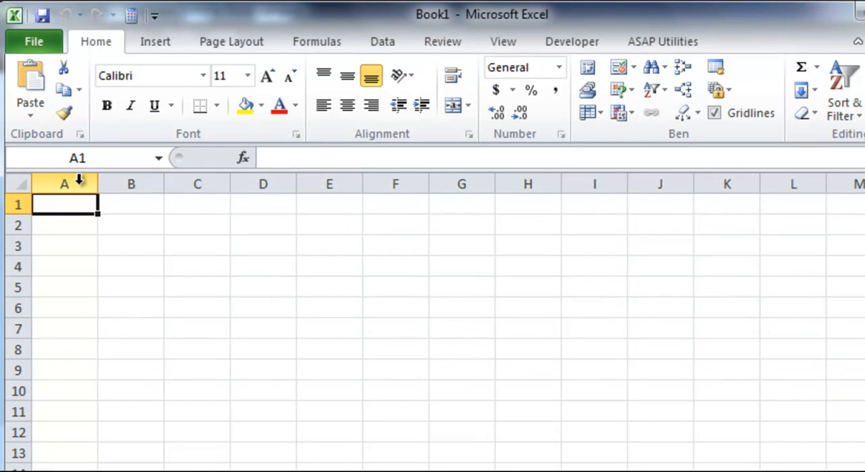
# Select all of column B, column H, row 4, then just the single cell B2
pyautogui.click(131, 183)
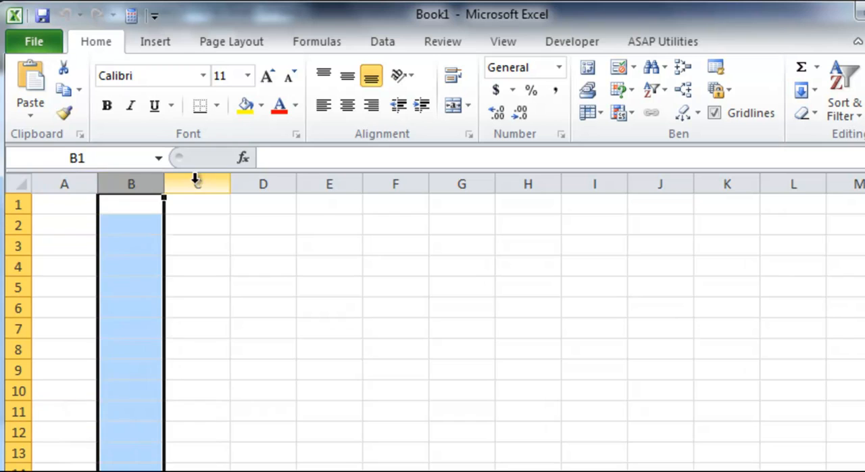
pyautogui.click(394, 184)
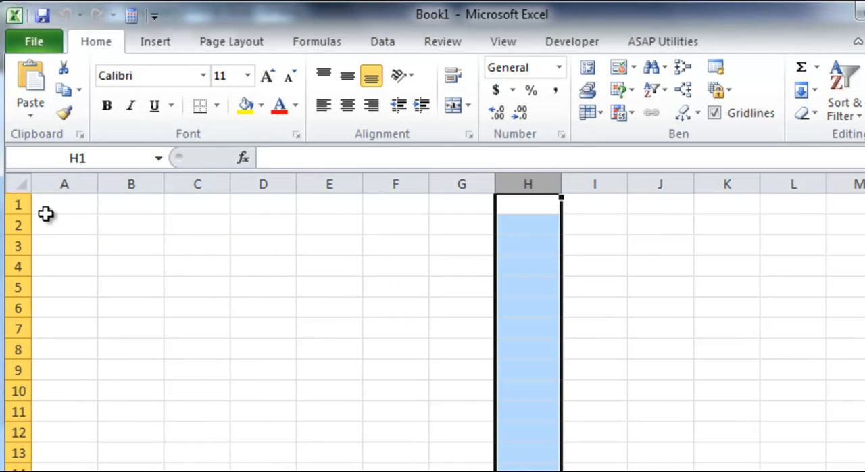
pyautogui.click(15, 224)
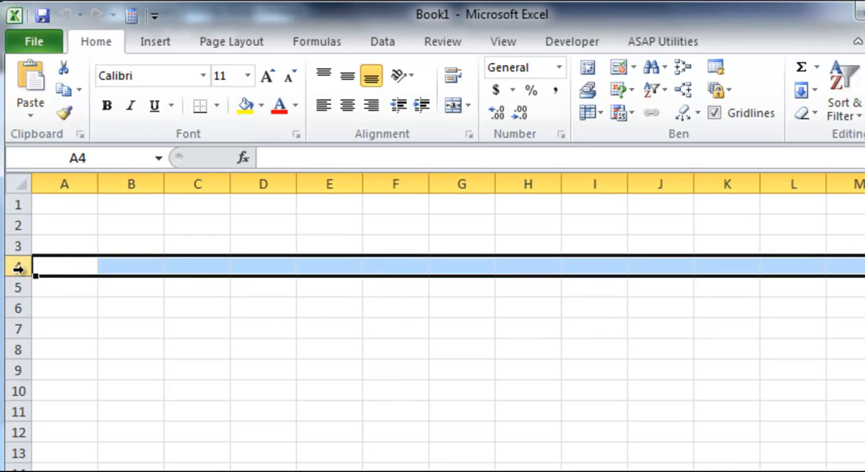
pyautogui.click(131, 224)
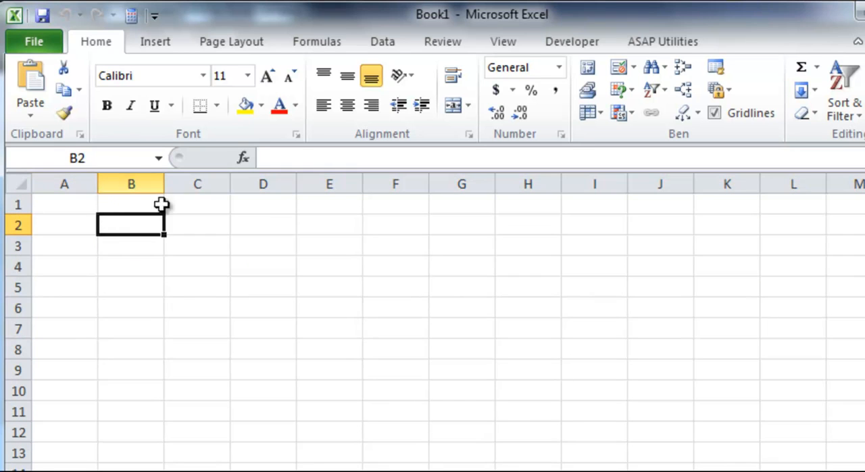
pyautogui.moveTo(340, 246)
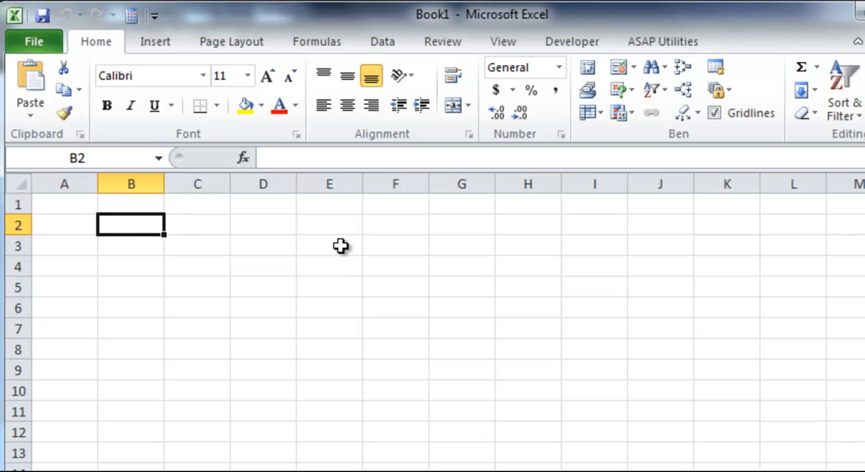
pyautogui.moveTo(25, 219)
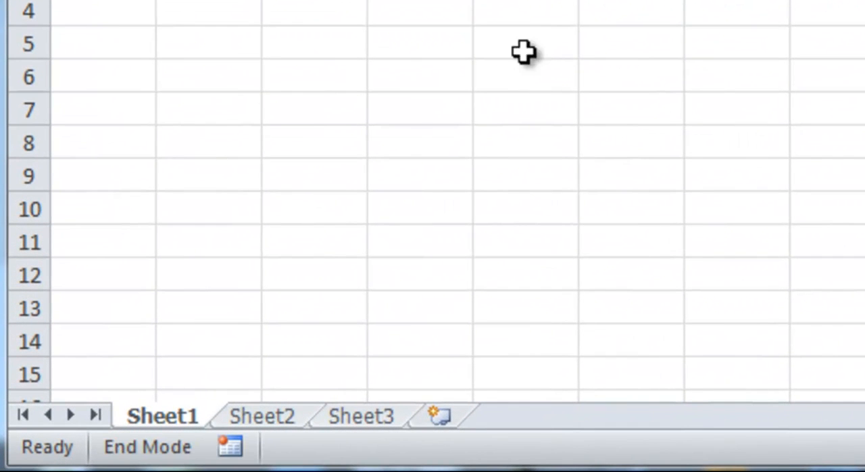
pyautogui.moveTo(144, 459)
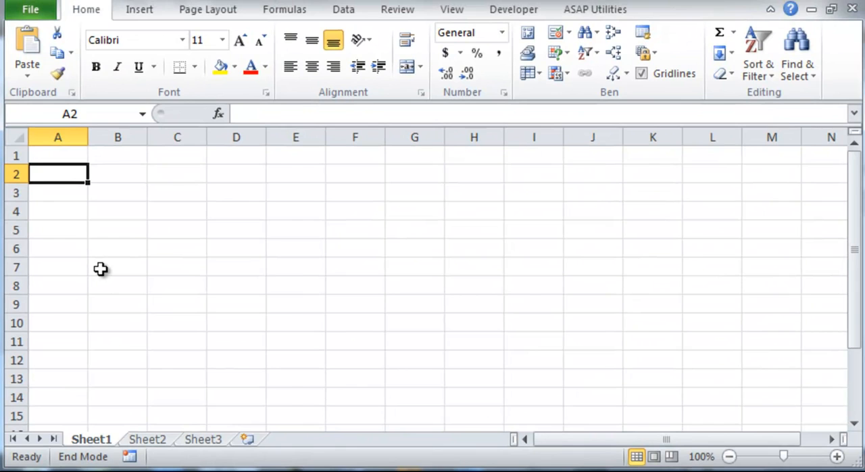
# Jump to the sheet's last row and last column XFD, return to A1, and check addresses of D5 and B2
pyautogui.press('ctrl+Down')
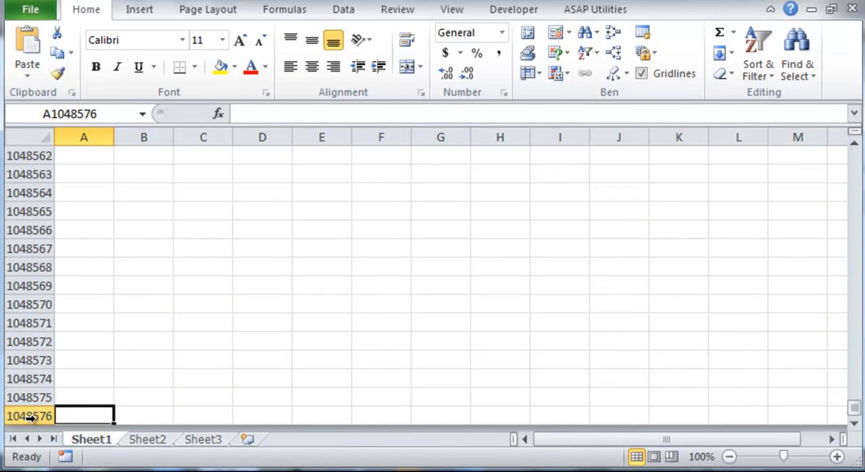
pyautogui.moveTo(83, 413)
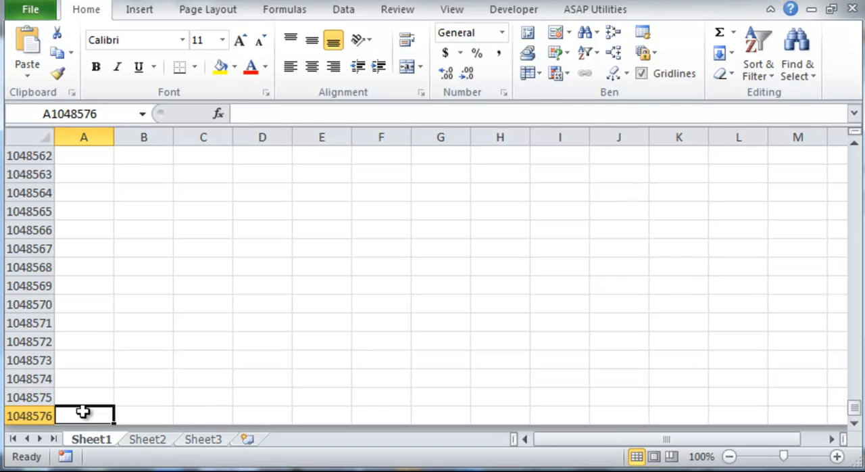
pyautogui.press('ctrl+Home')
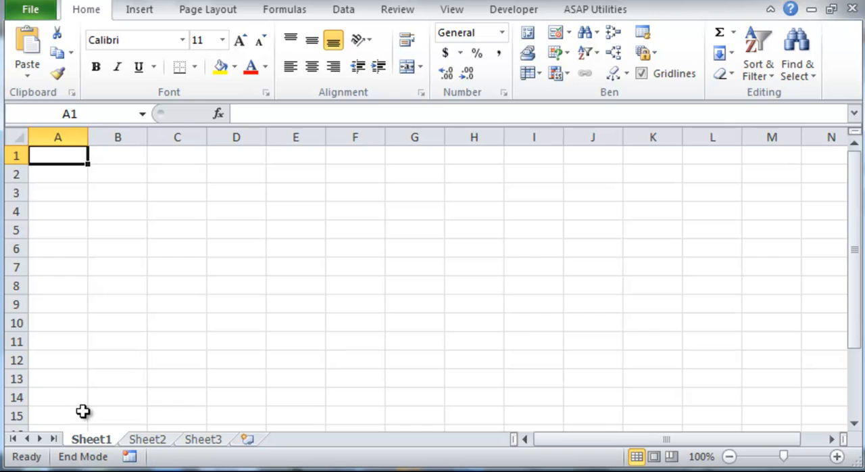
pyautogui.press('ctrl+Right')
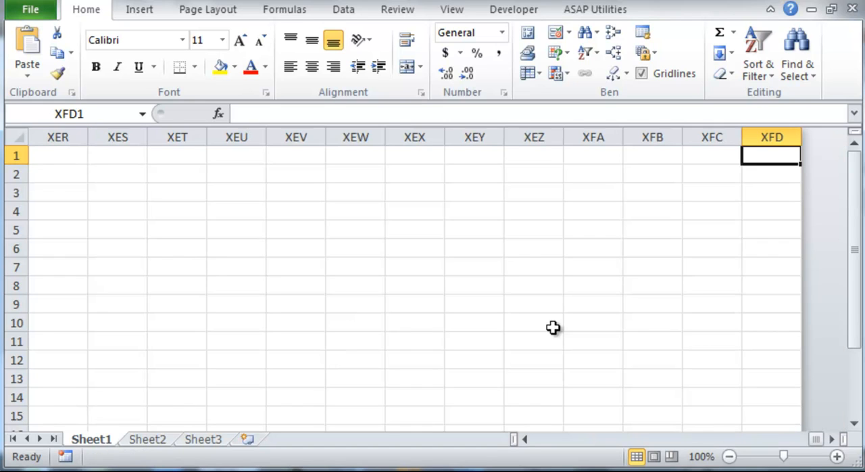
pyautogui.moveTo(798, 412)
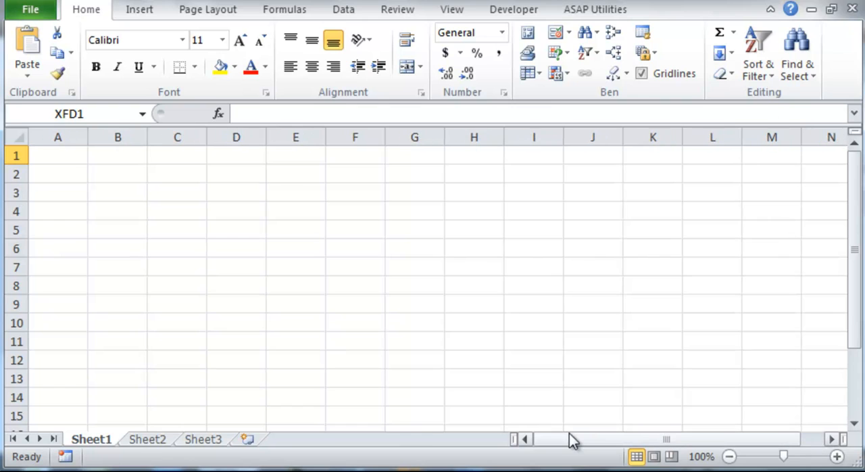
pyautogui.click(838, 439)
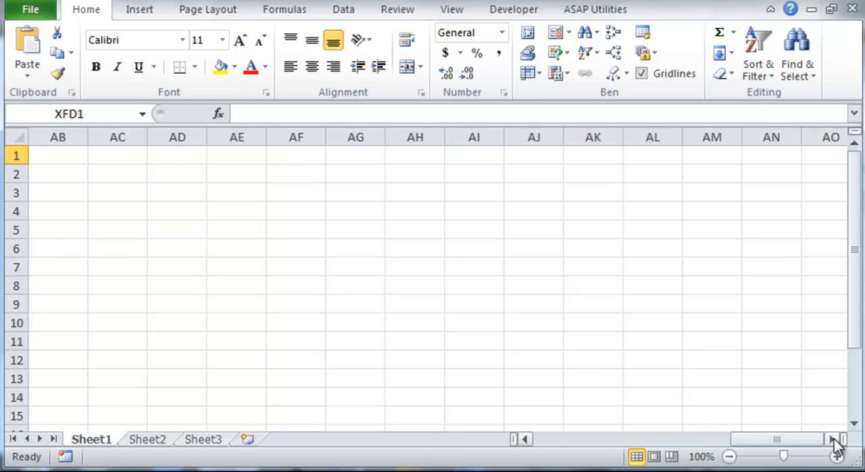
pyautogui.click(838, 437)
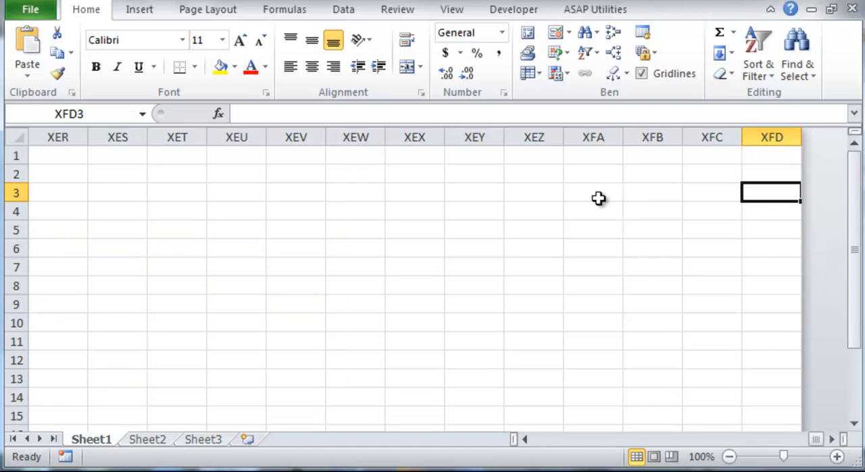
pyautogui.press('ctrl+Home')
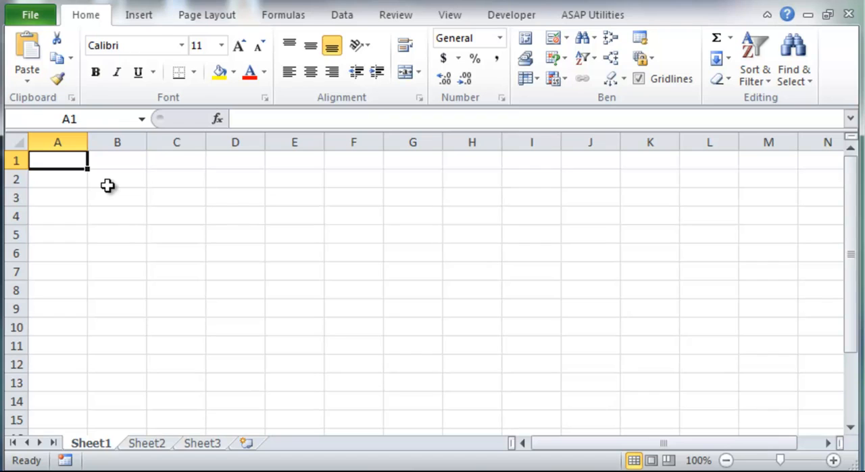
pyautogui.moveTo(127, 185)
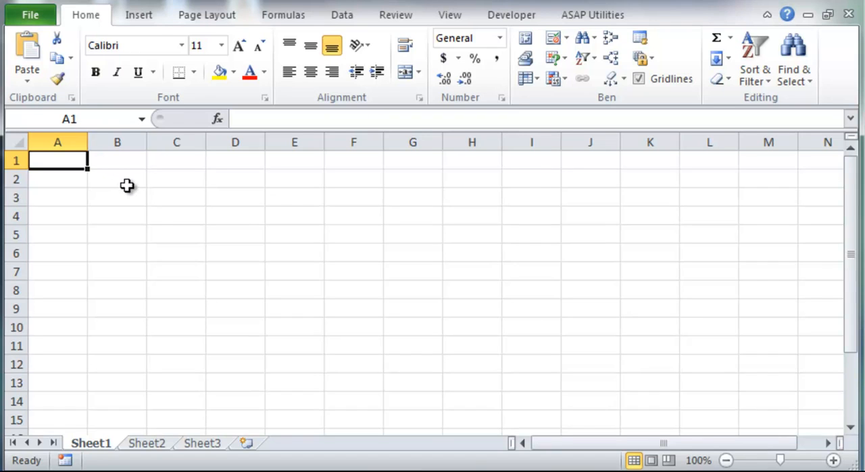
pyautogui.click(176, 197)
pyautogui.write('D5')
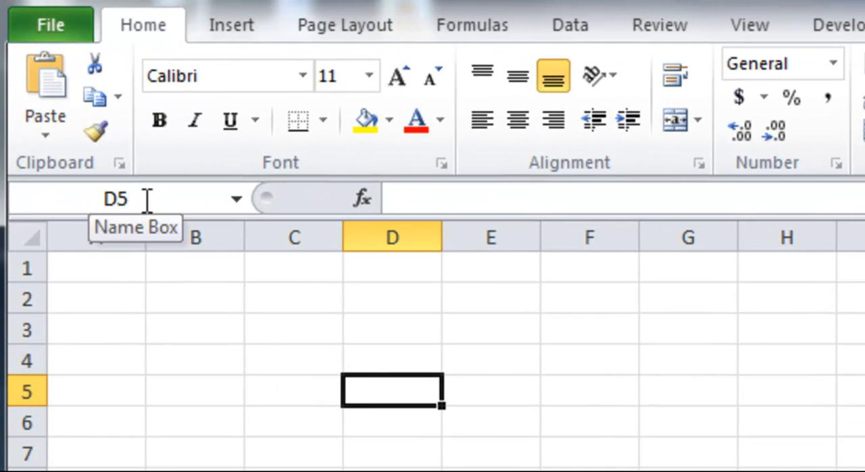
pyautogui.moveTo(373, 341)
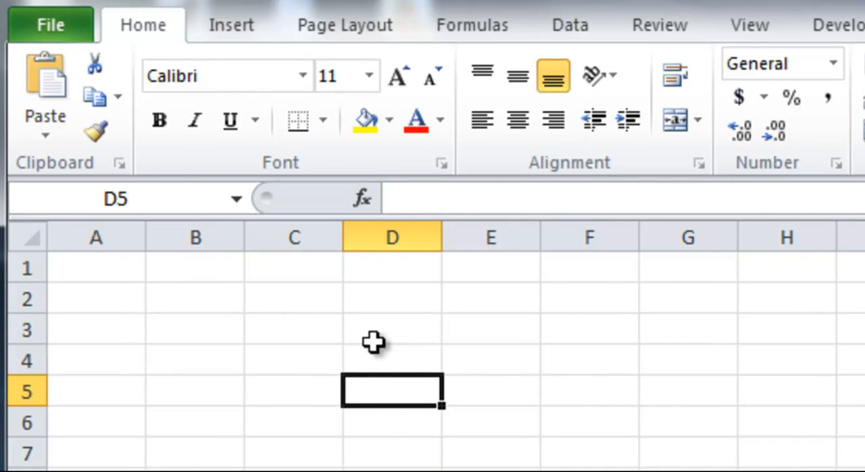
pyautogui.moveTo(377, 358)
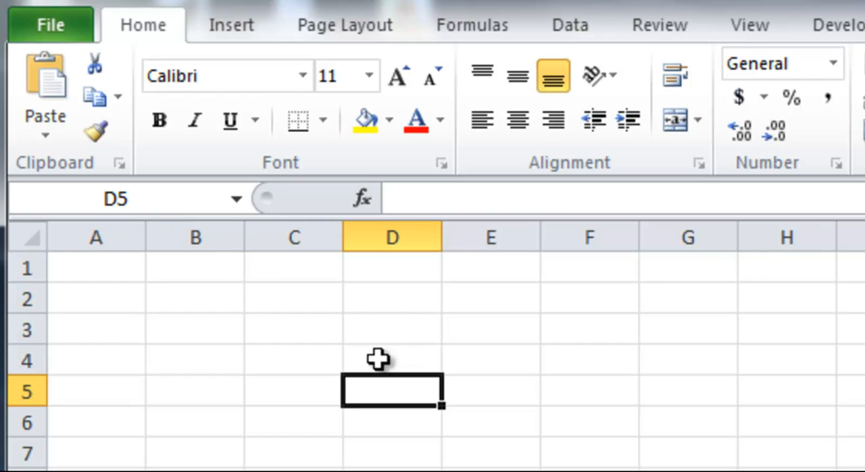
pyautogui.moveTo(308, 335)
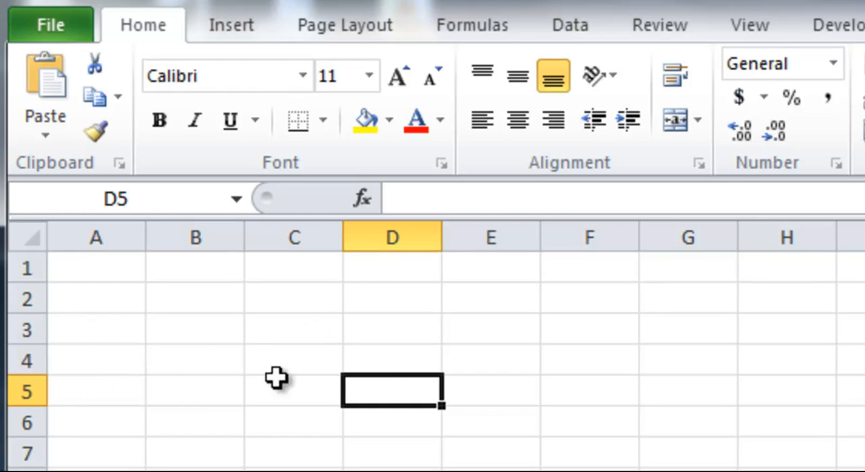
pyautogui.moveTo(327, 373)
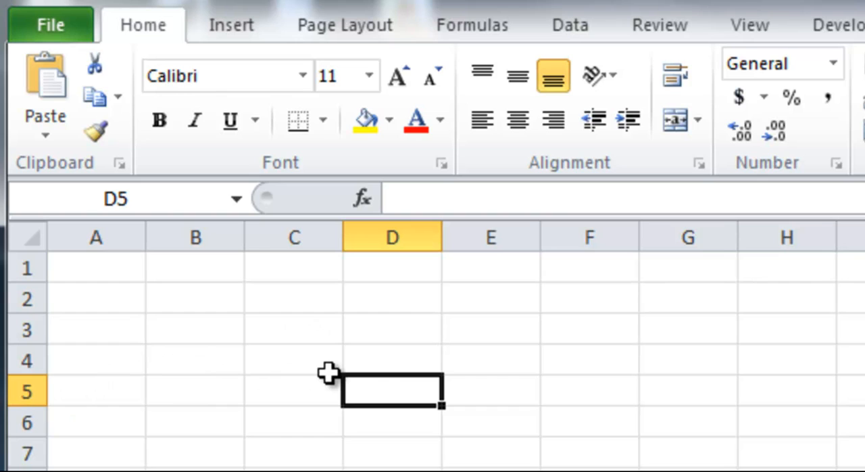
pyautogui.click(194, 298)
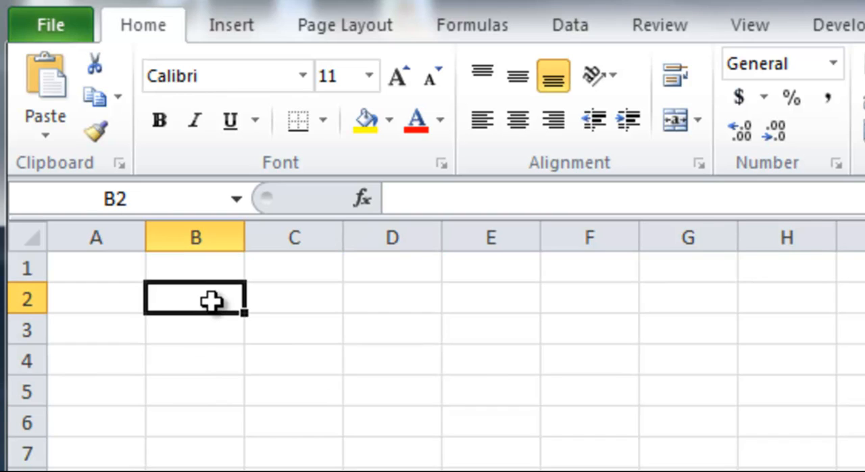
pyautogui.moveTo(190, 296)
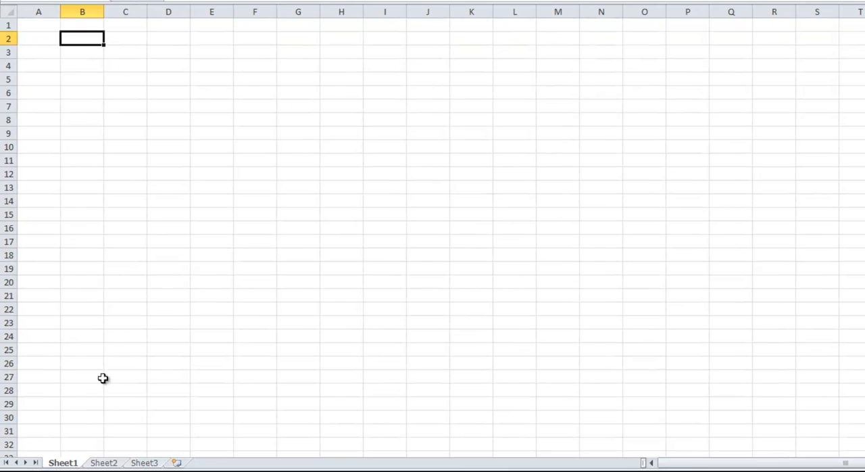
# Switch between sheets, insert a new blank worksheet, and bring up the options to delete the extra sheets
pyautogui.click(103, 462)
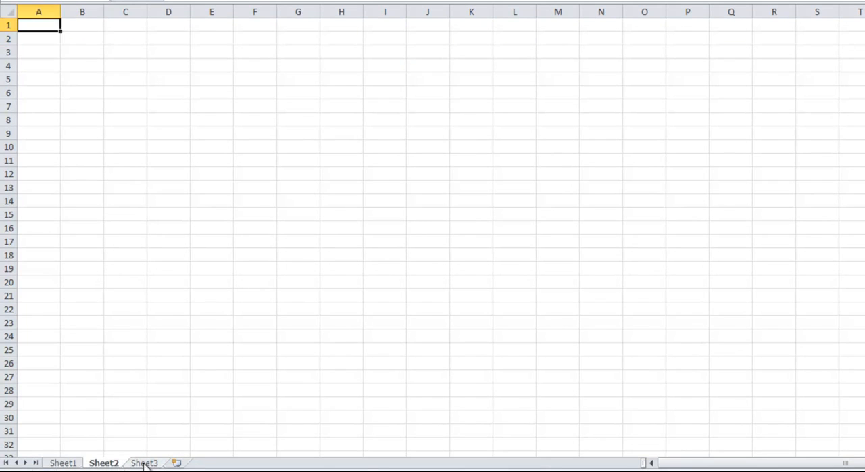
pyautogui.click(63, 462)
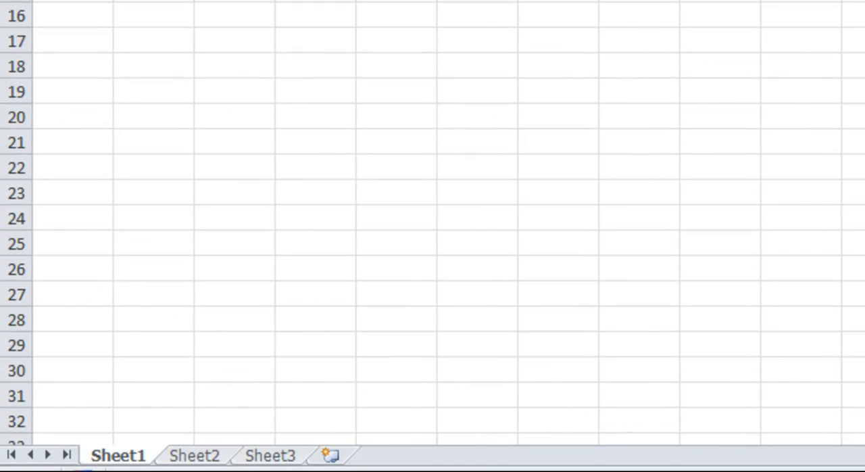
pyautogui.rightClick(119, 454)
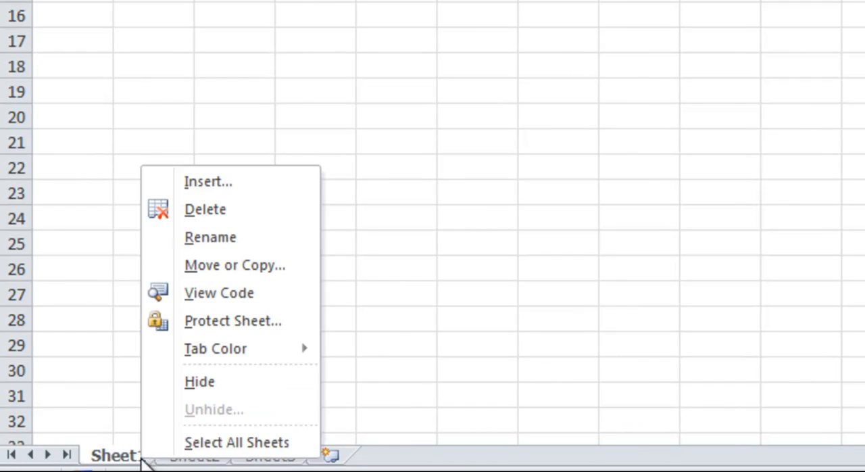
pyautogui.moveTo(250, 216)
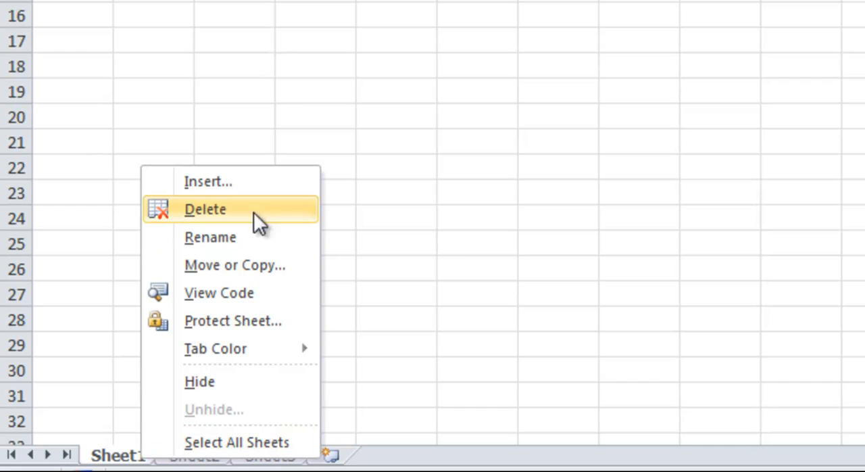
pyautogui.moveTo(250, 181)
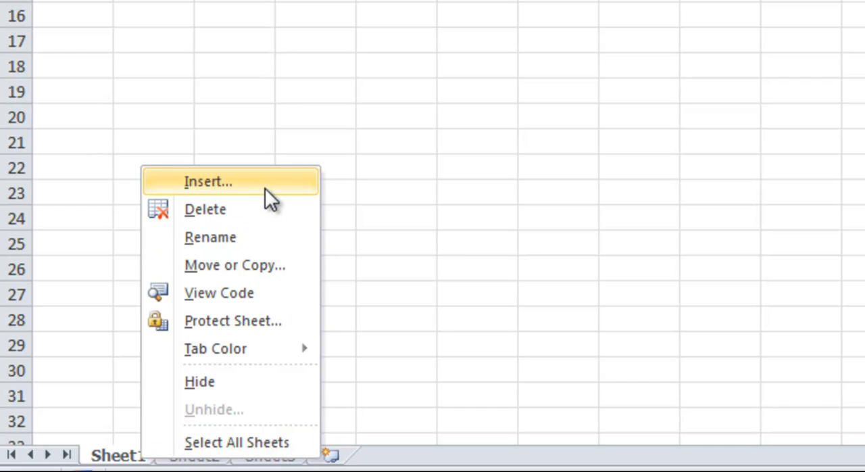
pyautogui.click(208, 181)
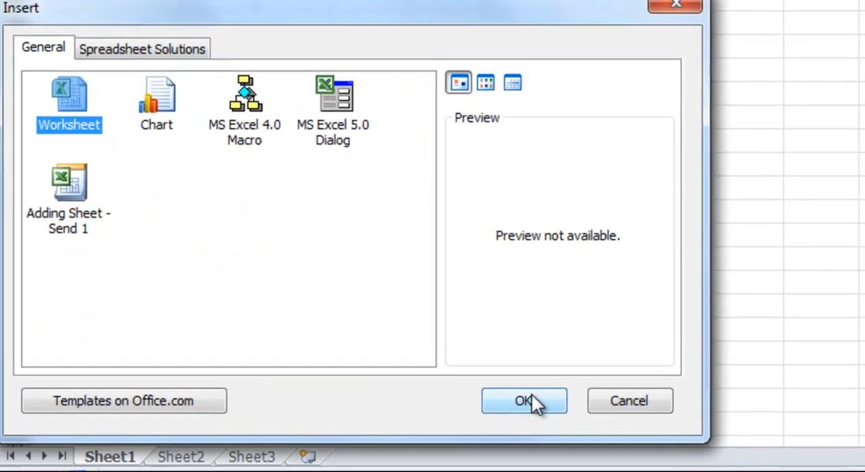
pyautogui.click(524, 400)
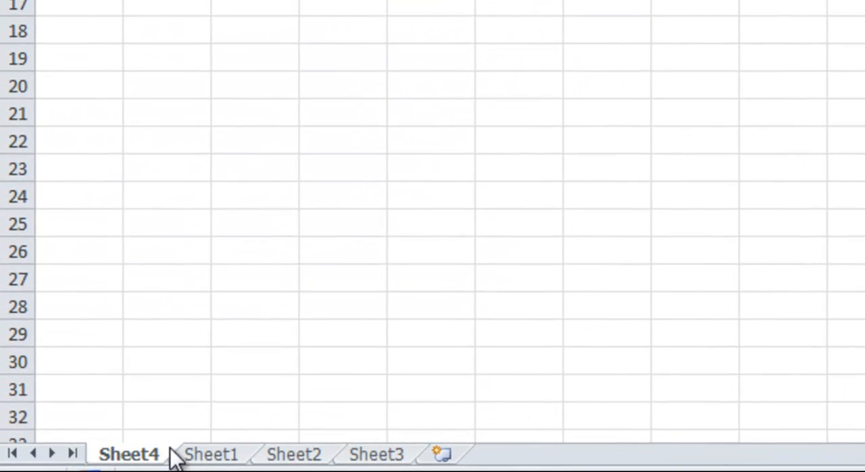
pyautogui.rightClick(128, 454)
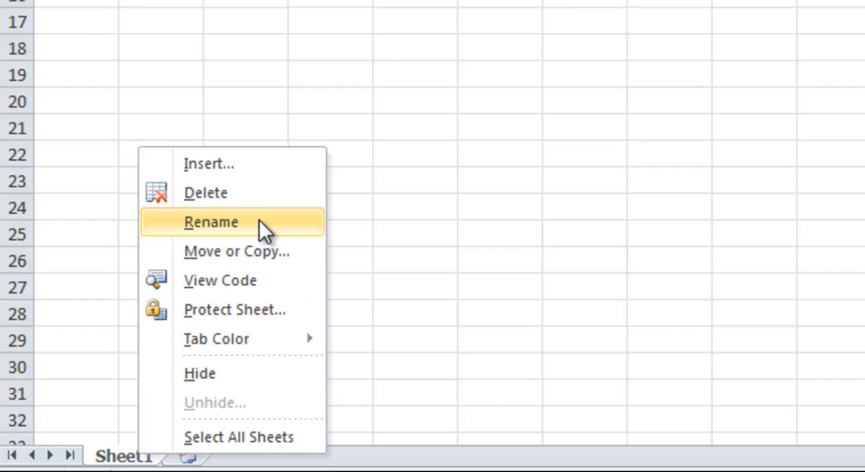
# Rename the only remaining sheet to 'My First Sheet'
pyautogui.click(210, 221)
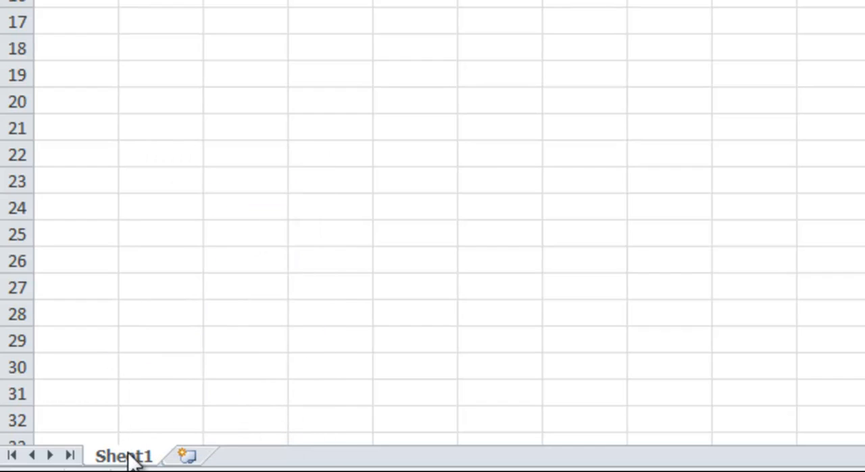
pyautogui.doubleClick(125, 454)
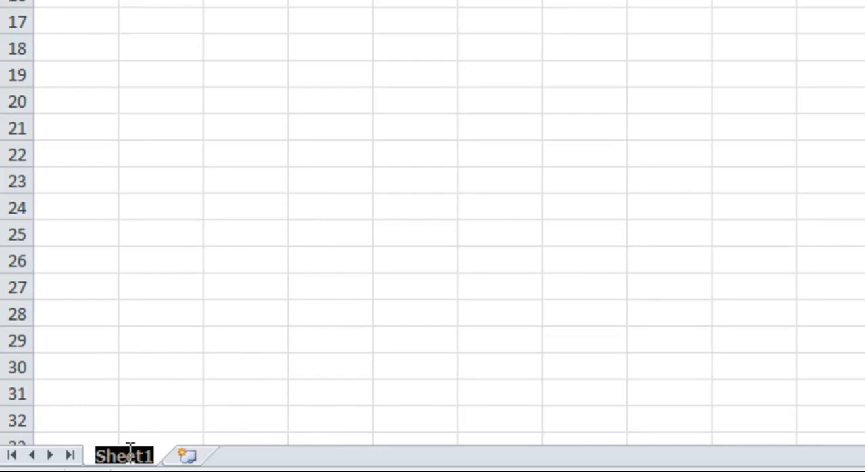
pyautogui.write('M')
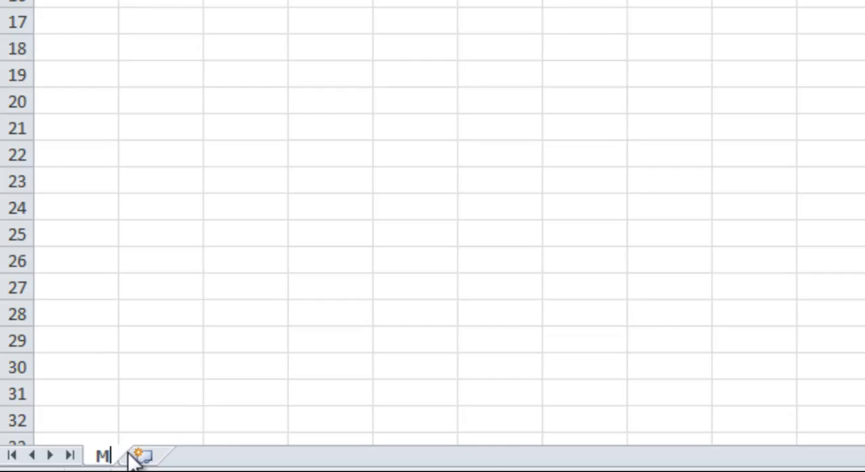
pyautogui.write('My First Sheet')
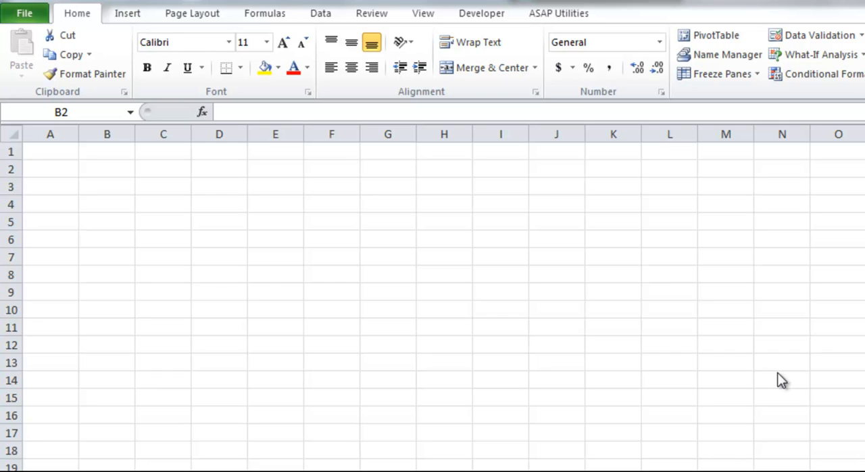
# Enter 'Personal Finances' in A2, make it bold and enlarge its font to 18 point
pyautogui.click(107, 168)
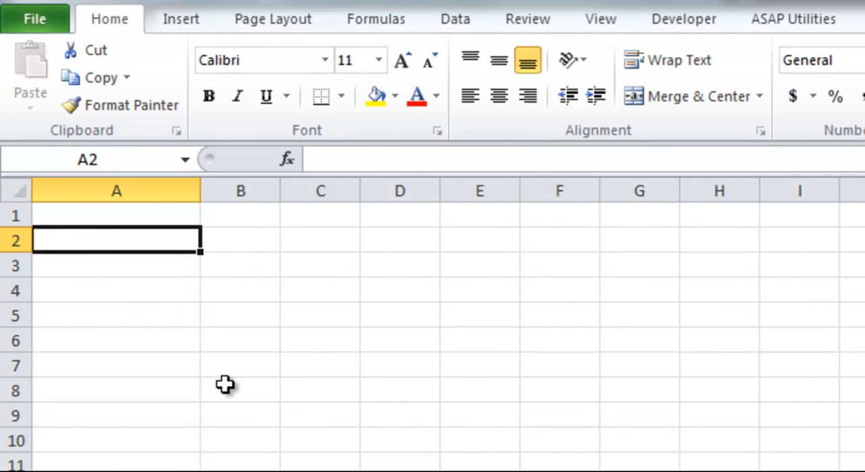
pyautogui.write('Pers')
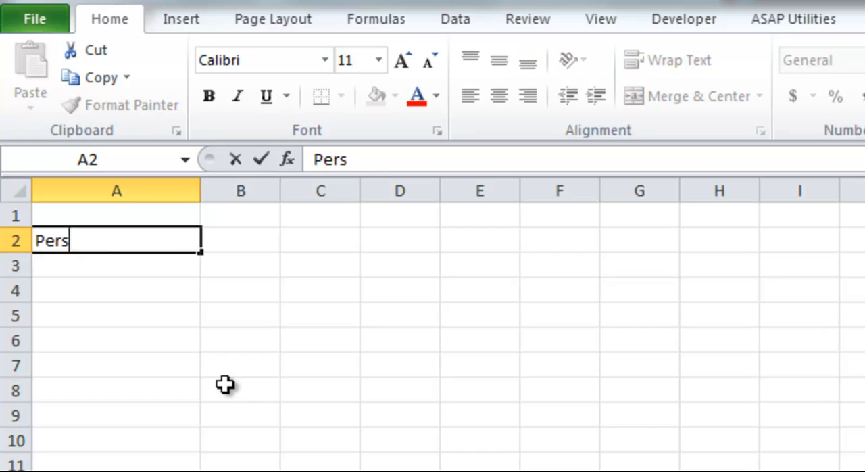
pyautogui.write('onal Finances')
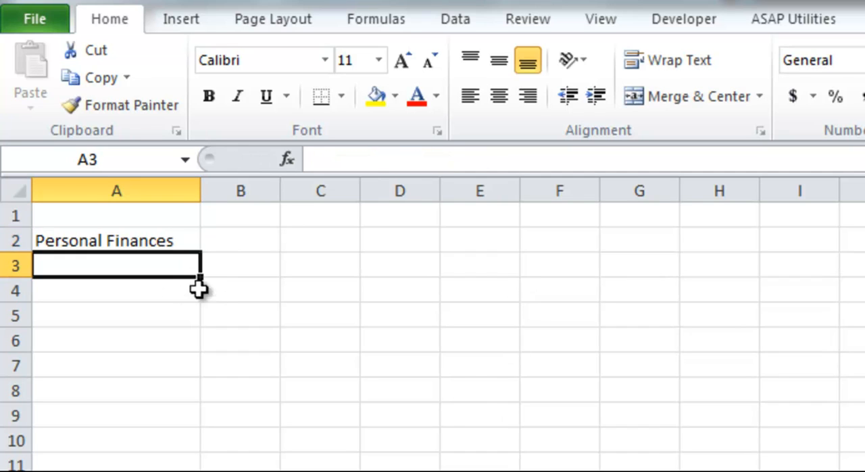
pyautogui.click(116, 241)
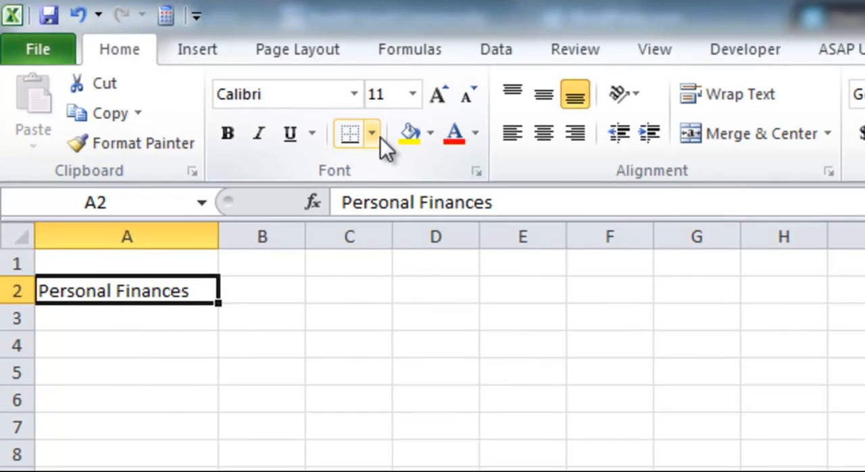
pyautogui.moveTo(229, 133)
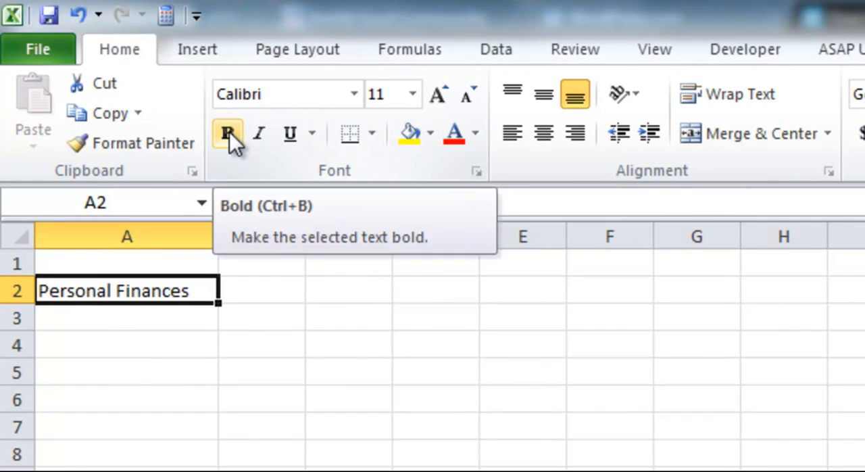
pyautogui.click(227, 133)
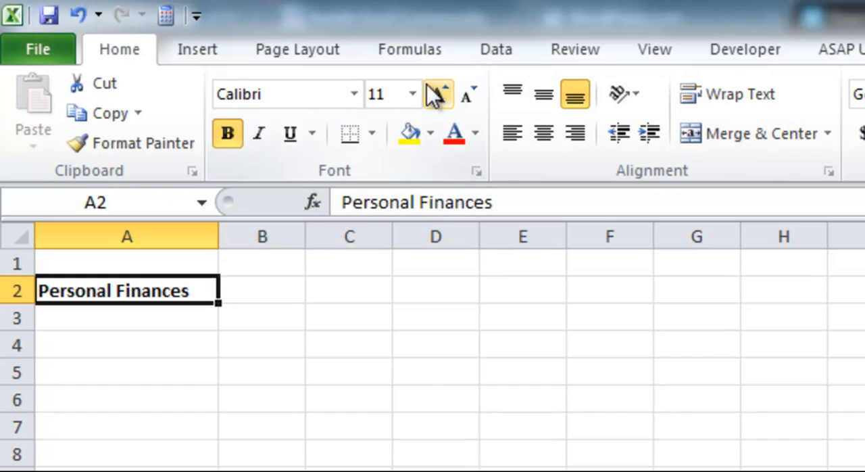
pyautogui.click(413, 94)
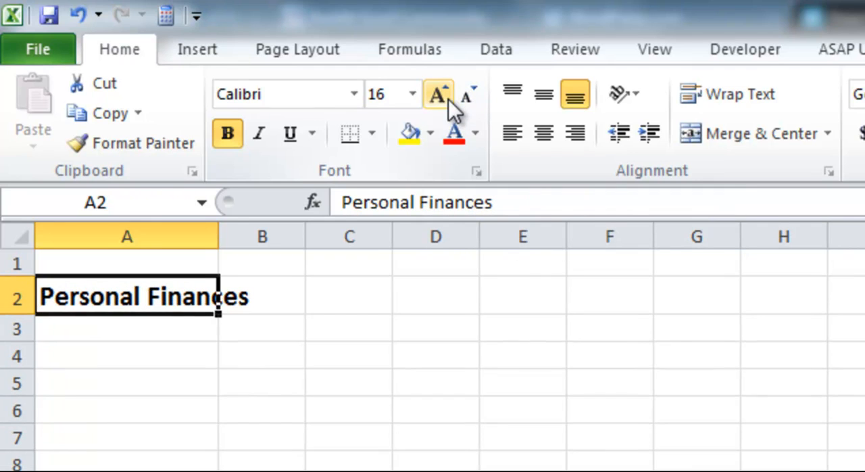
pyautogui.click(436, 93)
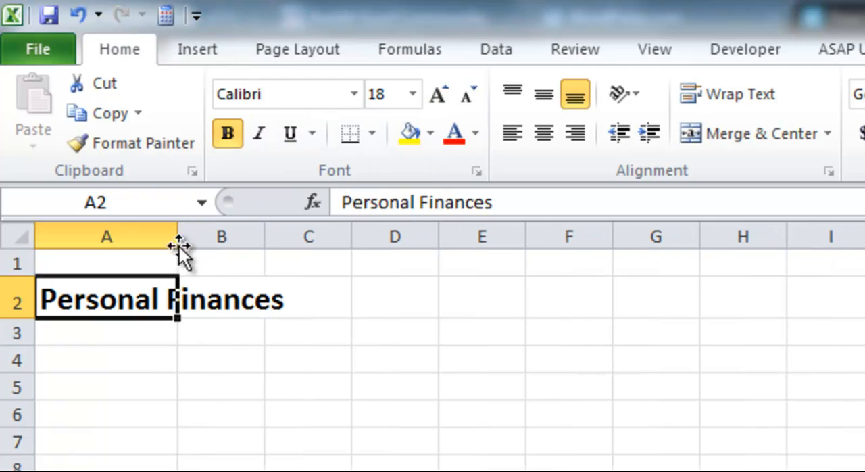
pyautogui.click(106, 359)
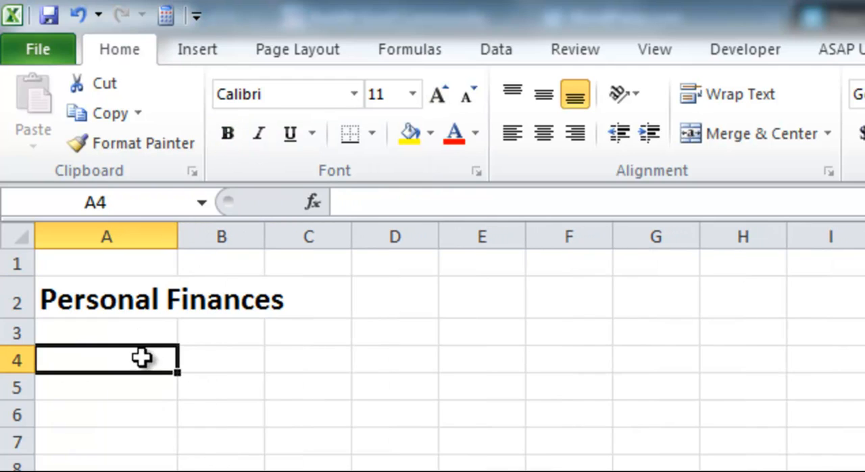
pyautogui.moveTo(110, 305)
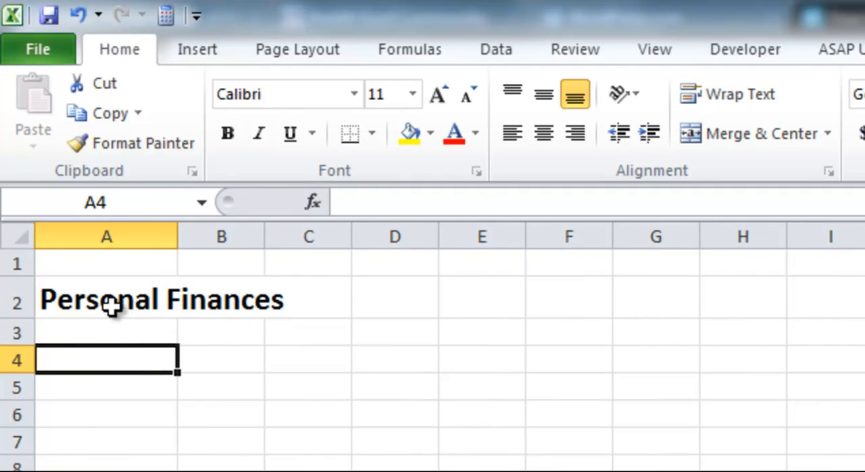
pyautogui.moveTo(306, 287)
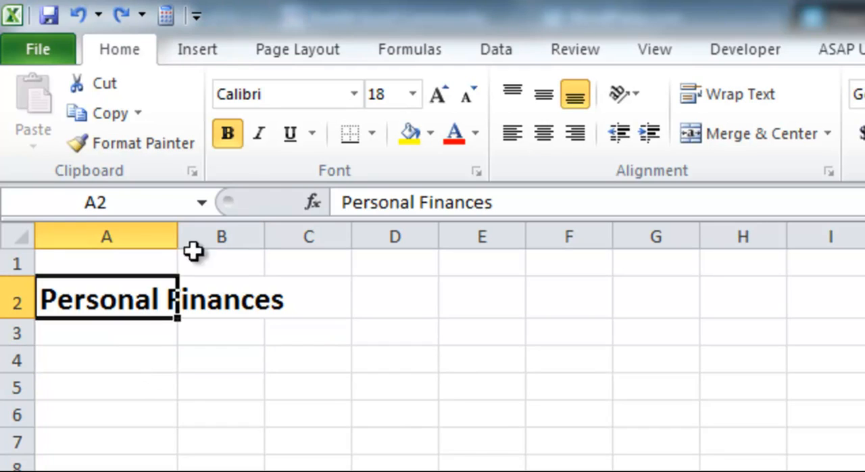
# Try a Home ribbon formatting option on the A2 title, then move down to cell A5
pyautogui.click(289, 132)
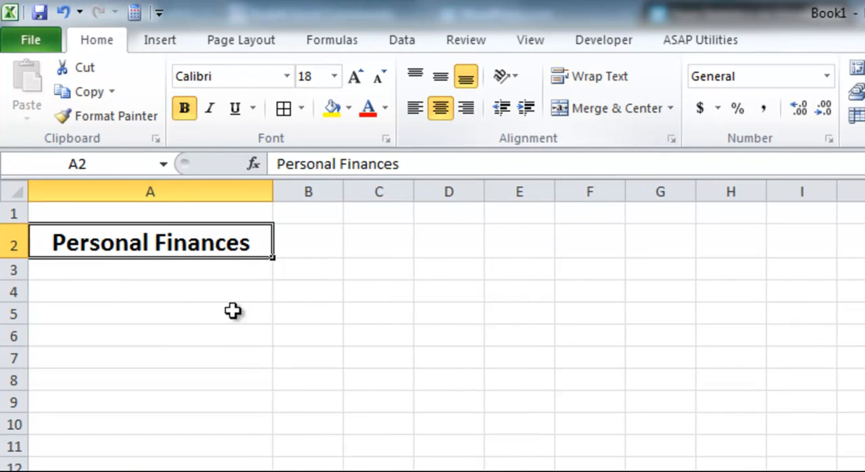
pyautogui.click(150, 313)
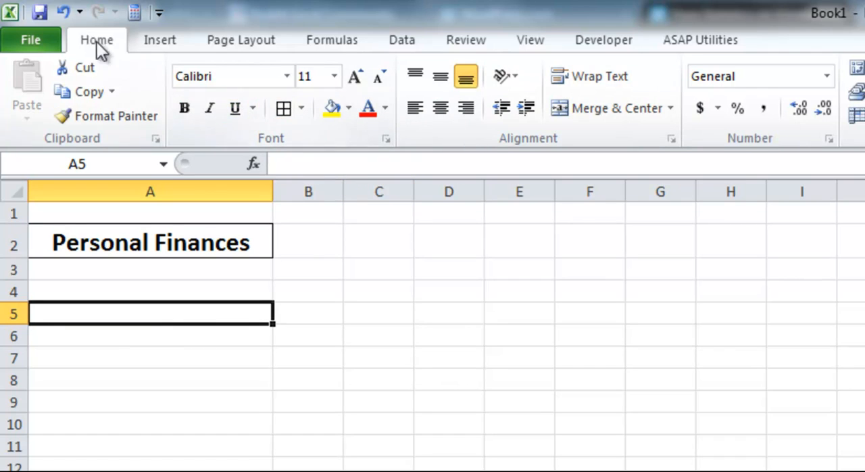
pyautogui.moveTo(62, 12)
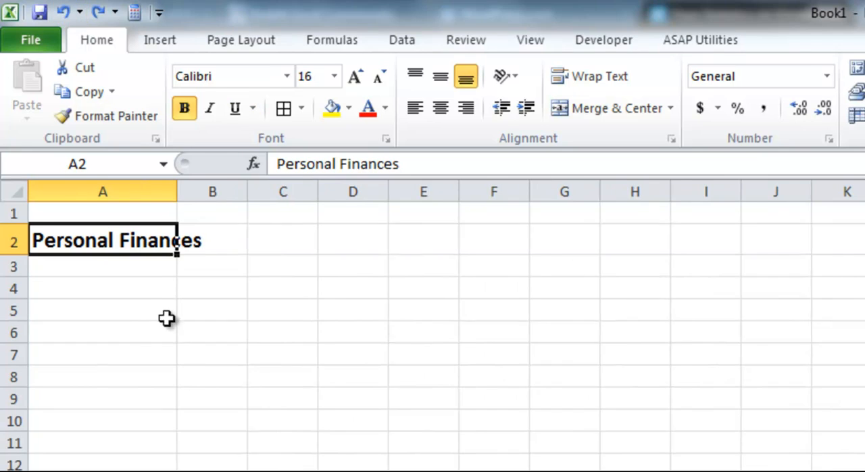
# Label A4 'Bank Account Value:' and enter 10000 beside it in B4
pyautogui.click(104, 292)
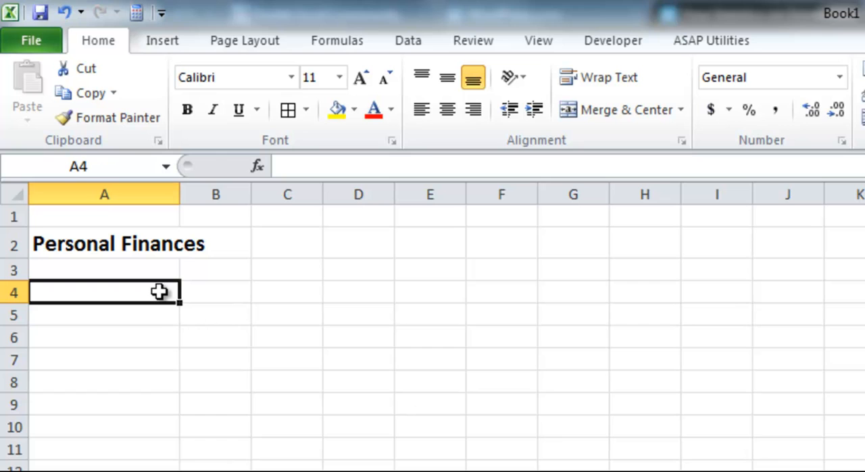
pyautogui.write('Bank Account Value:')
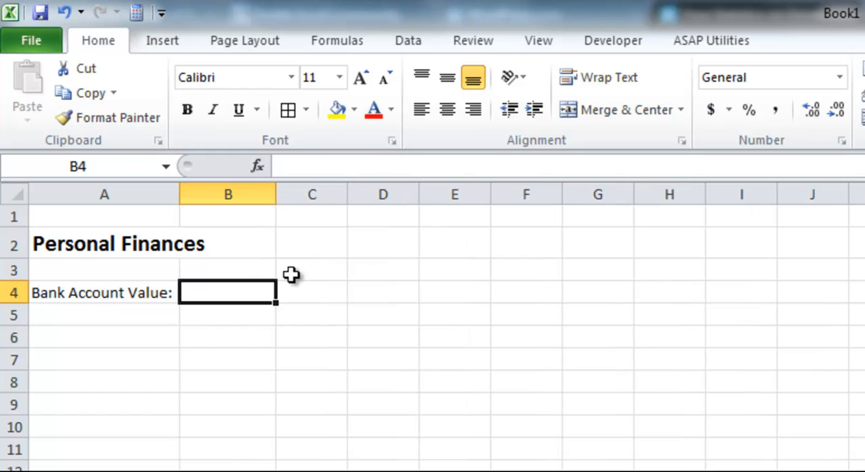
pyautogui.write('10,000')
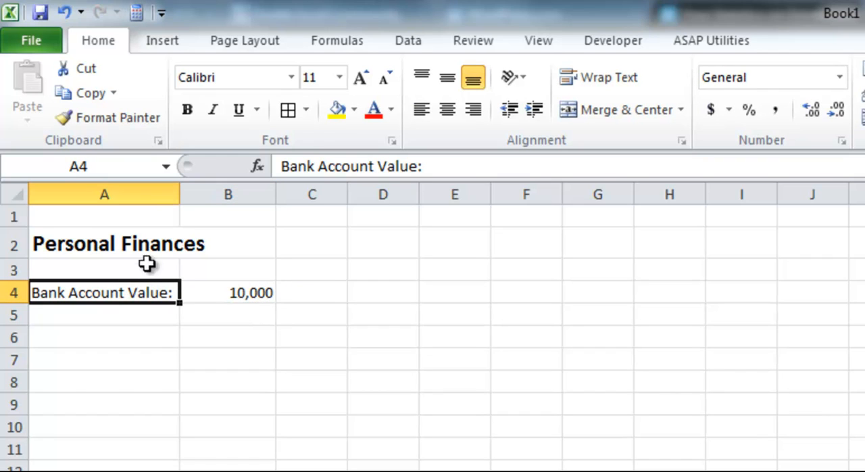
pyautogui.click(227, 292)
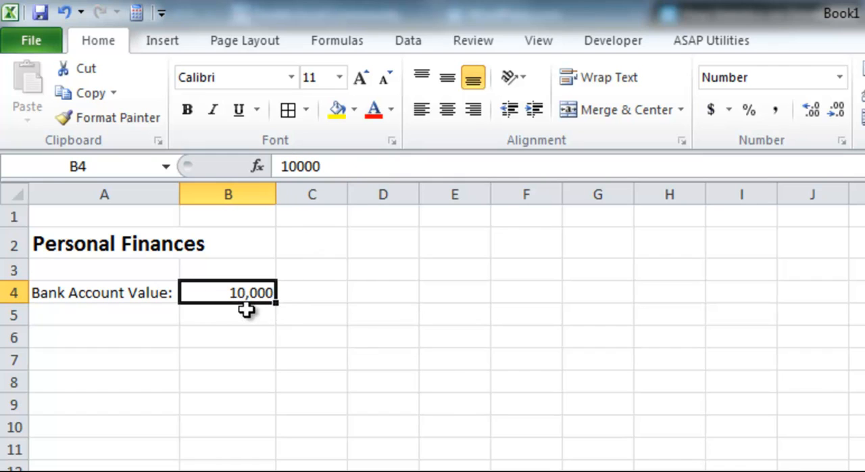
pyautogui.moveTo(259, 309)
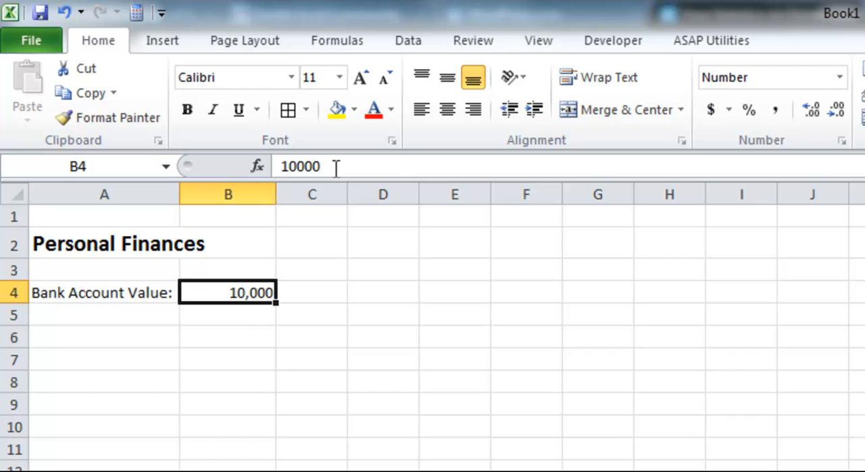
pyautogui.moveTo(331, 167)
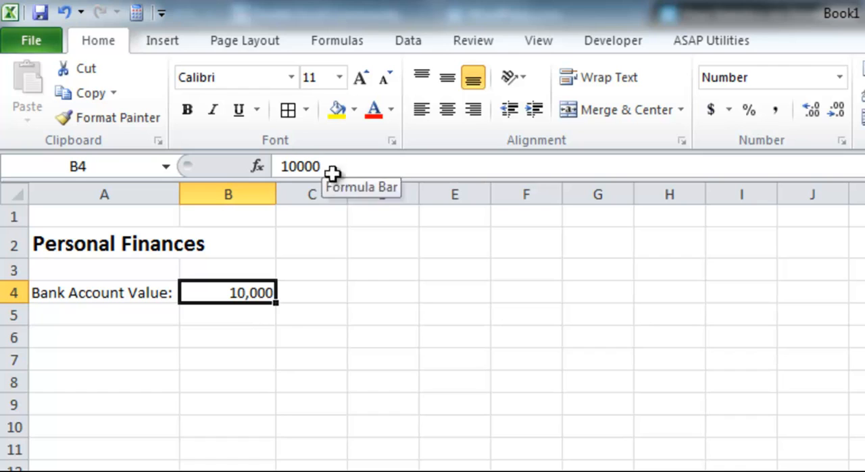
pyautogui.moveTo(197, 338)
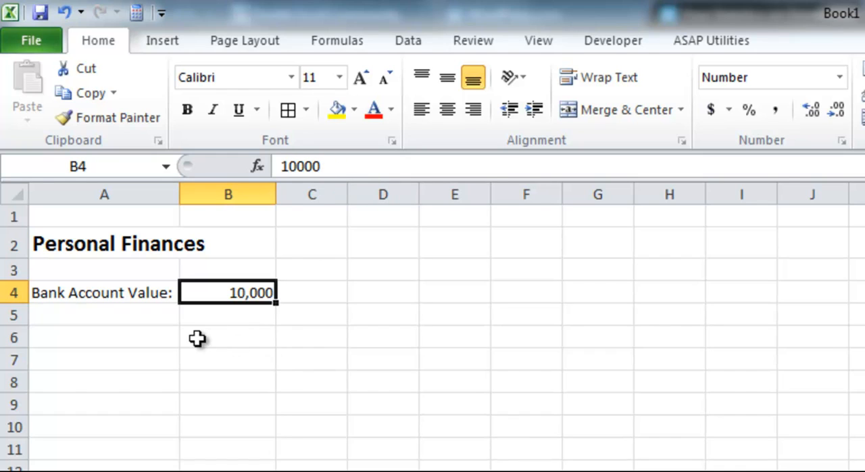
pyautogui.moveTo(345, 292)
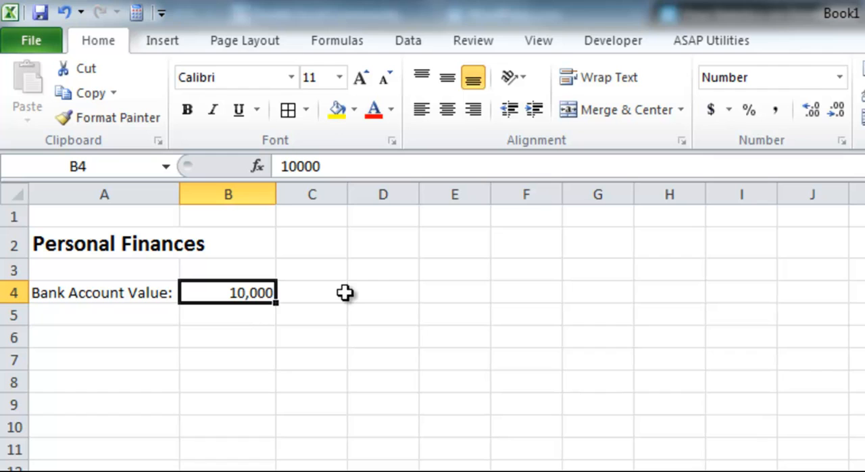
# Replace B4's typed value with the formula =10*1000, still showing 10,000
pyautogui.write('=')
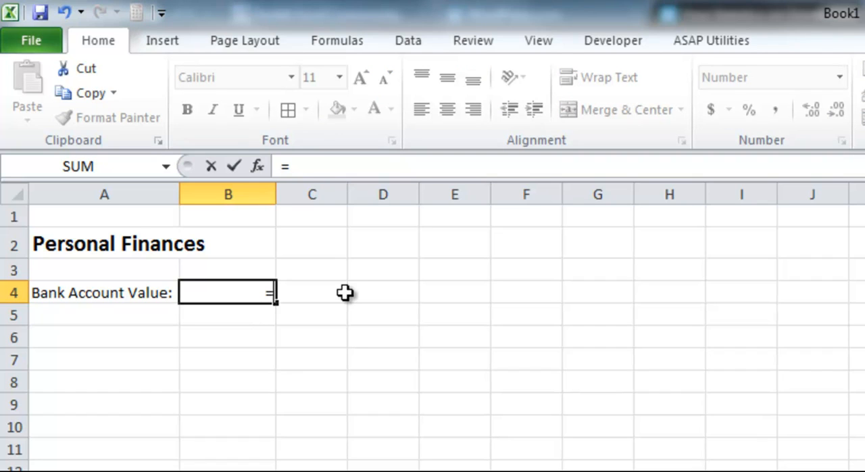
pyautogui.write('1')
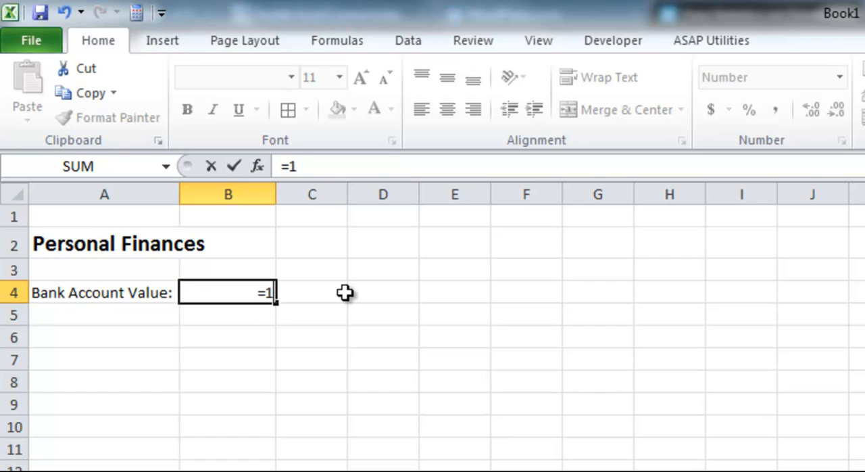
pyautogui.write('0*')
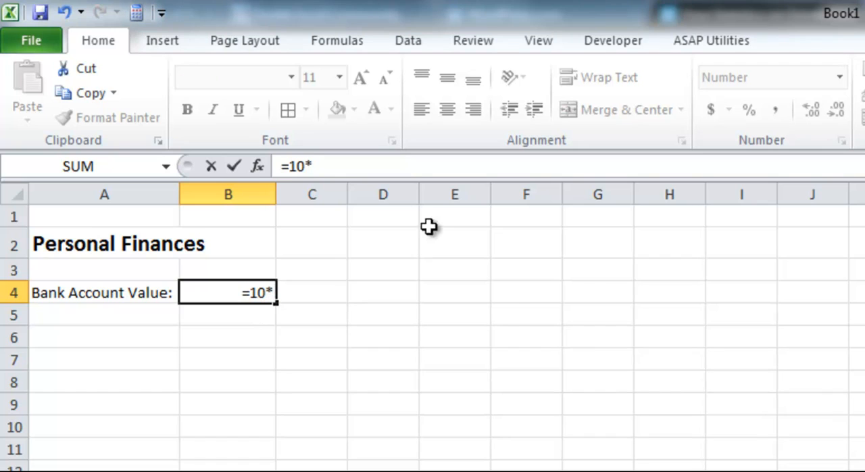
pyautogui.moveTo(512, 315)
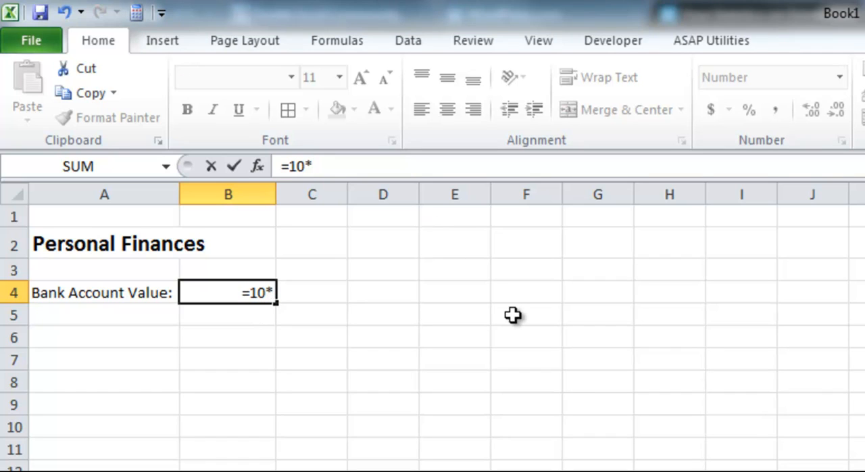
pyautogui.write('1000')
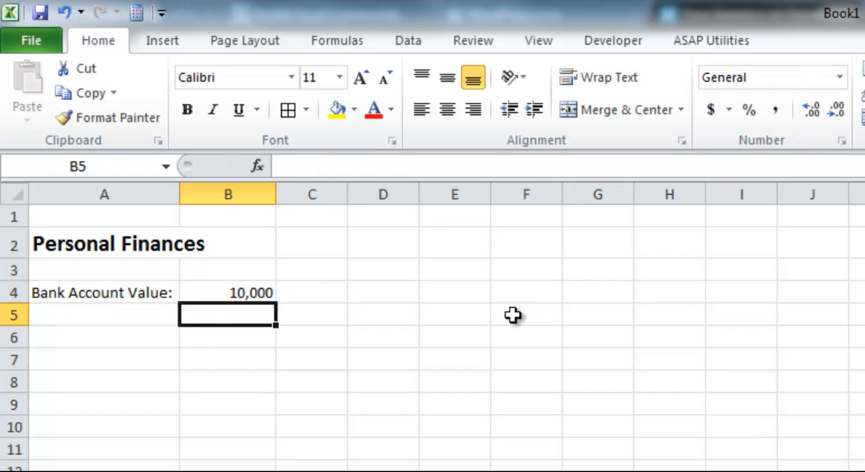
pyautogui.click(227, 292)
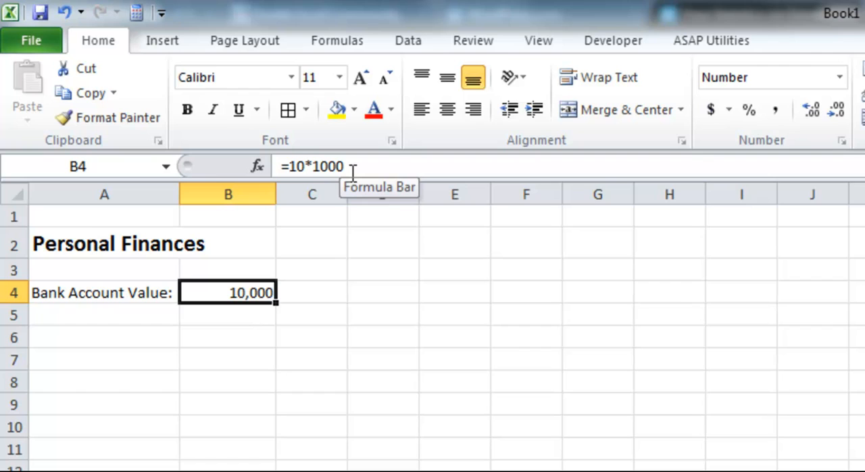
pyautogui.click(104, 313)
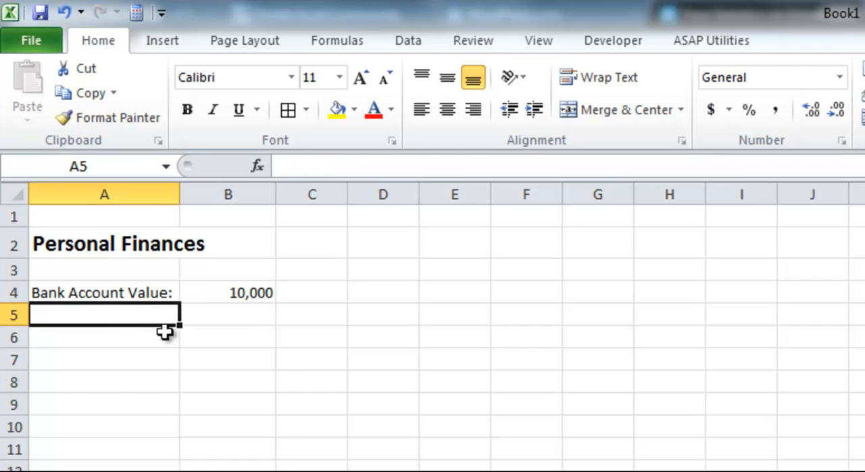
pyautogui.moveTo(282, 435)
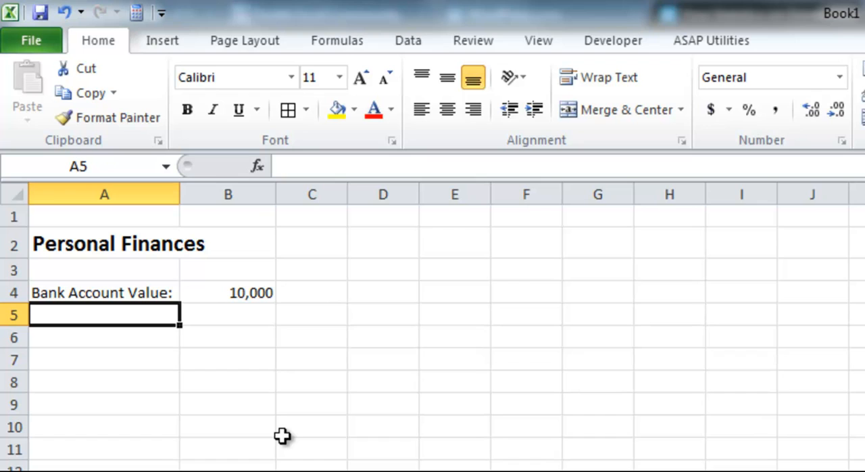
# Add 'Groceries' in A5 with the formula =3*-40 giving -120 in B5
pyautogui.write('Gr')
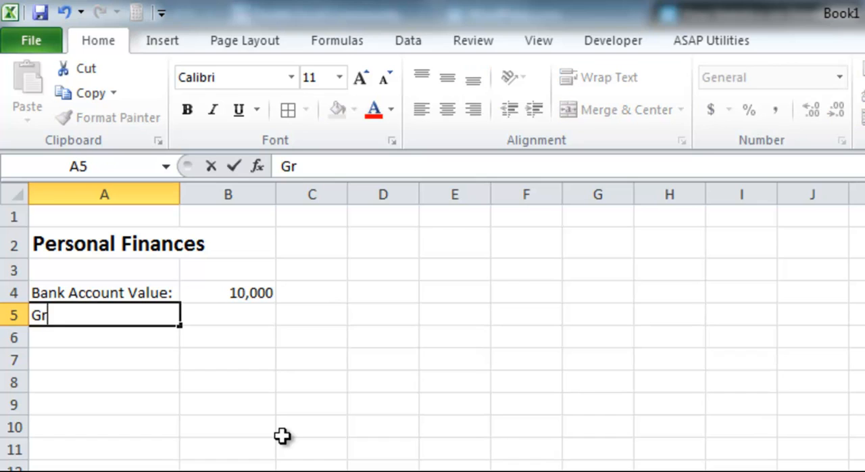
pyautogui.write('oceries')
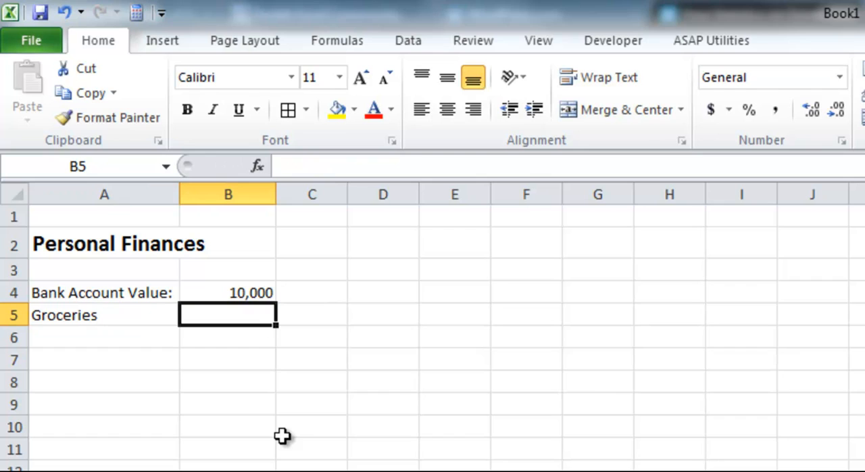
pyautogui.write('=')
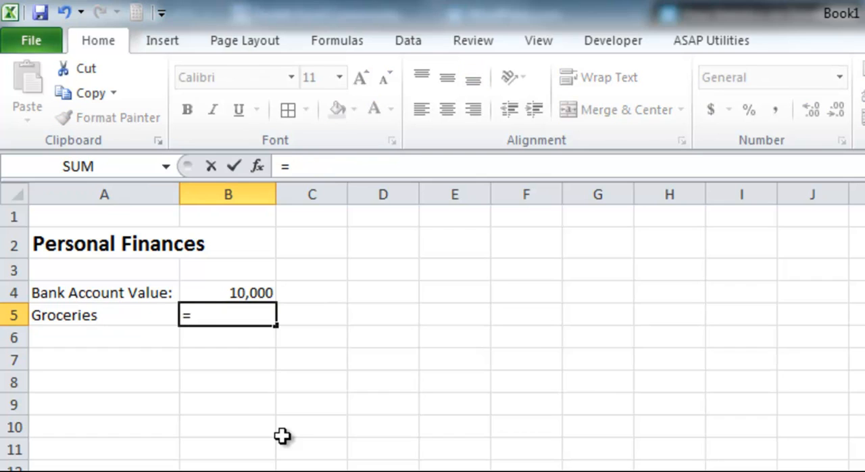
pyautogui.write('3*')
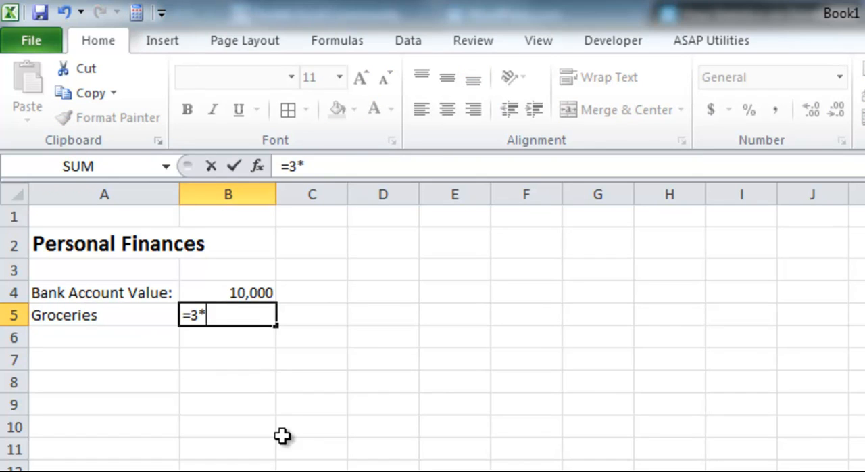
pyautogui.write('4')
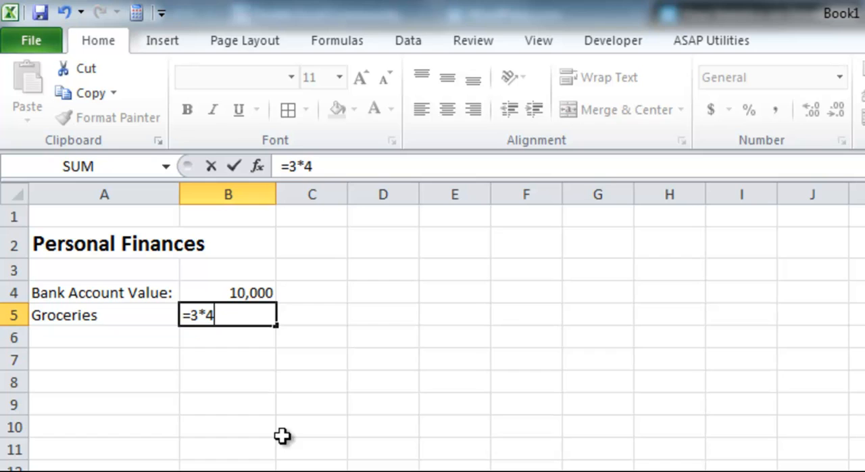
pyautogui.write('0')
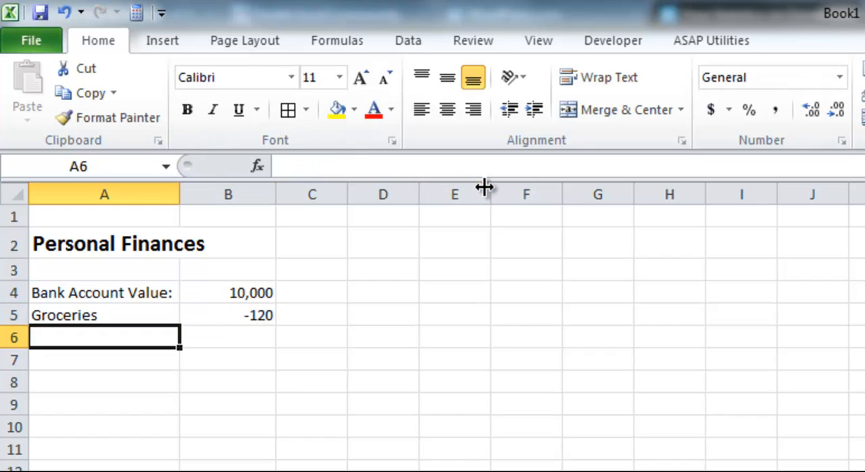
pyautogui.moveTo(256, 287)
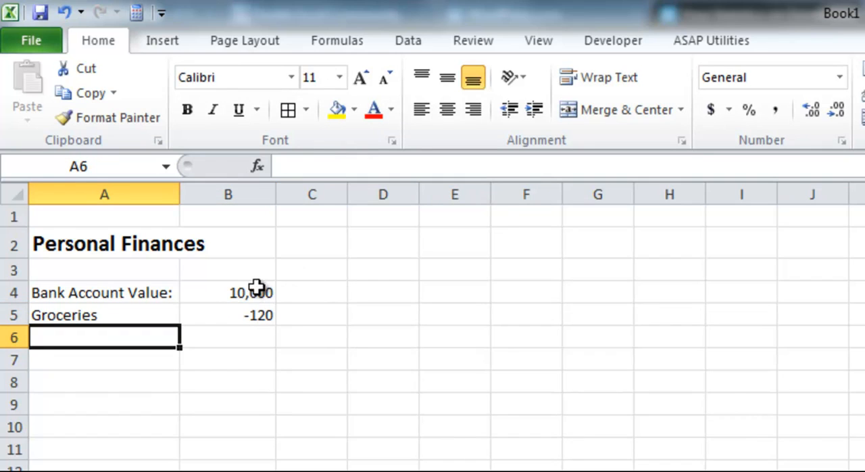
# Format column B as Currency so B4 and B5 read $10,000.00 and -$120.00
pyautogui.click(227, 292)
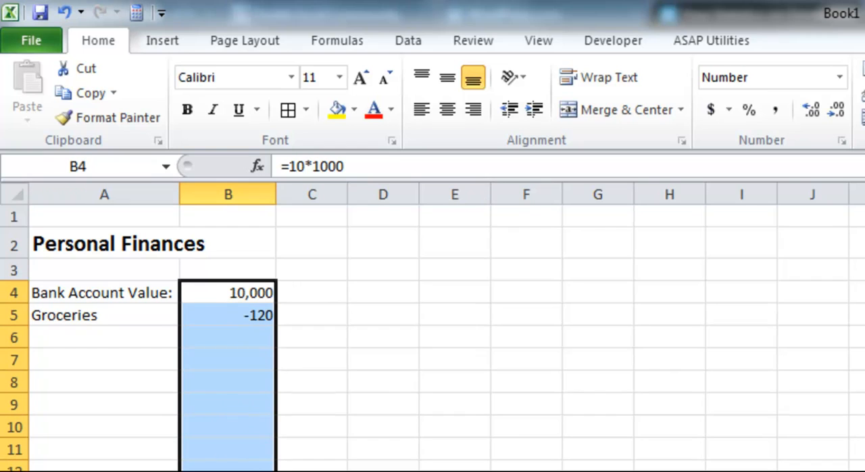
pyautogui.moveTo(241, 349)
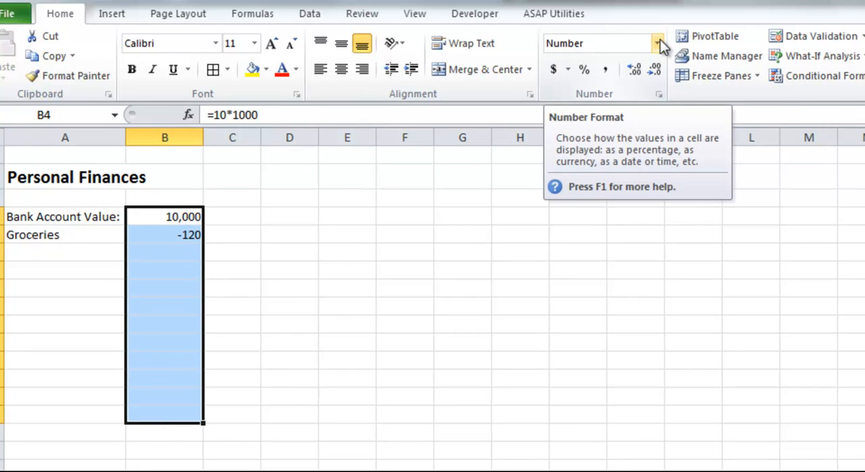
pyautogui.click(654, 43)
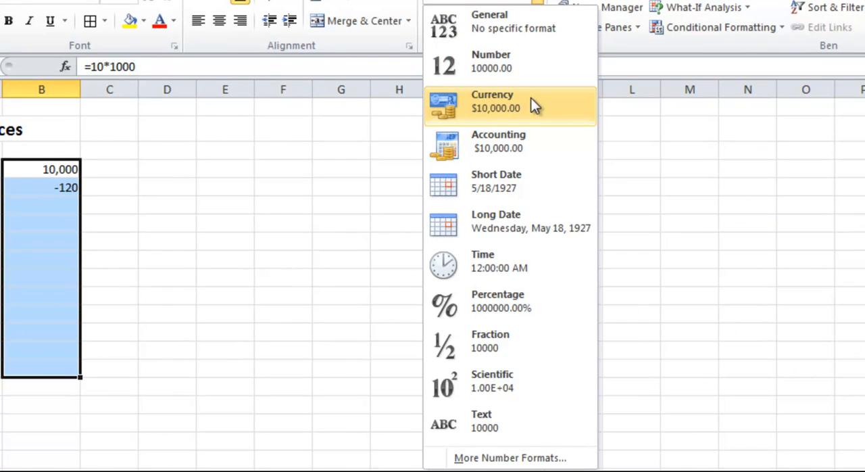
pyautogui.moveTo(537, 236)
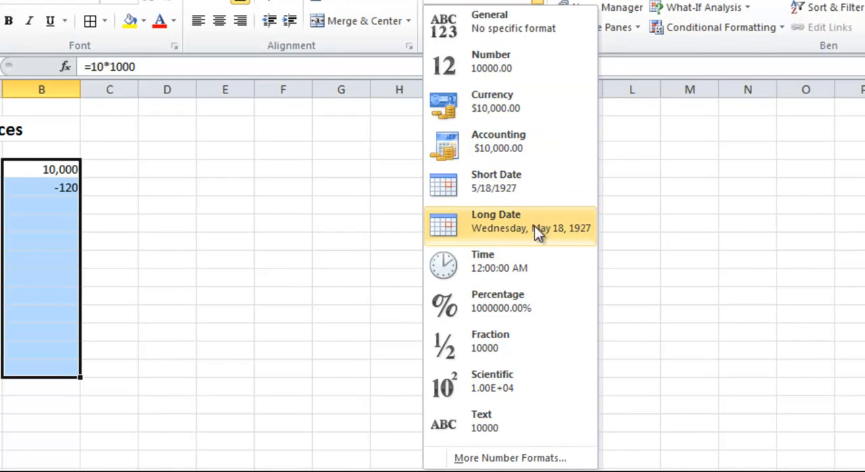
pyautogui.moveTo(535, 337)
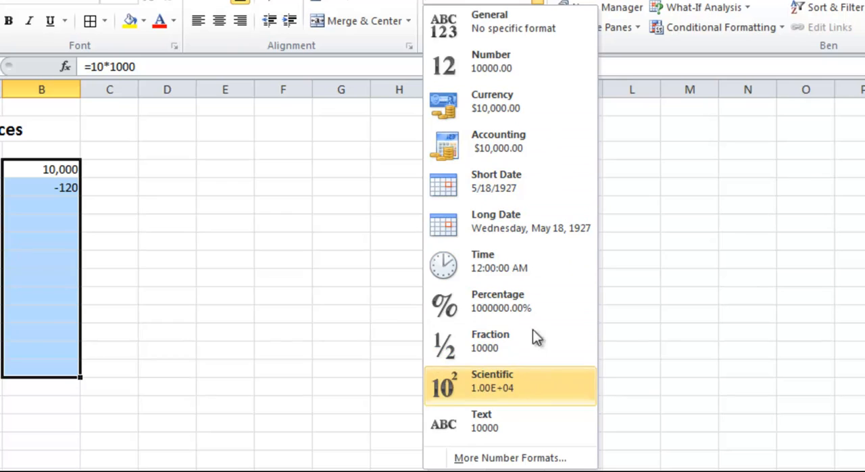
pyautogui.click(492, 101)
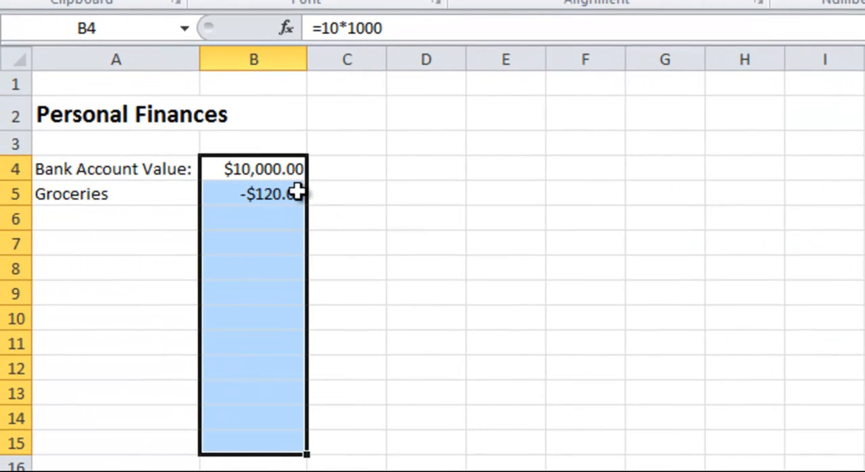
pyautogui.moveTo(232, 209)
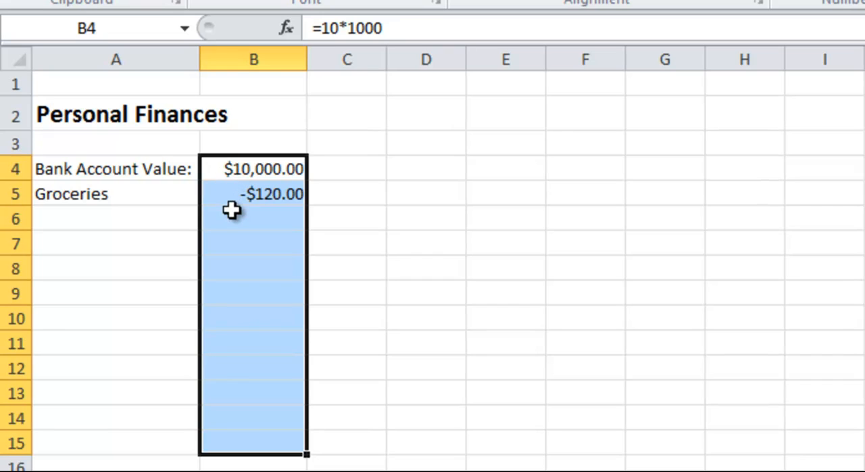
pyautogui.click(254, 168)
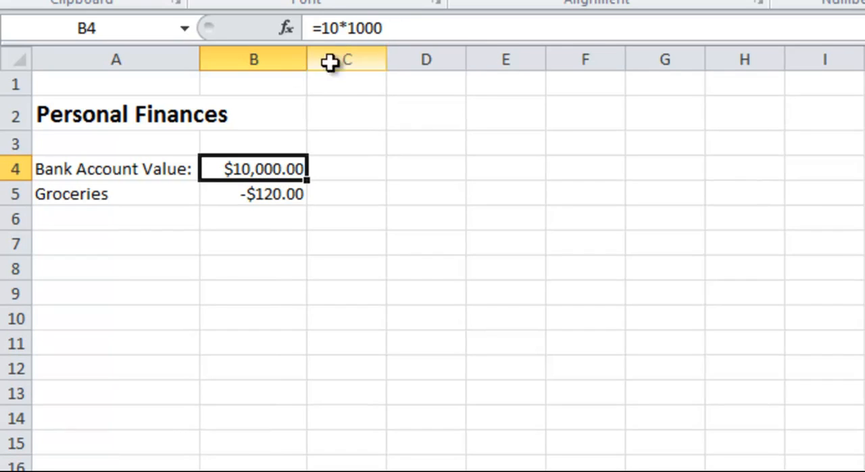
pyautogui.click(254, 195)
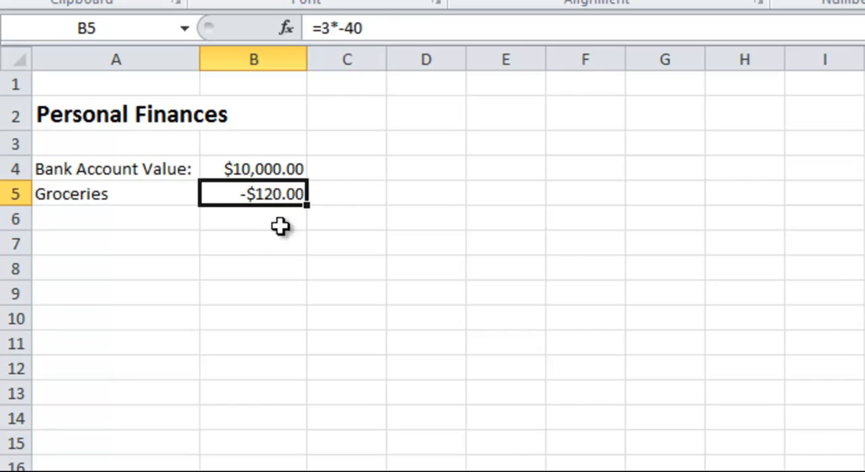
pyautogui.moveTo(451, 121)
pyautogui.write('D')
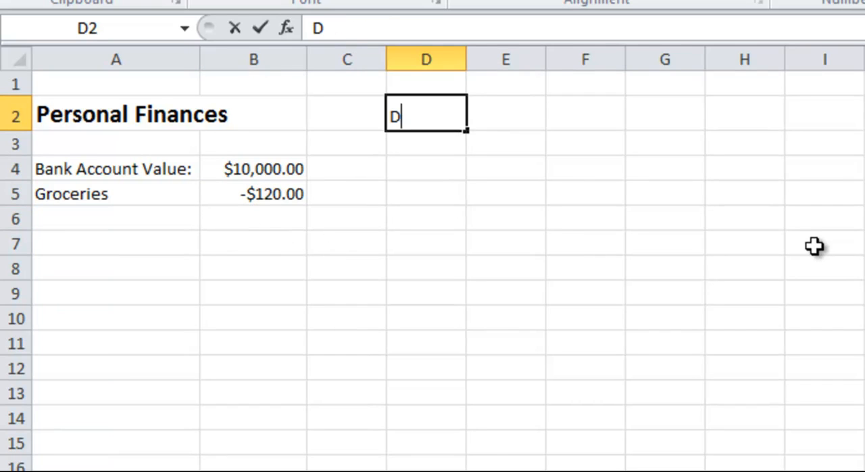
# Enter 'Date Updated:' in D2 and the date 11/4/2012 in E2
pyautogui.write('ate Updated:')
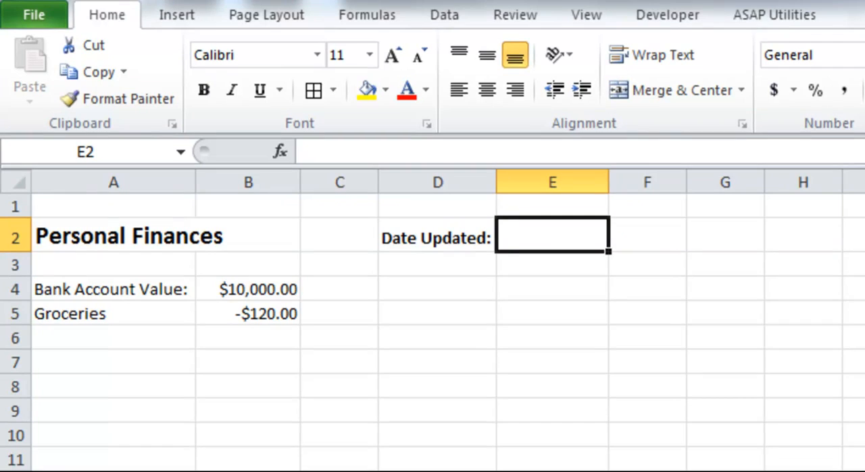
pyautogui.write('11/')
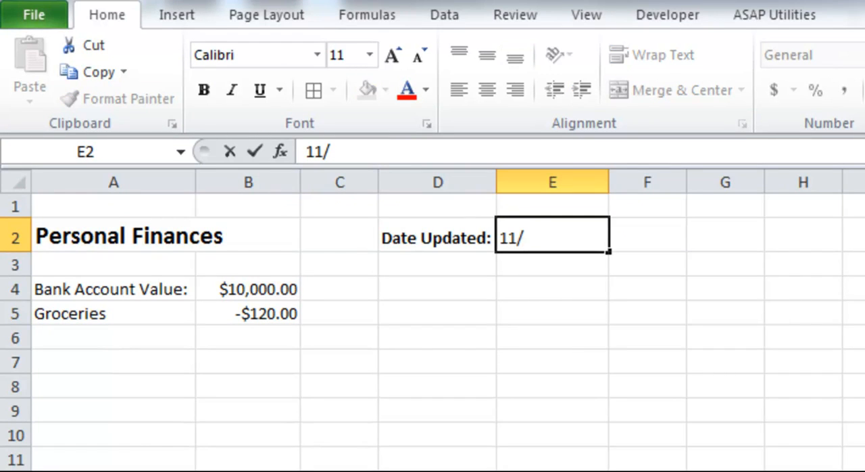
pyautogui.write('4/2012')
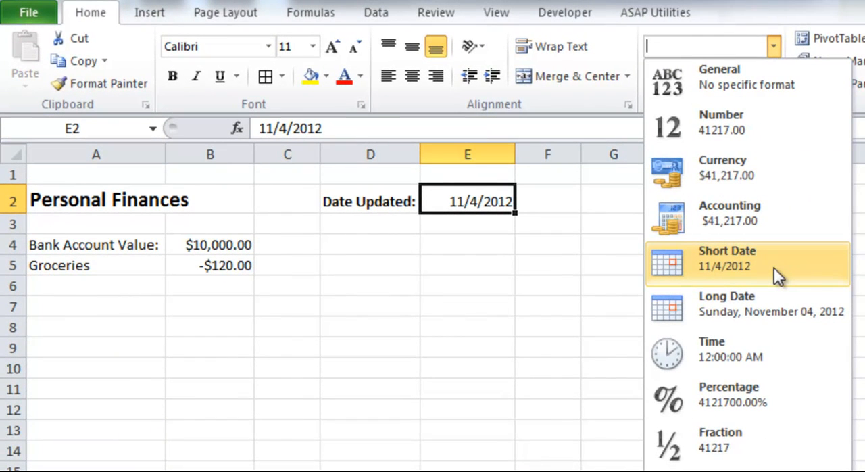
pyautogui.moveTo(777, 309)
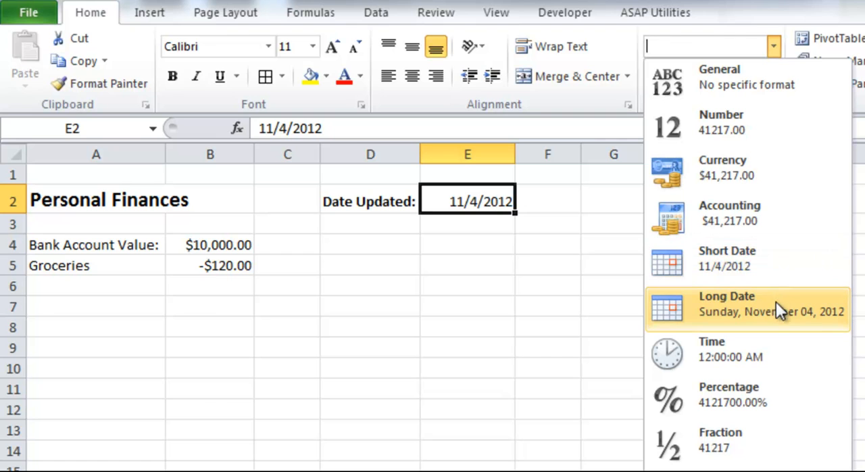
# Show the E2 date in Long Date format, now too wide for its column
pyautogui.click(727, 308)
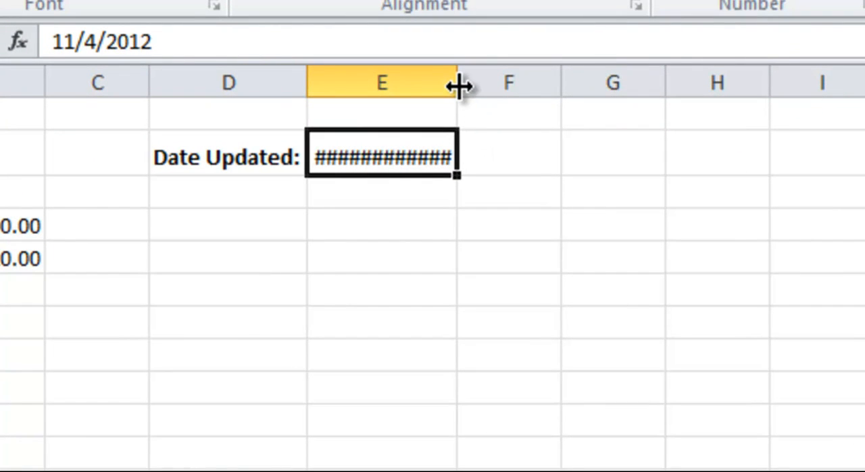
# Widen column E until E2 fully shows Sunday, November 04, 2012
pyautogui.moveTo(457, 87); pyautogui.dragTo(457, 86)
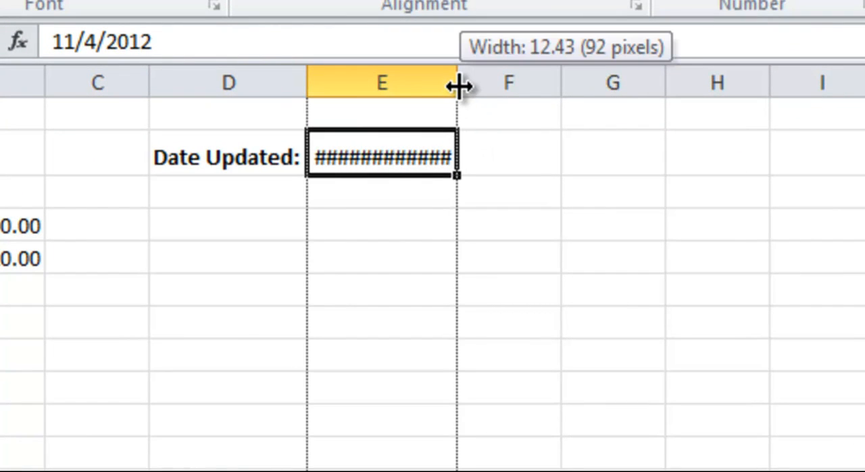
pyautogui.moveTo(457, 87); pyautogui.dragTo(483, 87)
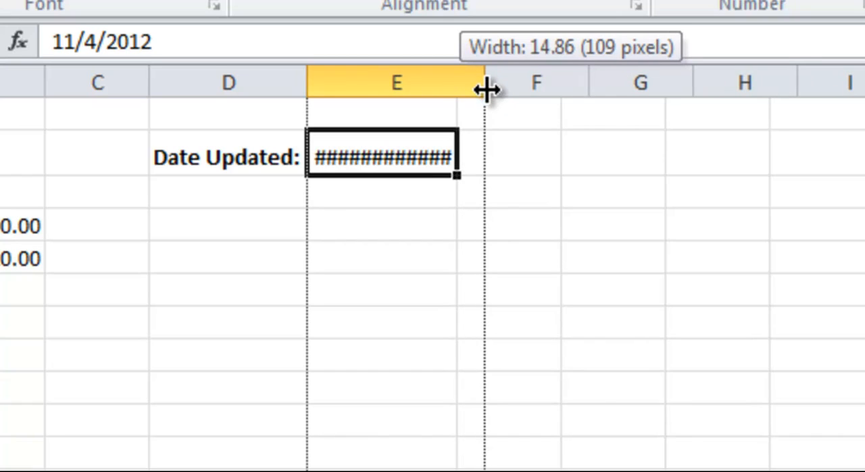
pyautogui.moveTo(483, 90); pyautogui.dragTo(511, 108)
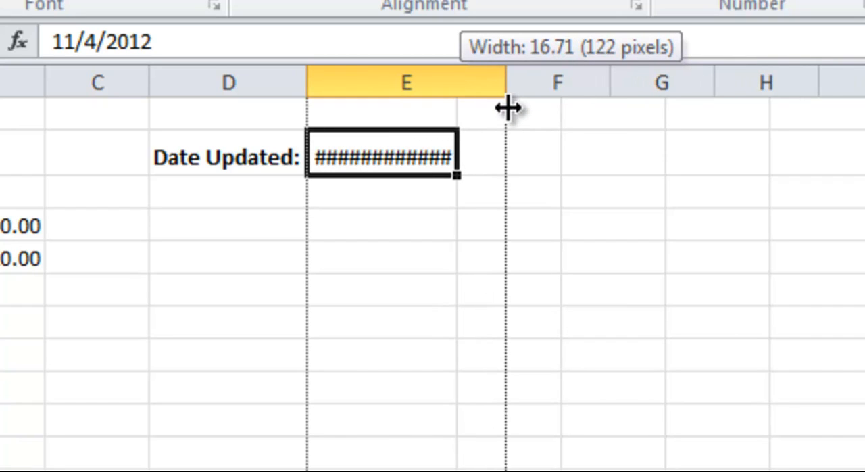
pyautogui.moveTo(505, 108); pyautogui.dragTo(530, 108)
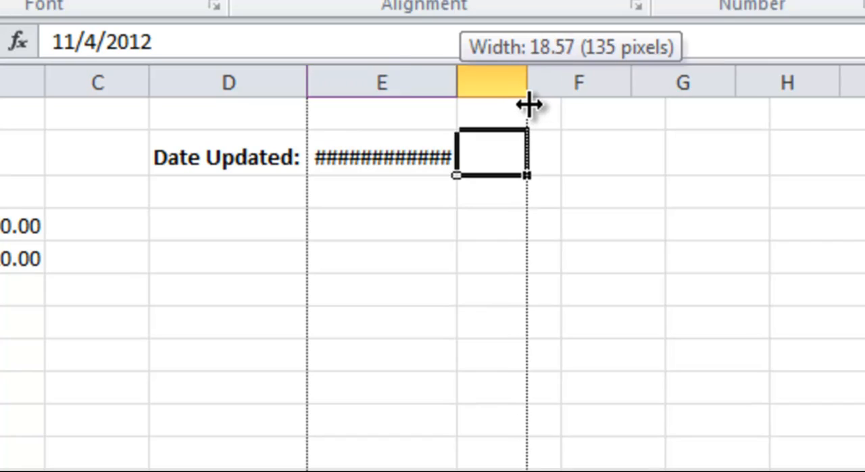
pyautogui.moveTo(524, 87); pyautogui.dragTo(484, 87)
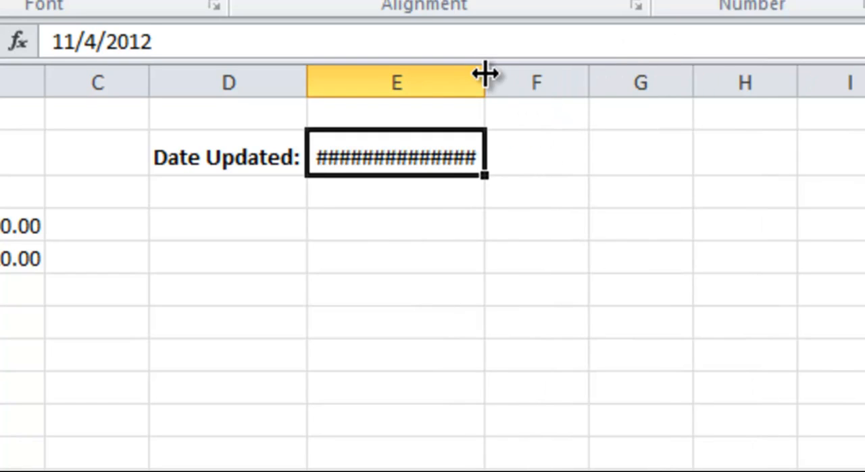
pyautogui.moveTo(489, 83)
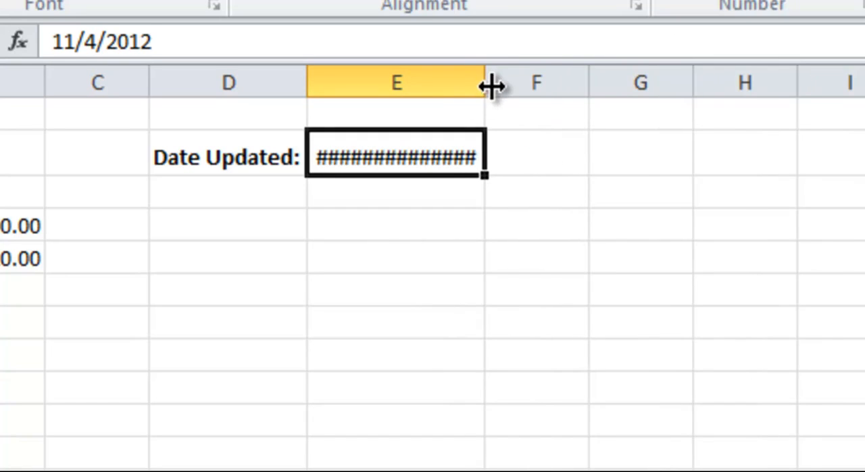
pyautogui.moveTo(486, 84); pyautogui.dragTo(601, 83)
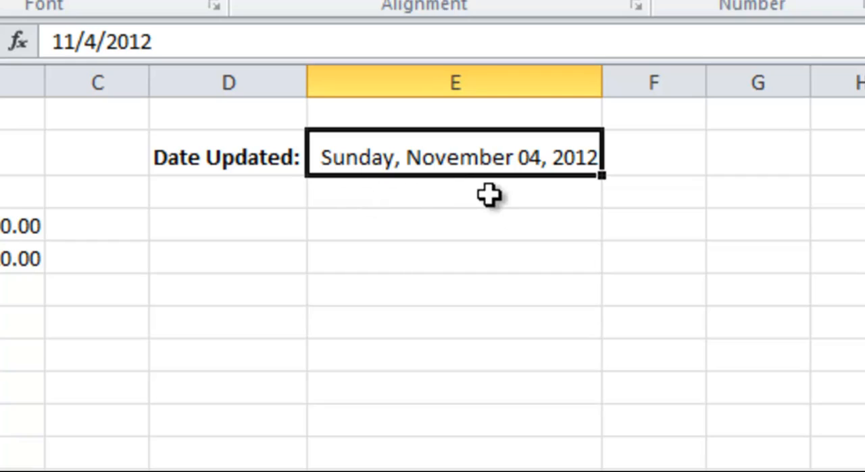
pyautogui.moveTo(453, 178)
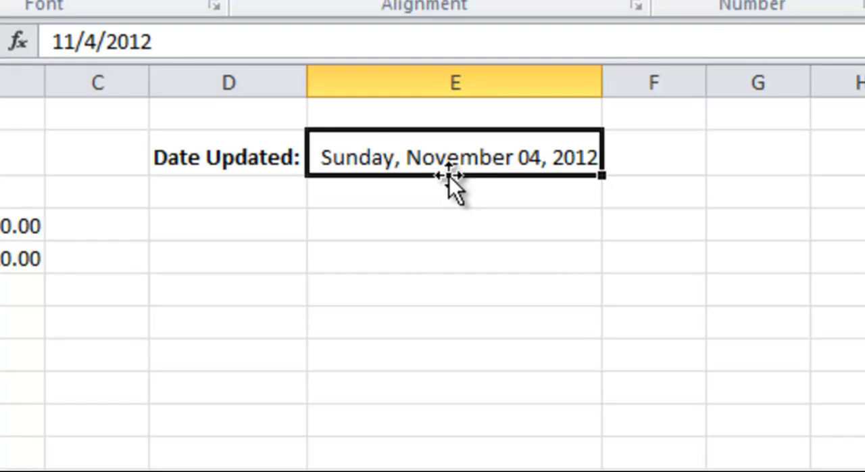
pyautogui.moveTo(94, 41)
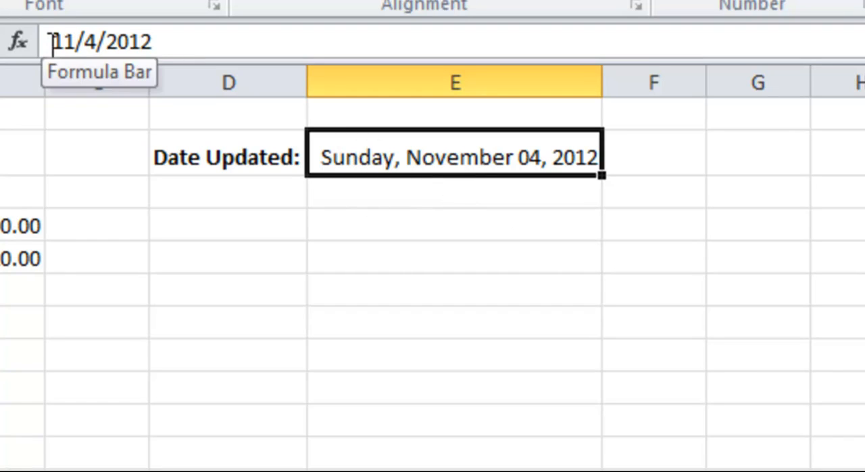
pyautogui.moveTo(200, 47)
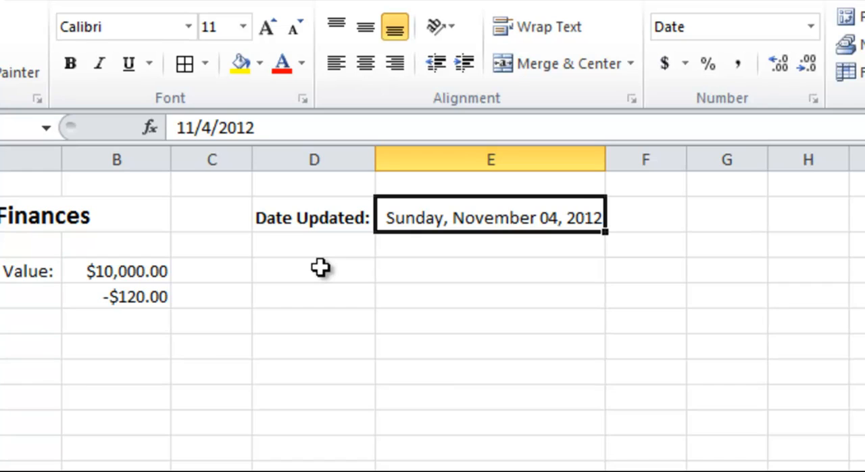
# Enter =TODAY() in E2 via autocomplete, keeping the long date display
pyautogui.write('=today(')
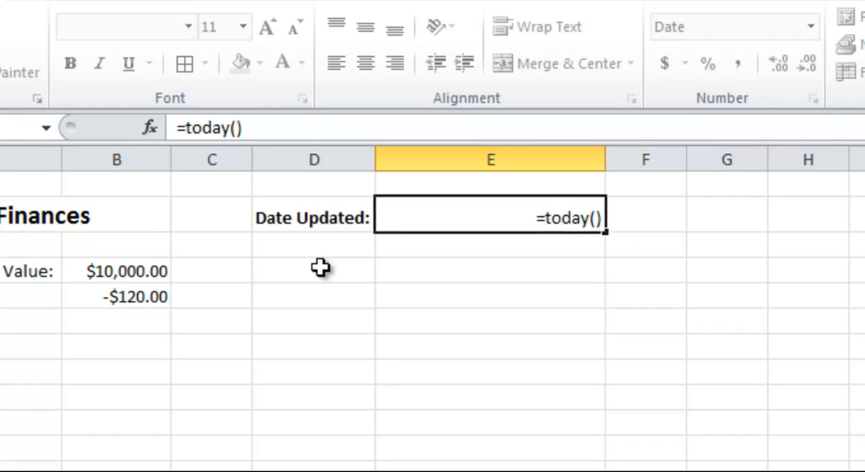
pyautogui.press('enter')
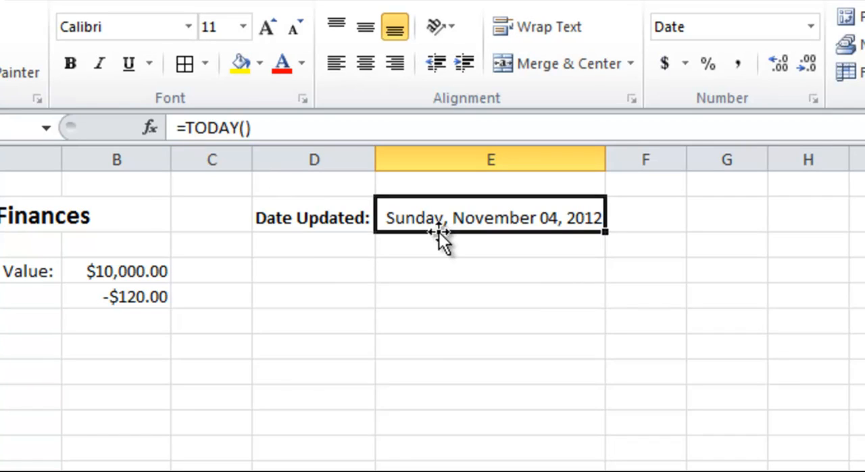
pyautogui.moveTo(475, 253)
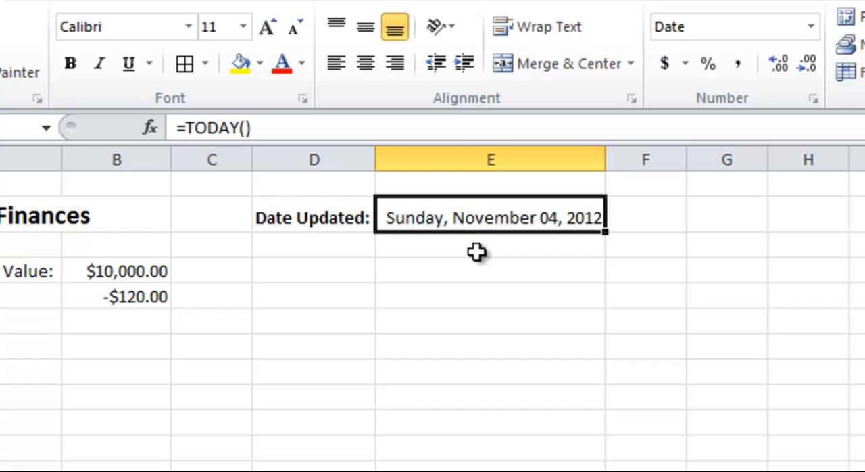
pyautogui.moveTo(489, 232)
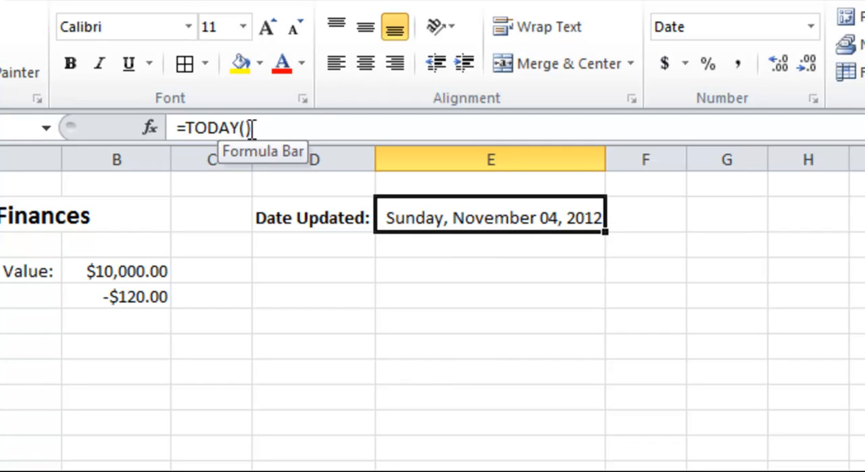
pyautogui.moveTo(358, 303)
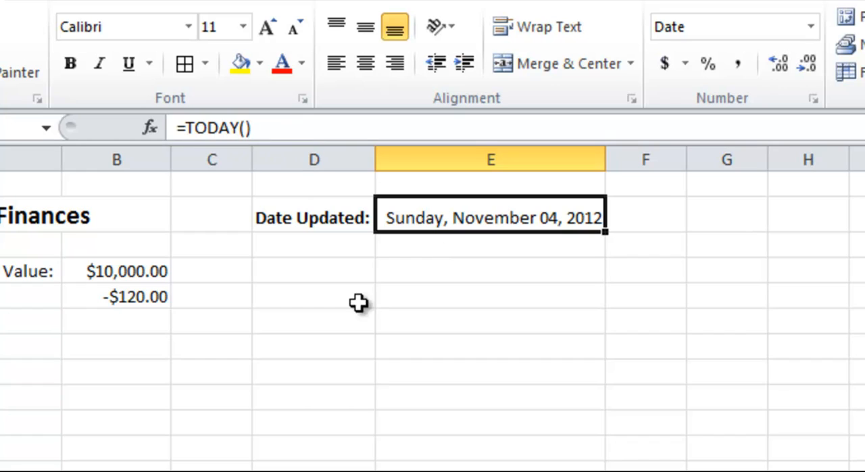
pyautogui.moveTo(400, 284)
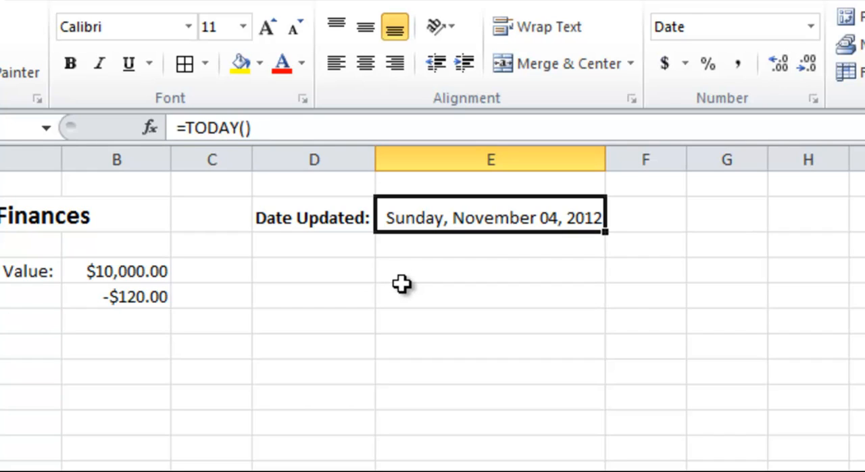
pyautogui.moveTo(530, 213)
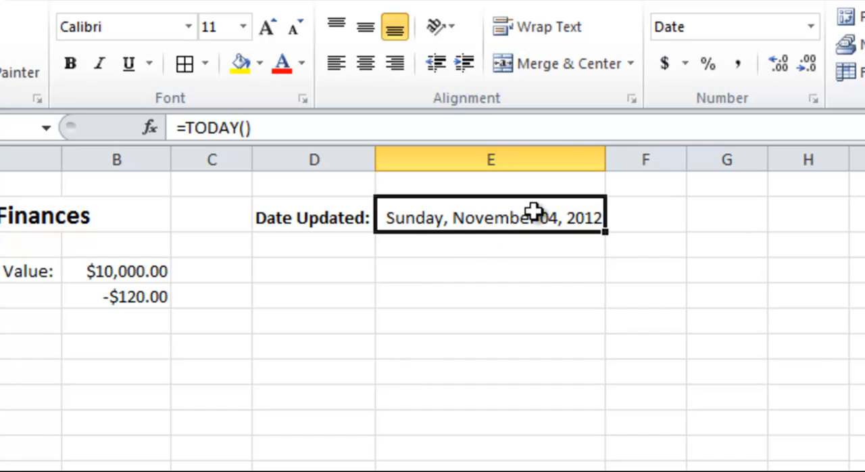
pyautogui.moveTo(560, 278)
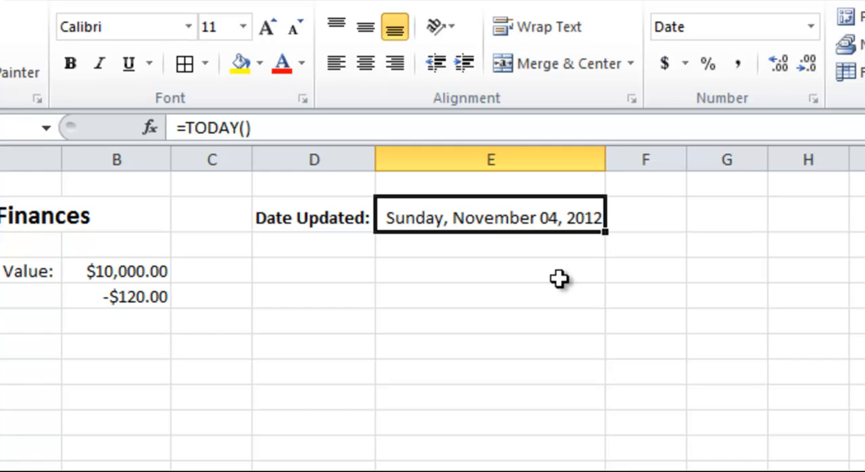
pyautogui.moveTo(735, 139)
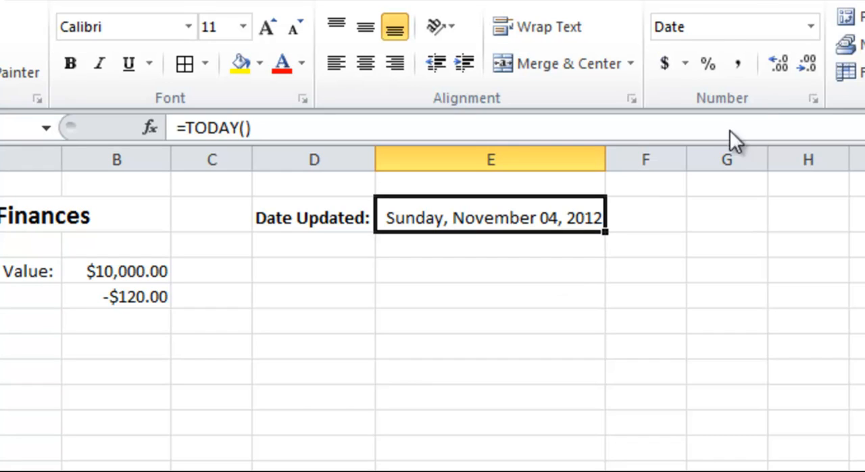
pyautogui.click(810, 27)
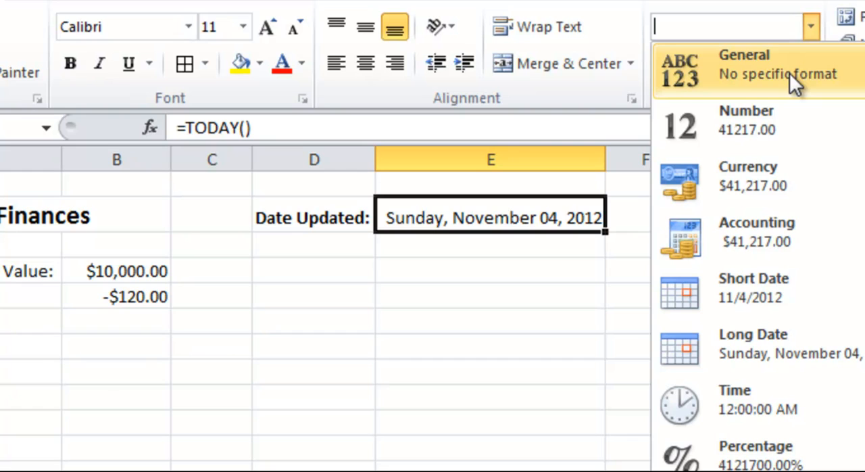
# Show E2 as General serial number 41217, then switch it to Short Date 11/4/2012
pyautogui.click(743, 65)
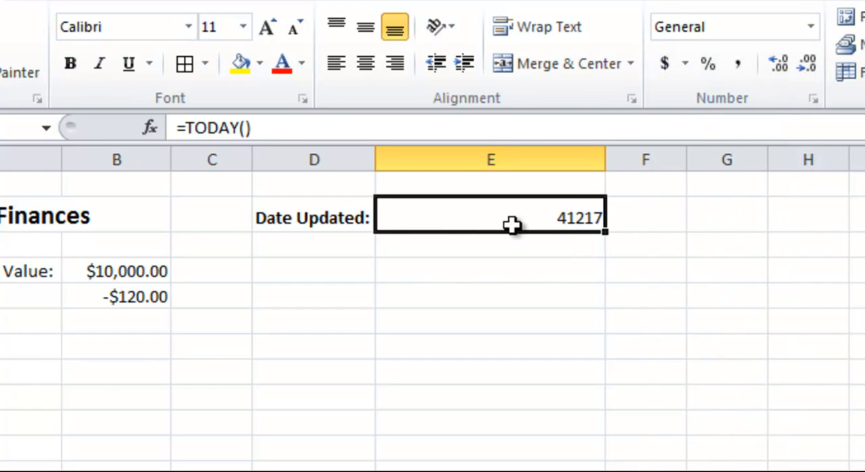
pyautogui.moveTo(571, 265)
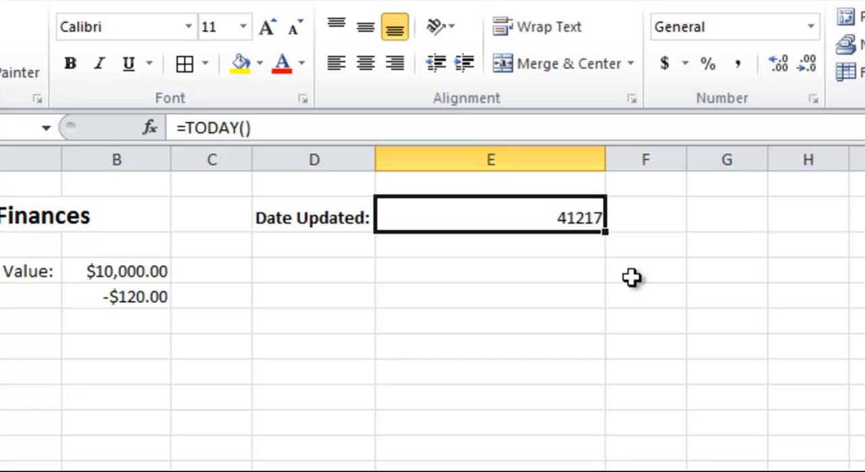
pyautogui.click(811, 27)
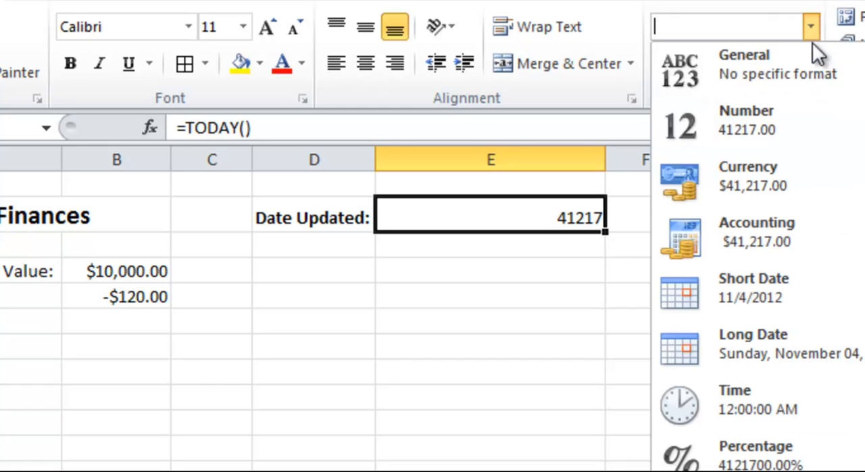
pyautogui.click(753, 286)
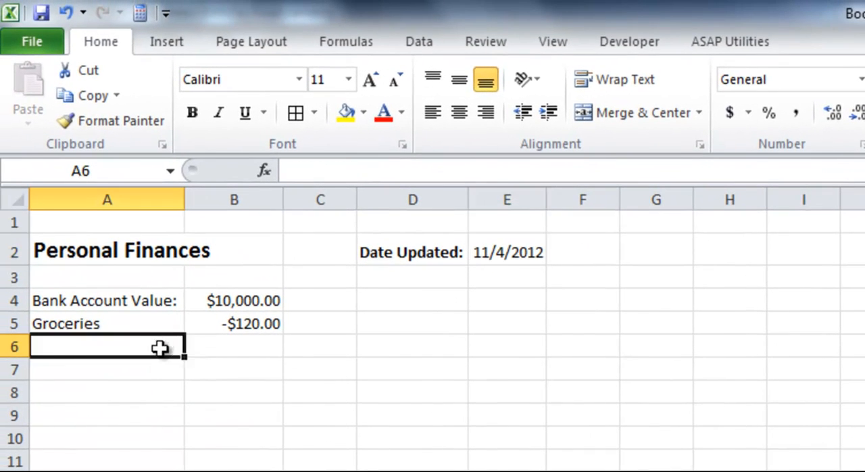
pyautogui.moveTo(333, 376)
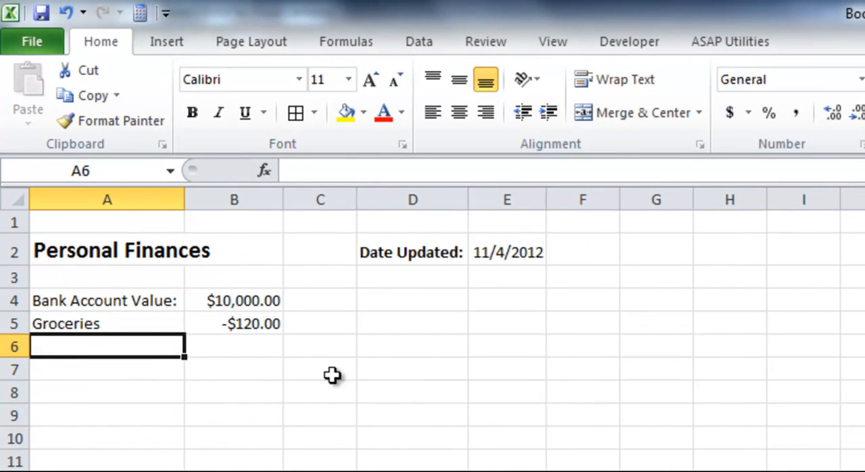
# Add Gas, School Supplies, Other Bills and Rent rows with amounts -200 and -12000
pyautogui.write('Gas')
pyautogui.click(234, 346)
pyautogui.write('-$500.00')
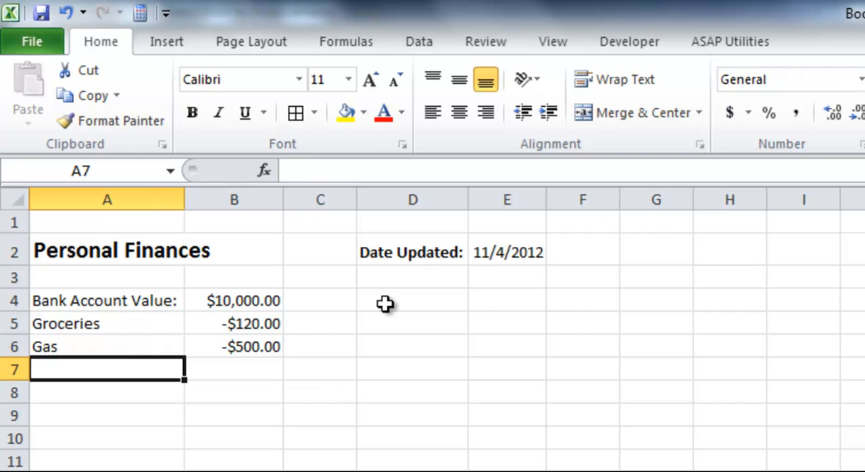
pyautogui.write('School Supplies')
pyautogui.click(233, 369)
pyautogui.write('-$200.00')
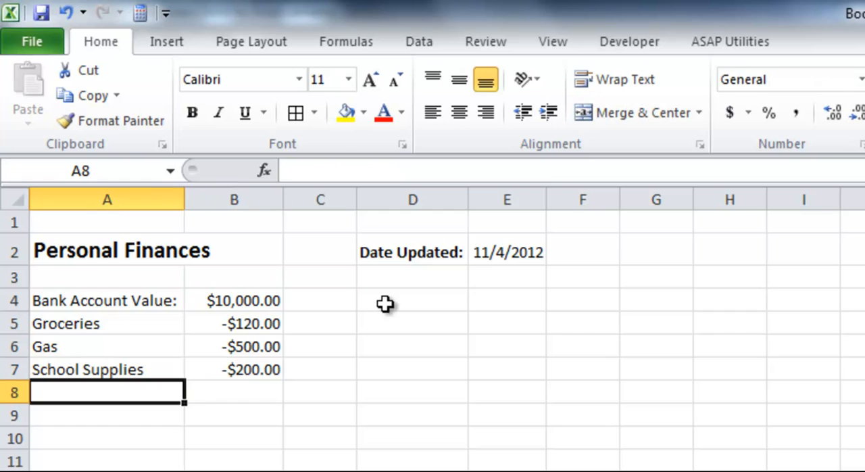
pyautogui.write('Other Bills')
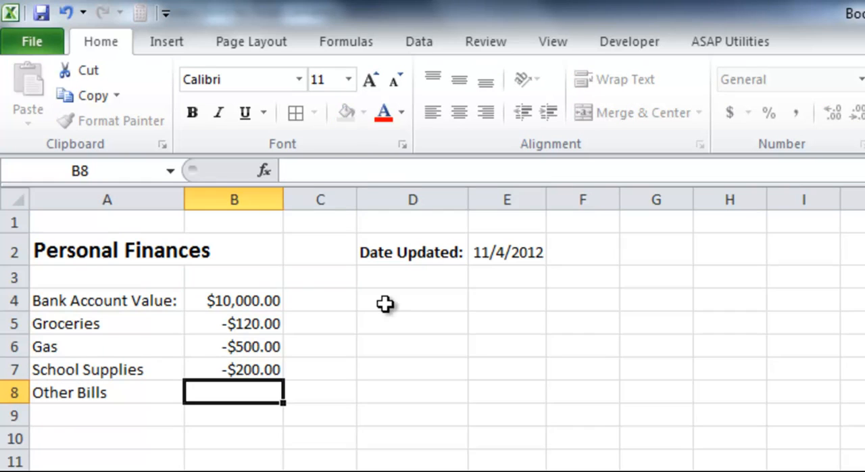
pyautogui.write('-200')
pyautogui.click(106, 415)
pyautogui.write('Rent')
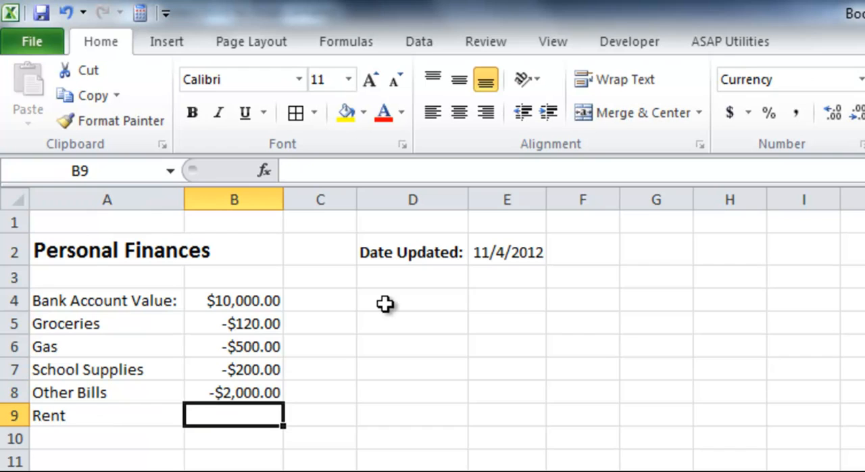
pyautogui.write('-12000')
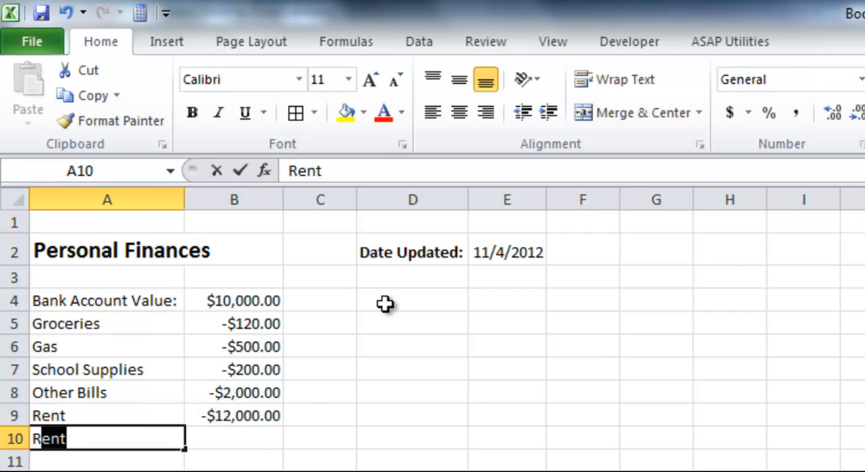
# Label A10 Remaining Money: and begin a formula with = in B10
pyautogui.write('Remaining')
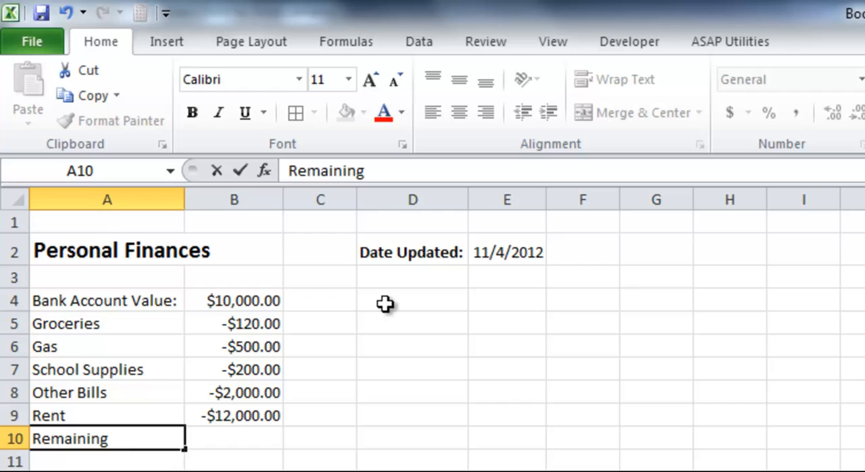
pyautogui.write('Money:')
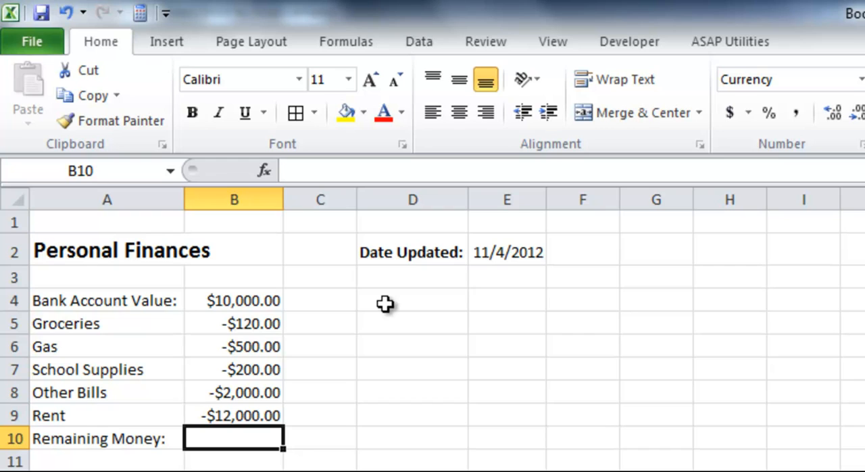
pyautogui.write('=')
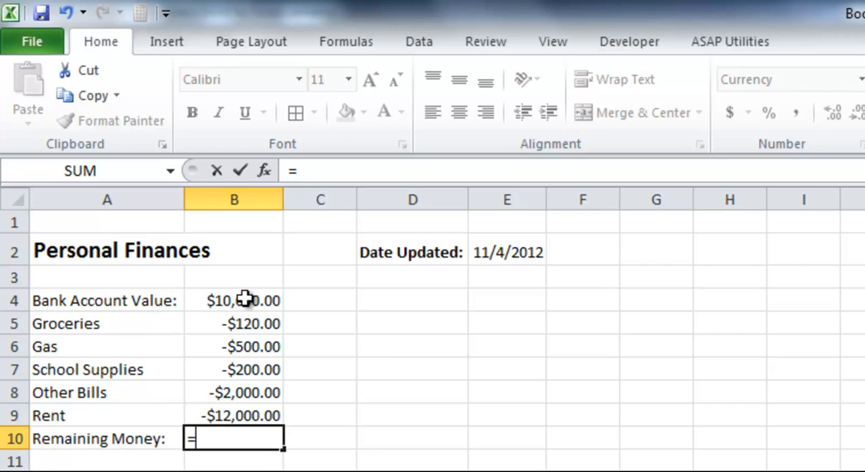
# Complete B10 as =B4+…+B9 giving -$4,820.00, then select the Bank Account Value row
pyautogui.click(244, 300)
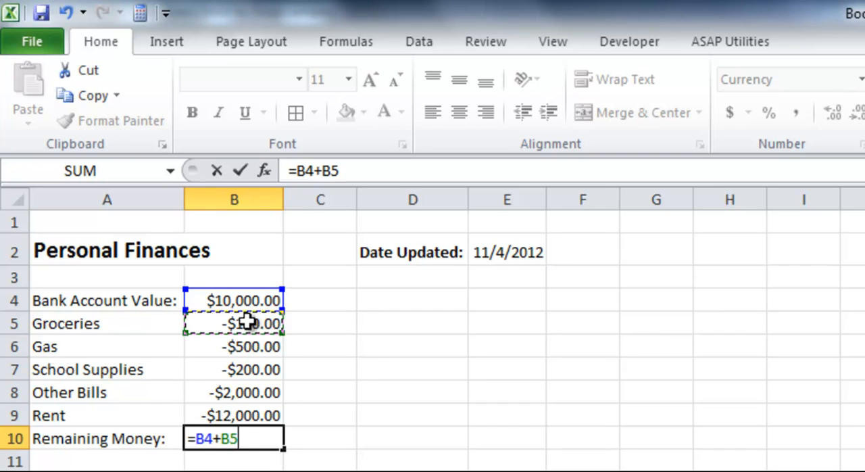
pyautogui.click(234, 346)
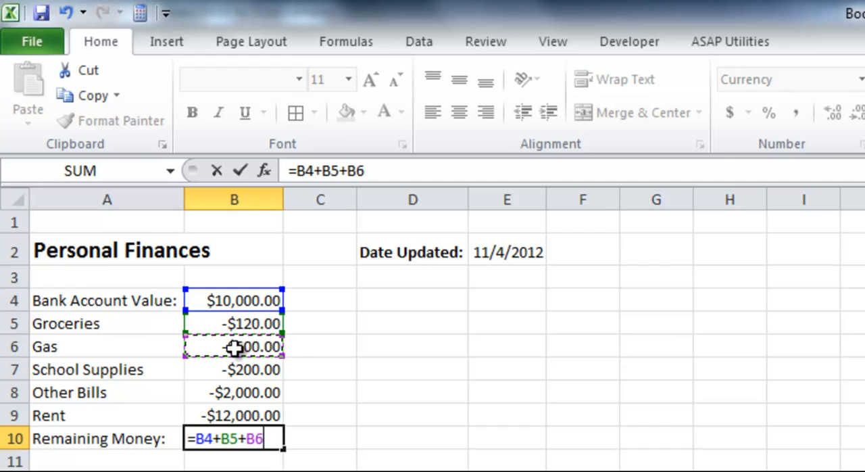
pyautogui.click(235, 369)
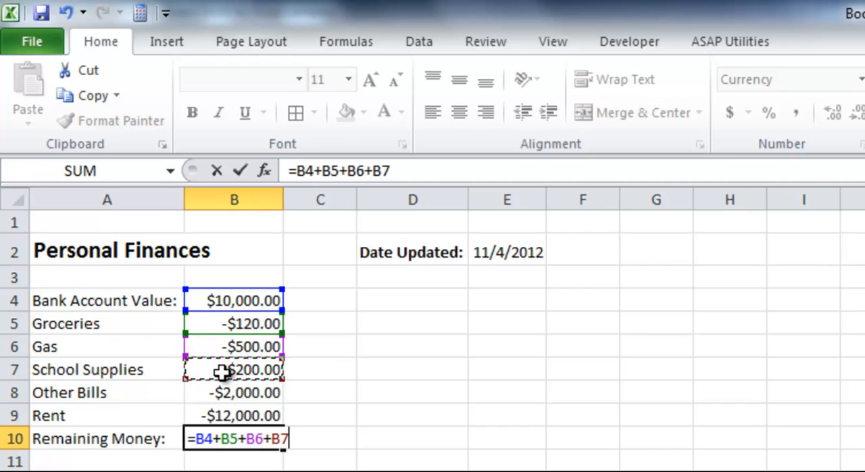
pyautogui.click(235, 392)
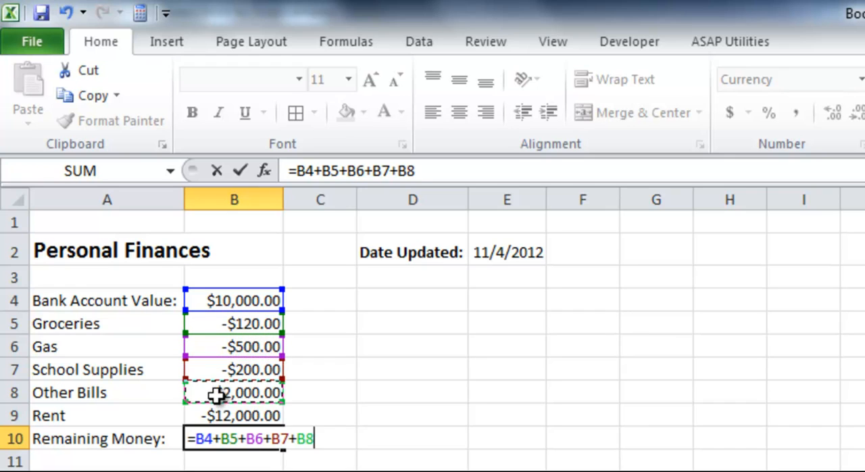
pyautogui.click(234, 415)
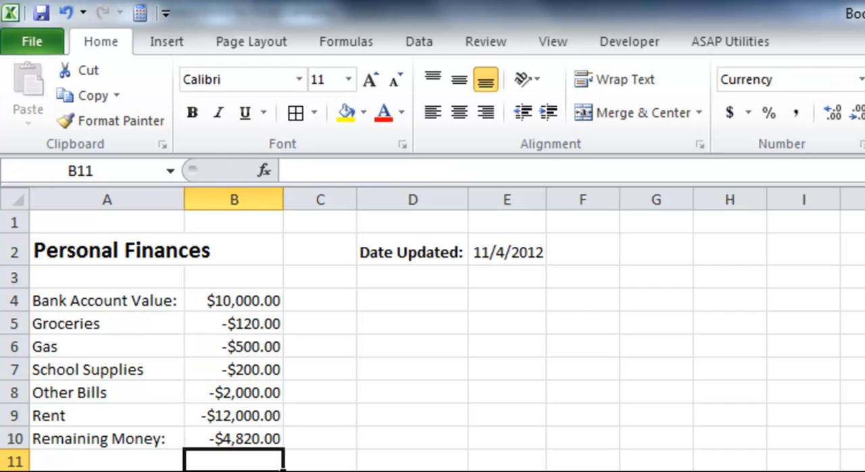
pyautogui.click(234, 438)
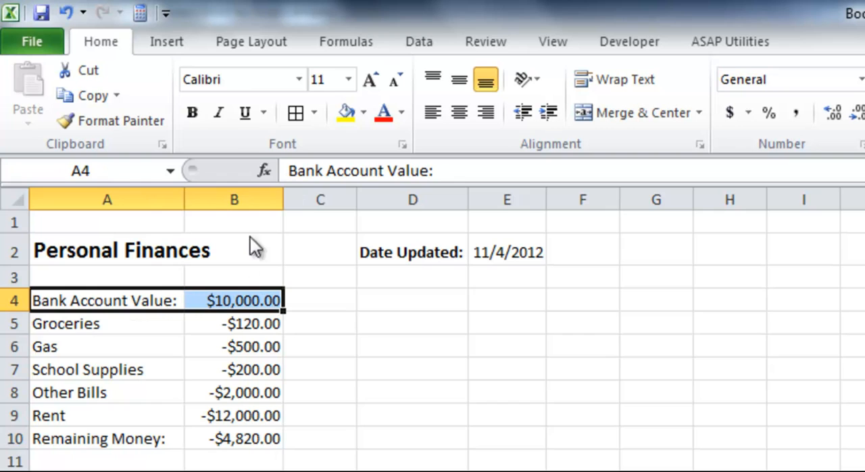
# Make A4:B4 bold with a bottom border and A10:B10 bold, ready for its border
pyautogui.click(192, 112)
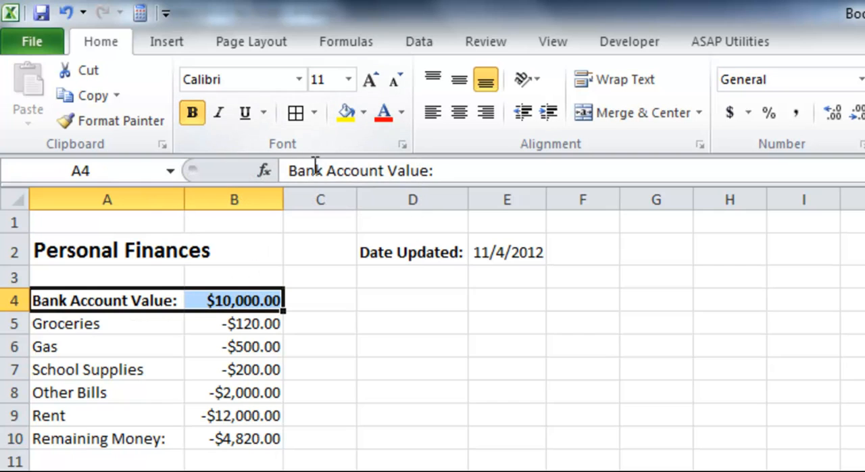
pyautogui.click(313, 112)
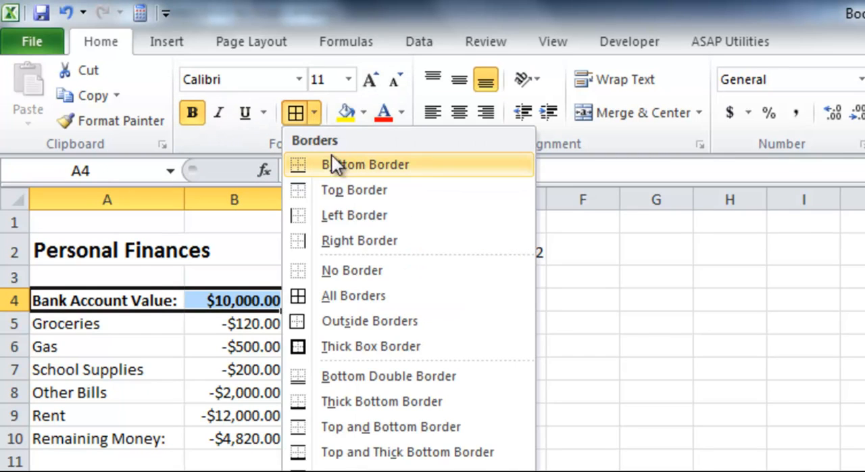
pyautogui.click(364, 165)
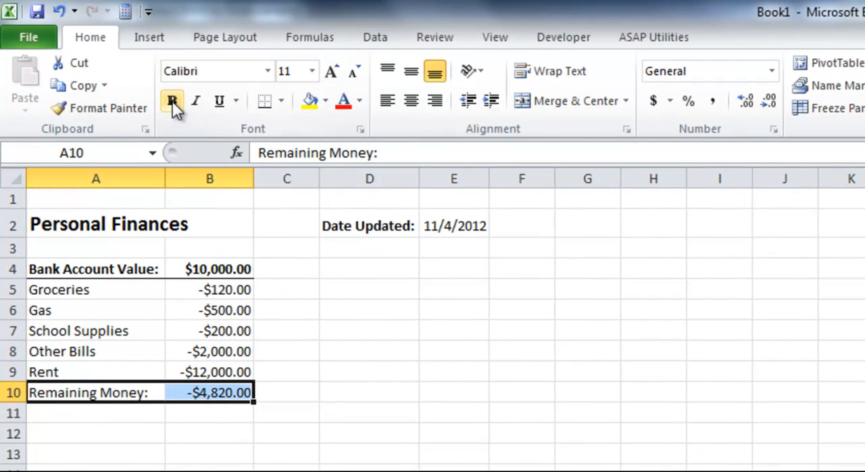
pyautogui.click(171, 100)
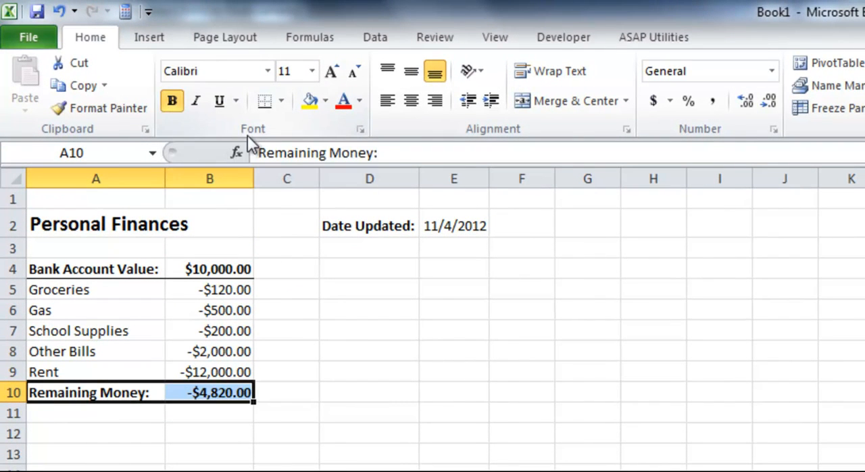
pyautogui.click(281, 100)
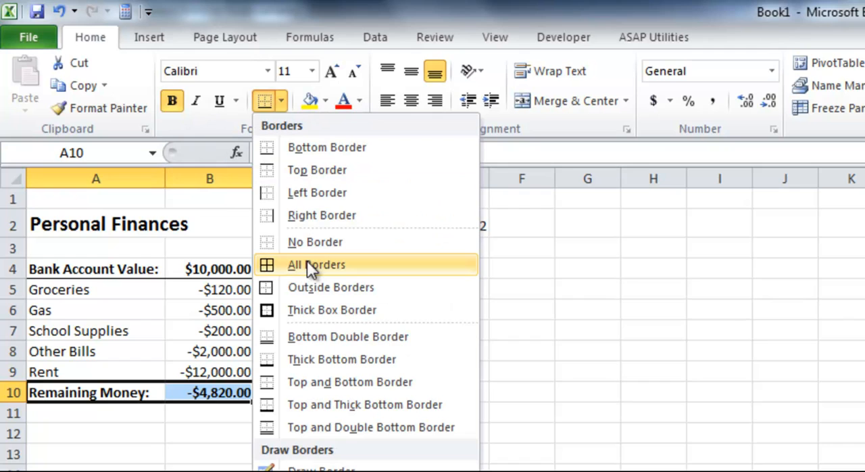
pyautogui.moveTo(344, 427)
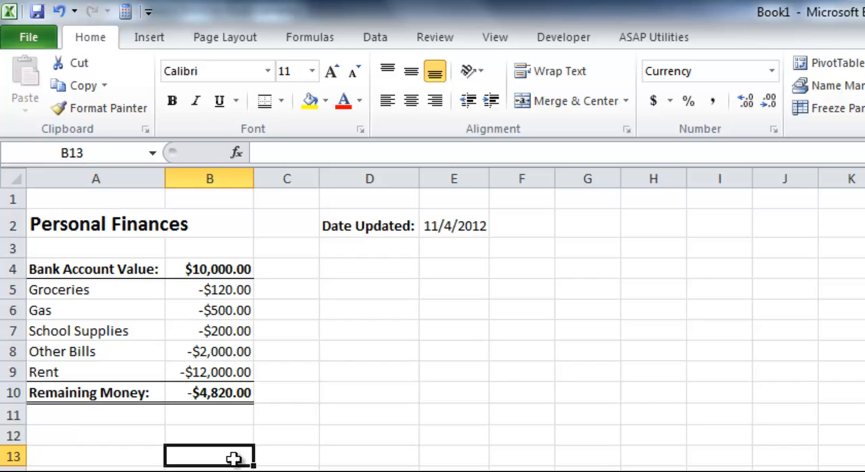
pyautogui.moveTo(124, 277)
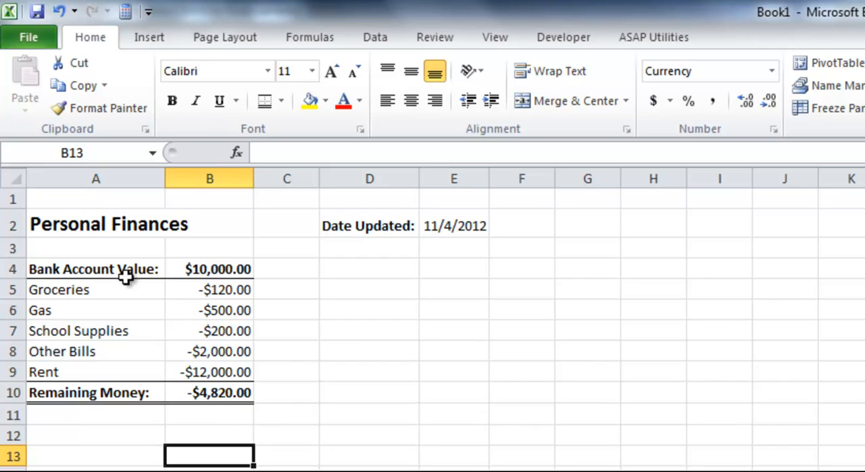
pyautogui.moveTo(116, 282)
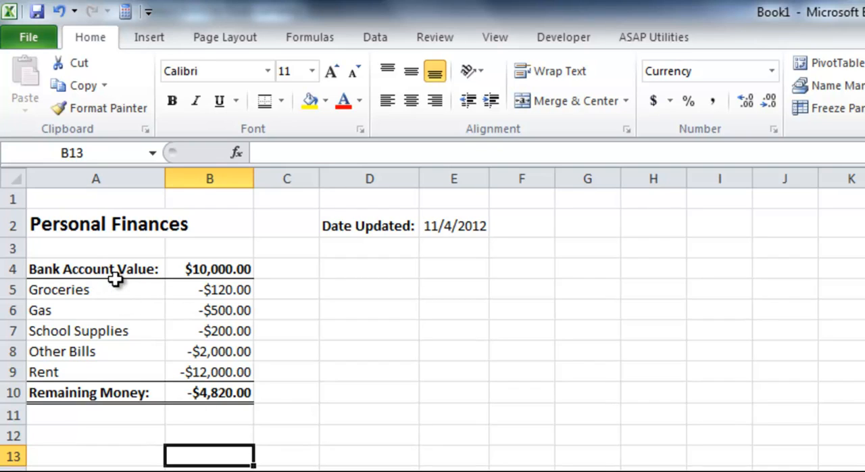
pyautogui.moveTo(190, 269)
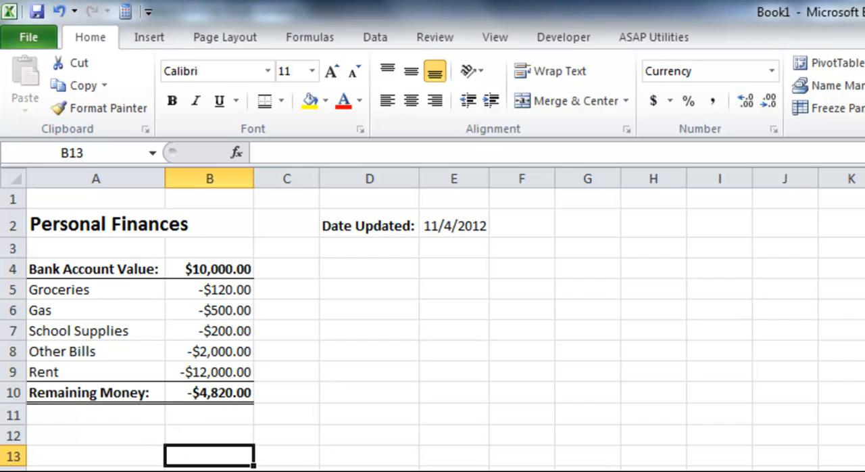
# Begin rewriting B10 as a =sum( formula
pyautogui.click(208, 392)
pyautogui.write('=')
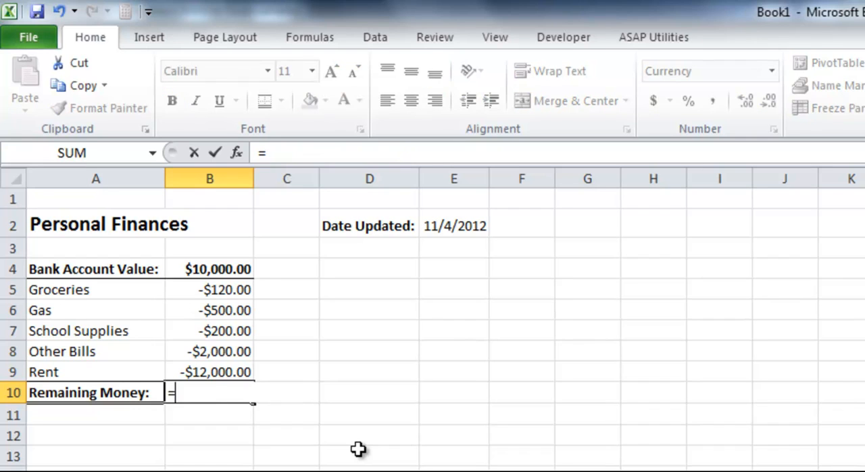
pyautogui.write('sum(')
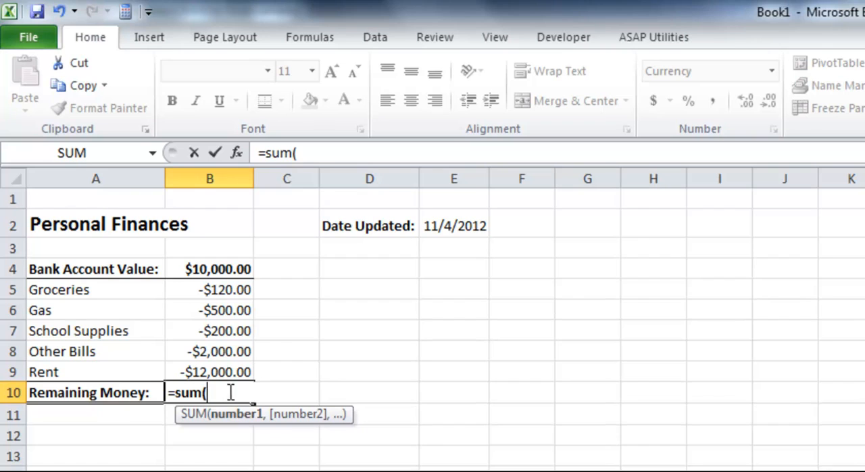
pyautogui.moveTo(235, 375)
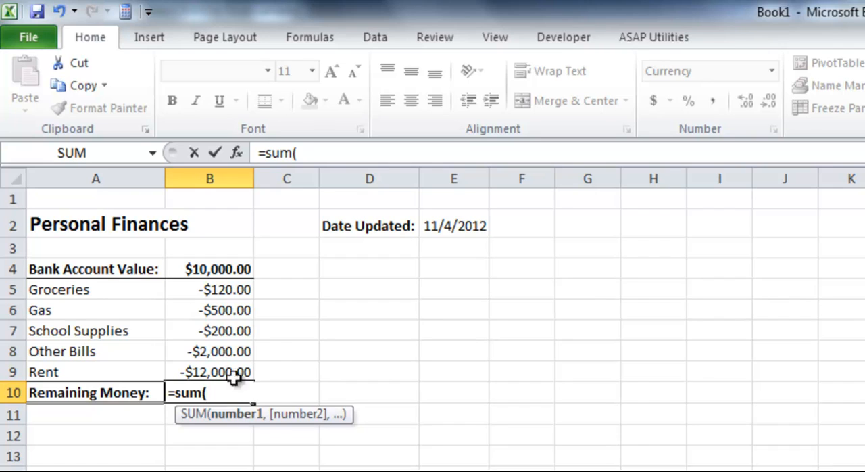
pyautogui.moveTo(229, 267)
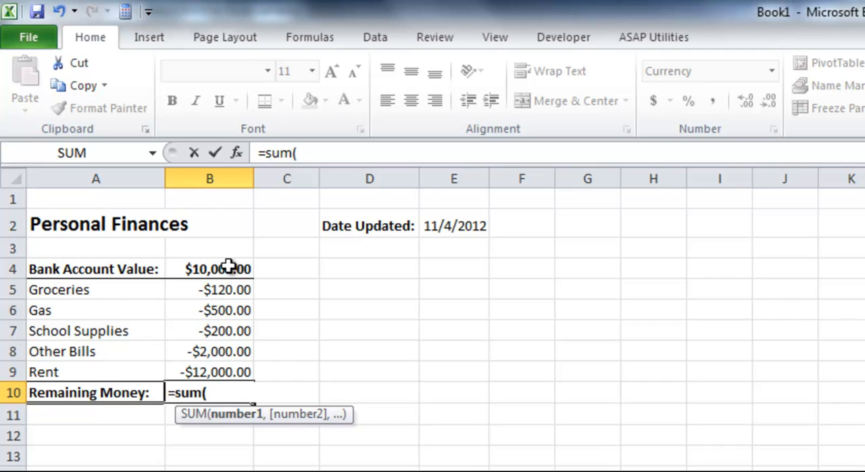
# Select B4:B9 to make =SUM(B4:B9) in B10, still -$4,820.00, and verify it
pyautogui.click(208, 267)
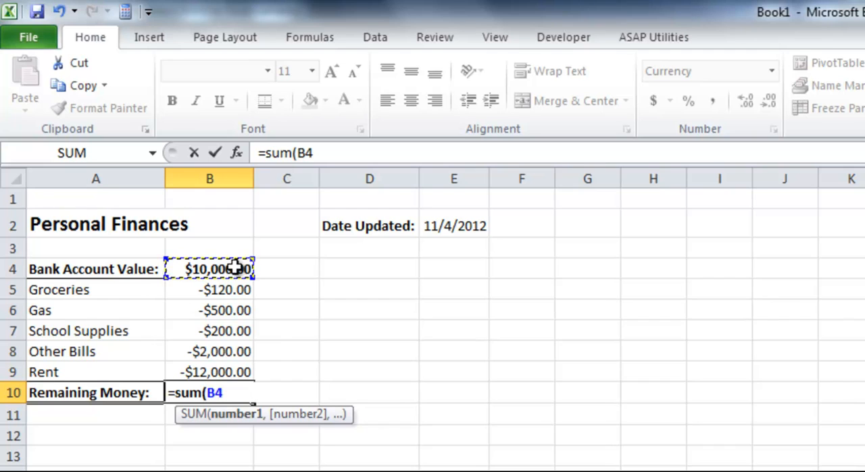
pyautogui.moveTo(208, 269); pyautogui.dragTo(223, 371)
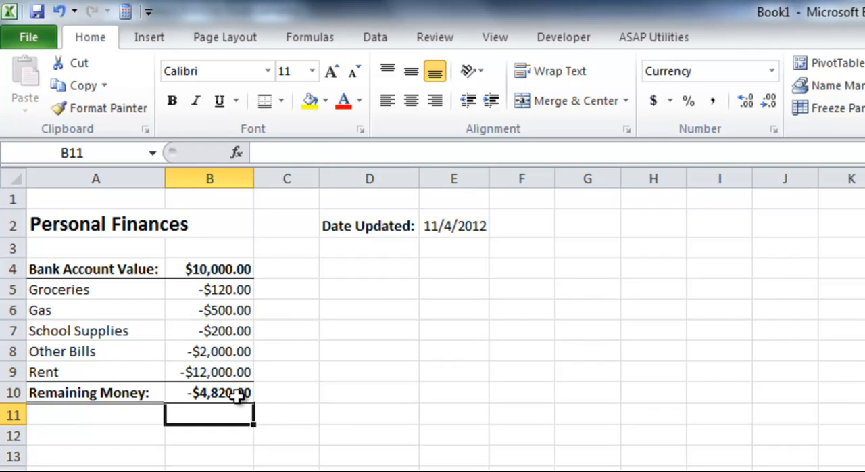
pyautogui.click(208, 392)
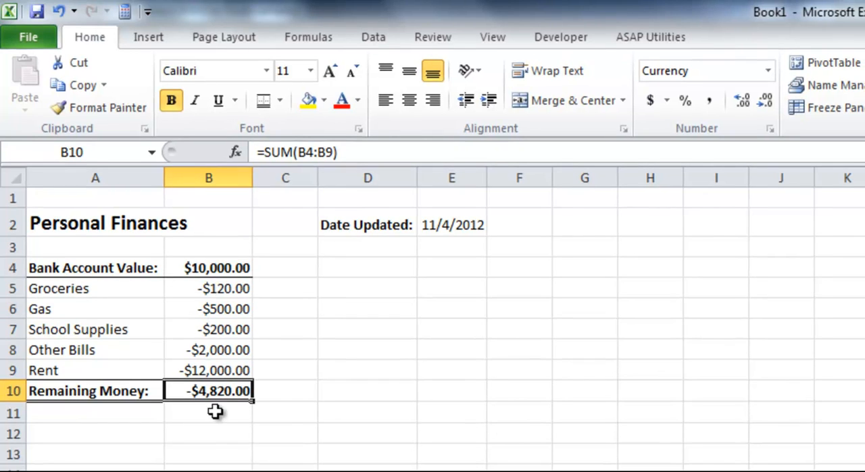
# Change Rent in B9 to -1200 so Remaining Money recalculates to $5,980.00
pyautogui.click(208, 371)
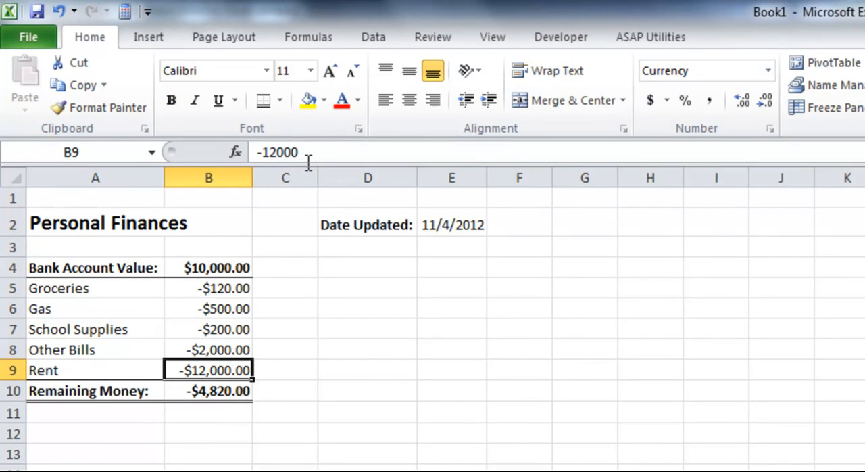
pyautogui.moveTo(305, 153)
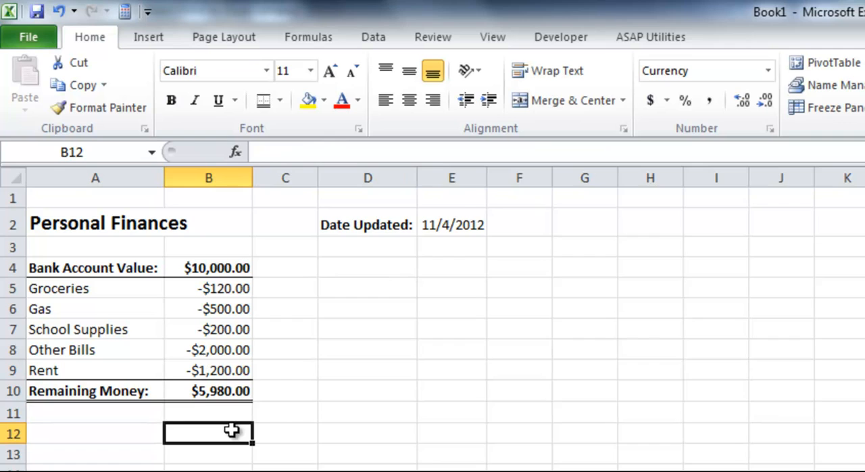
pyautogui.click(208, 390)
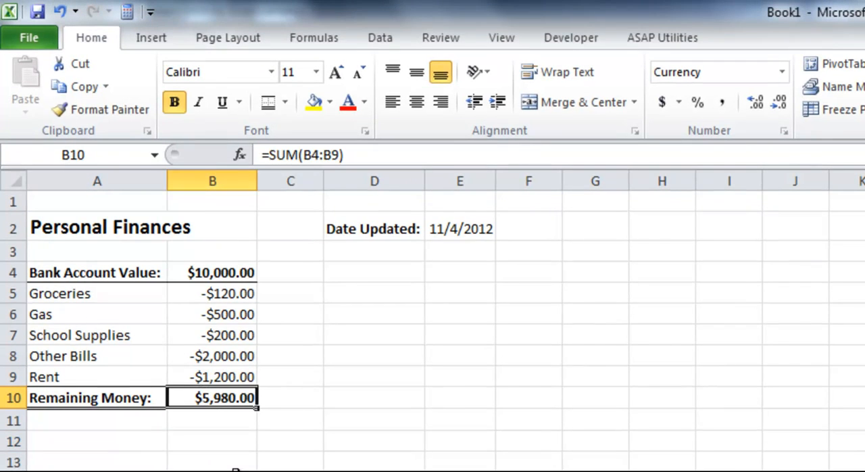
pyautogui.moveTo(184, 422)
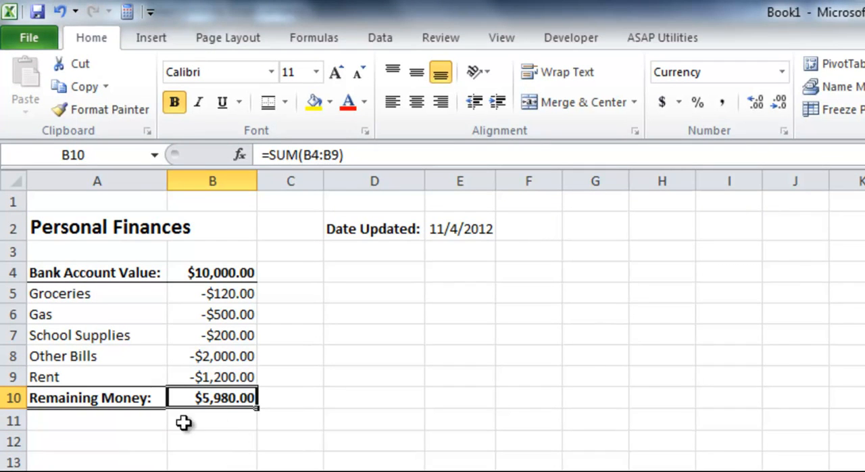
pyautogui.scroll(-3)
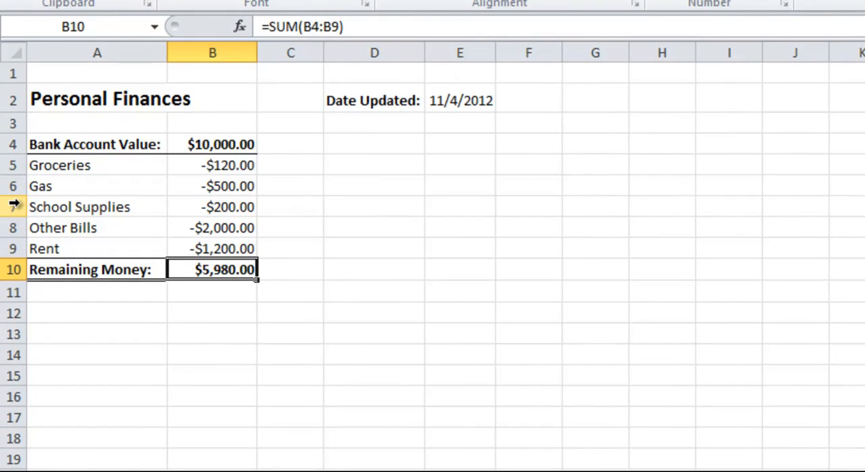
pyautogui.rightClick(78, 207)
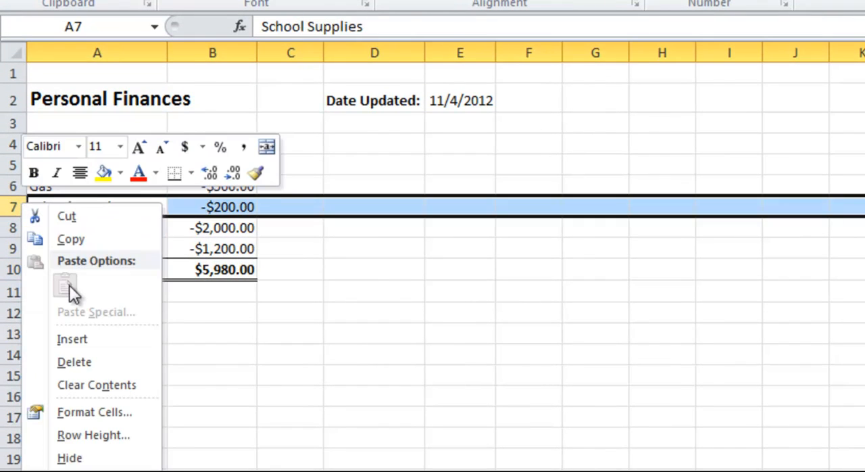
pyautogui.moveTo(92, 338)
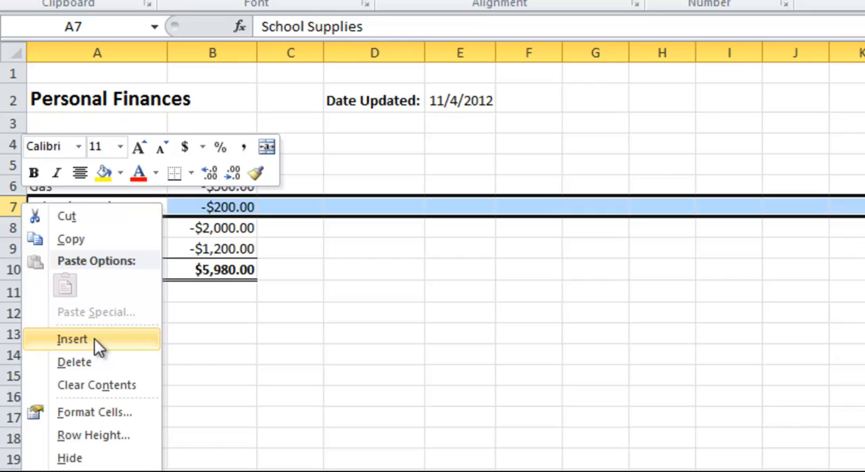
pyautogui.click(72, 338)
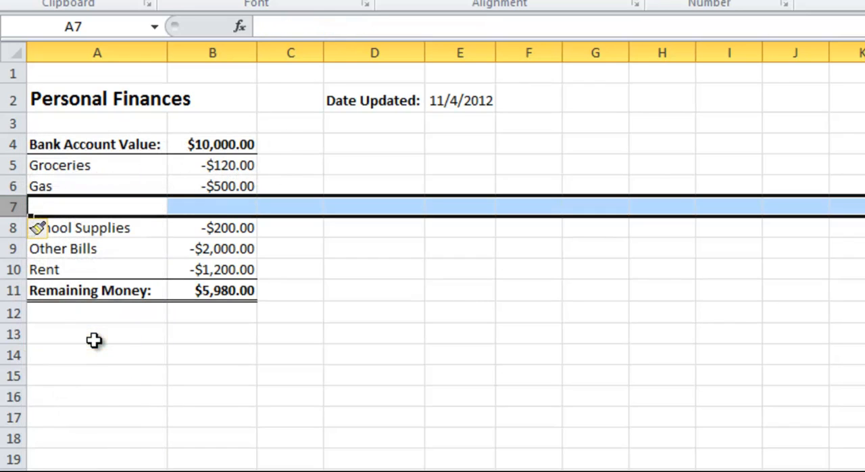
pyautogui.write('Bonus')
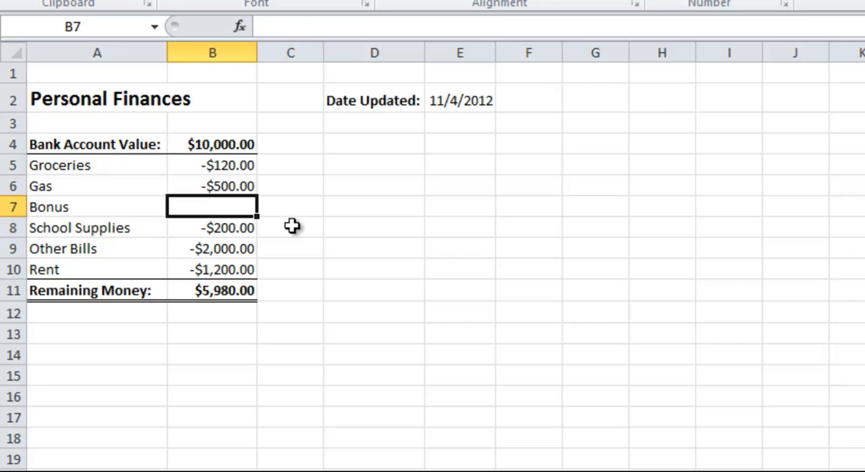
pyautogui.write('10')
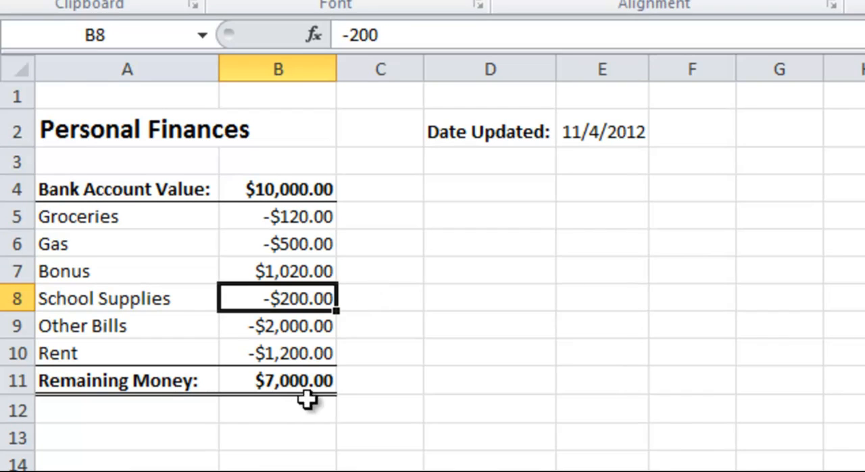
pyautogui.click(277, 379)
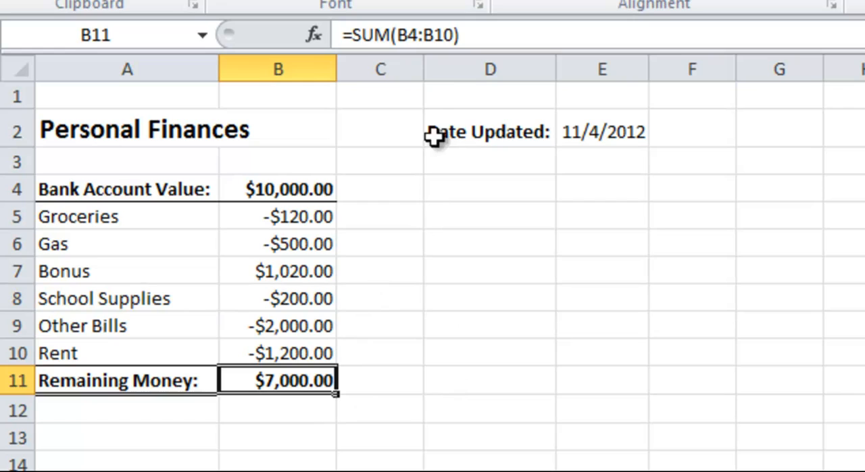
pyautogui.moveTo(417, 277)
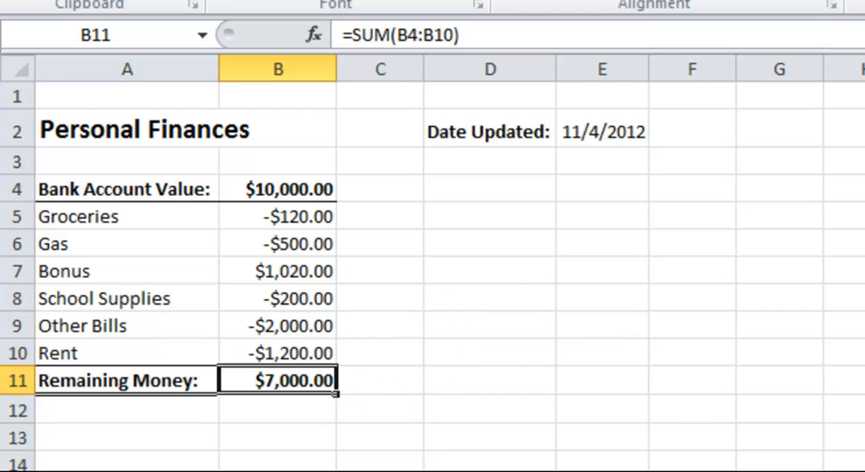
# Begin a fresh =sum( formula in B11
pyautogui.write('=')
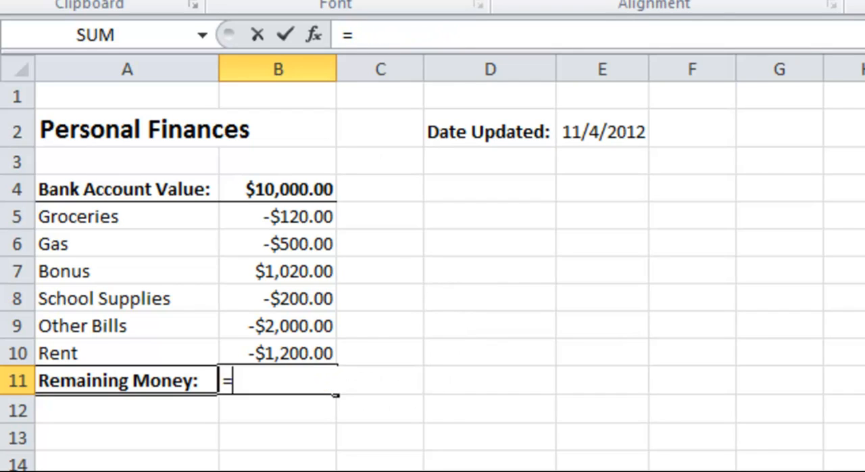
pyautogui.write('sum(')
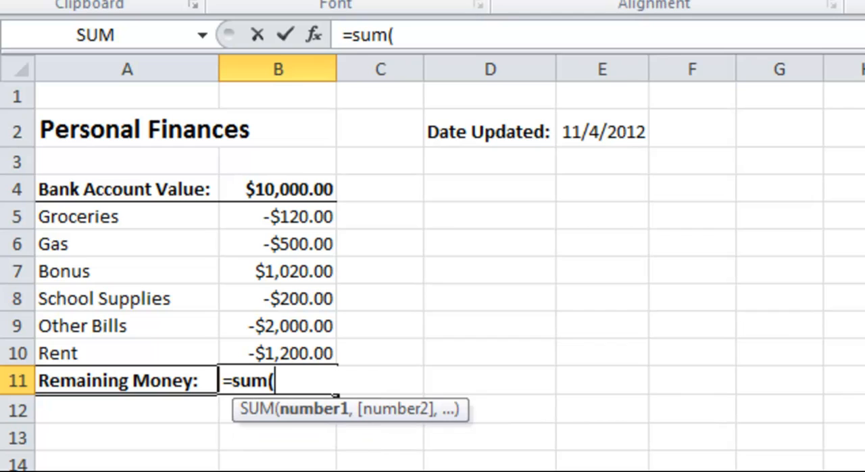
pyautogui.moveTo(343, 280)
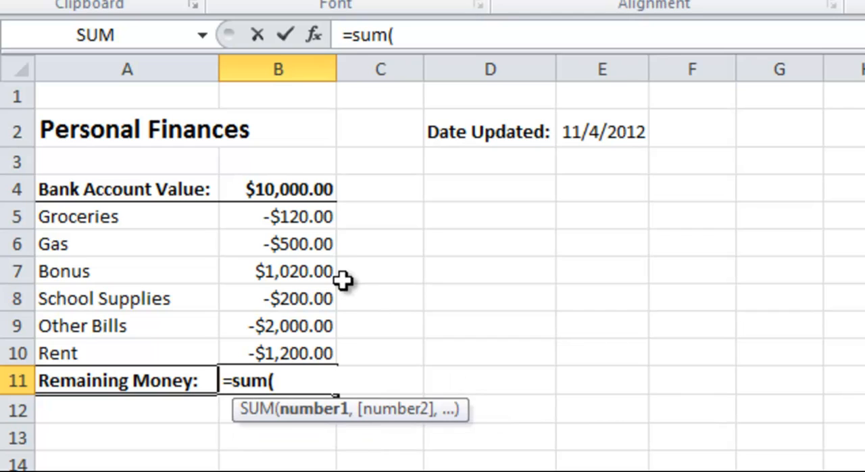
pyautogui.moveTo(313, 35)
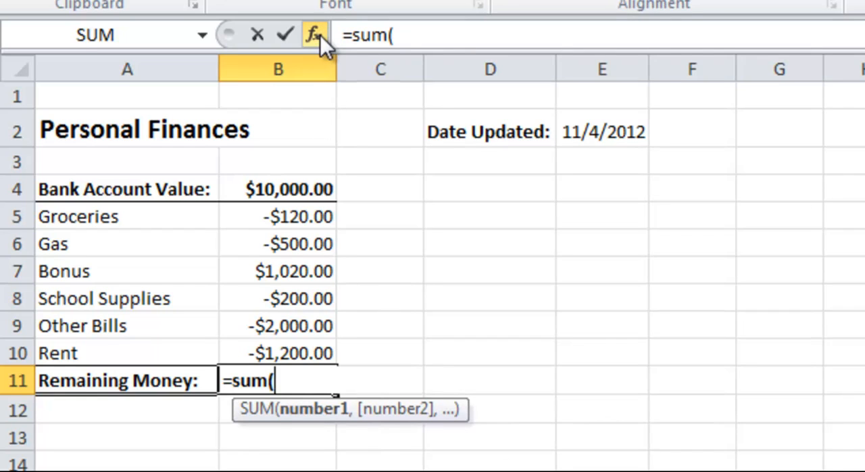
pyautogui.moveTo(314, 35)
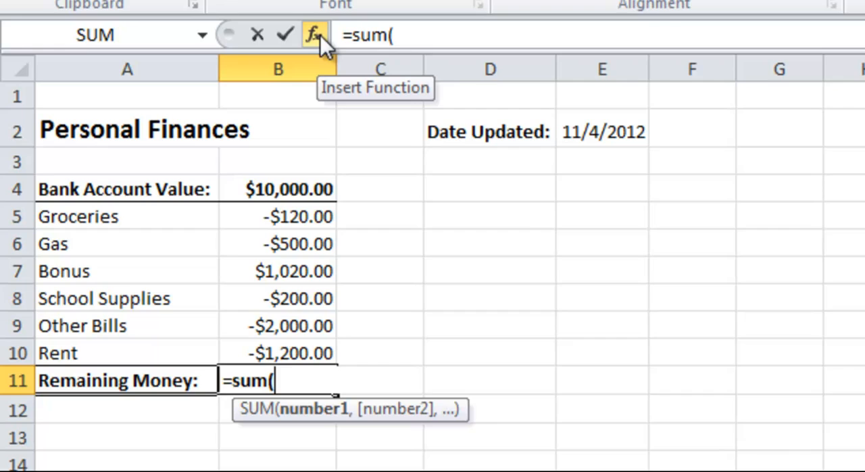
# Build =SUM(B4:B10) in B11 via Insert Function, giving Remaining Money $7,000.00
pyautogui.click(310, 35)
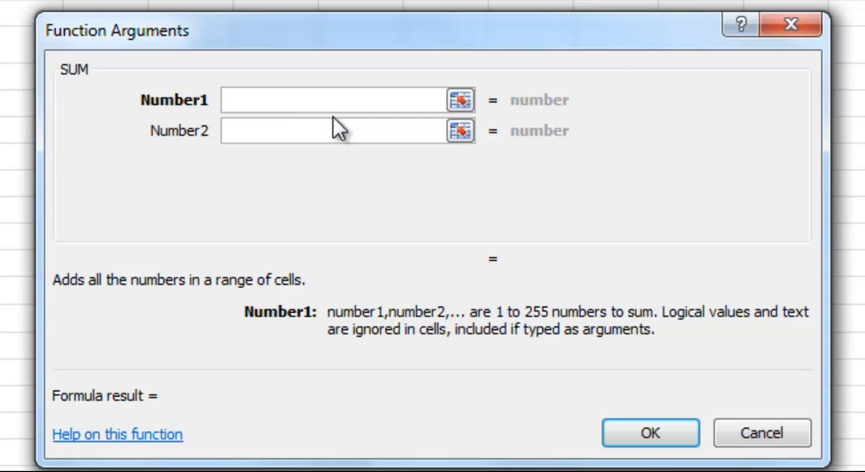
pyautogui.moveTo(160, 292)
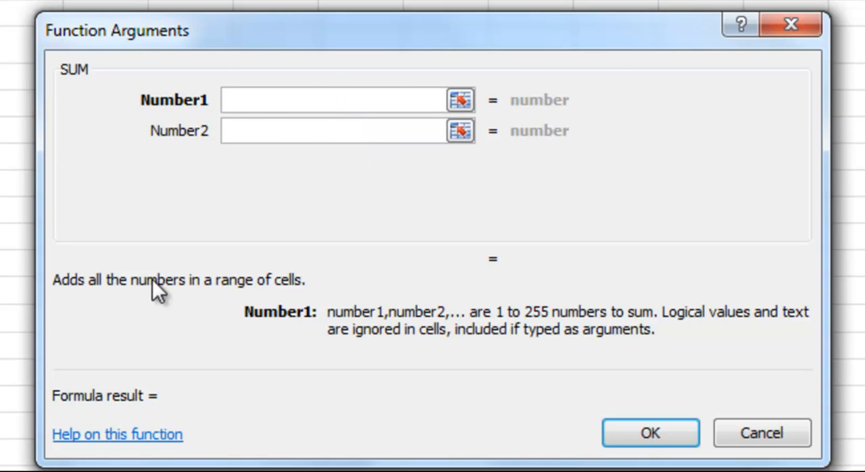
pyautogui.moveTo(308, 304)
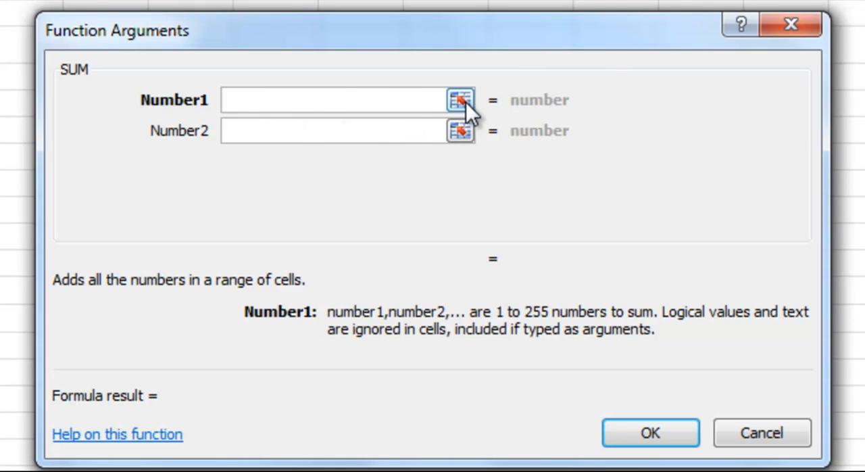
pyautogui.click(459, 100)
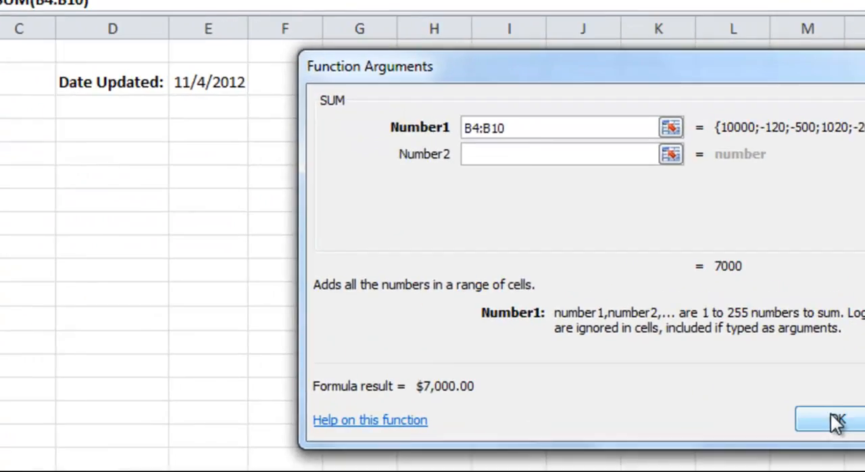
pyautogui.click(817, 419)
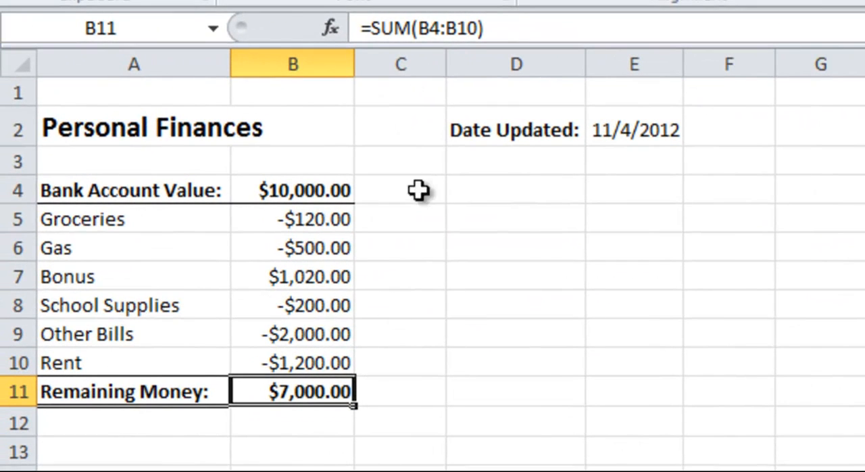
pyautogui.moveTo(554, 419)
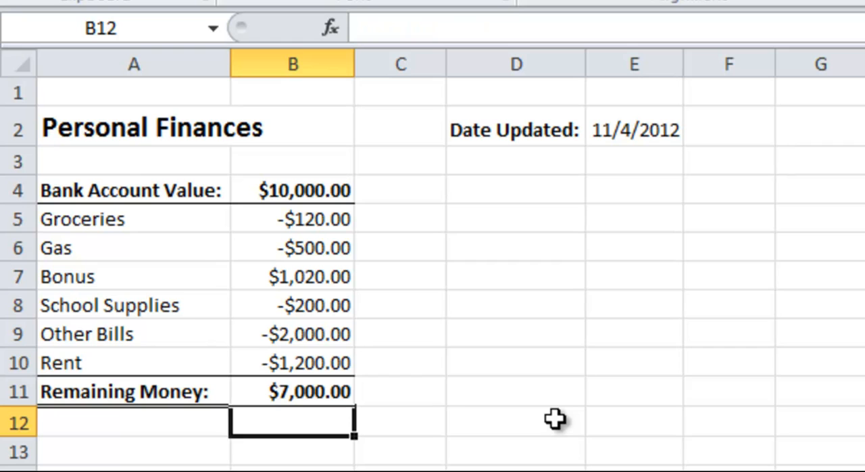
pyautogui.moveTo(329, 27)
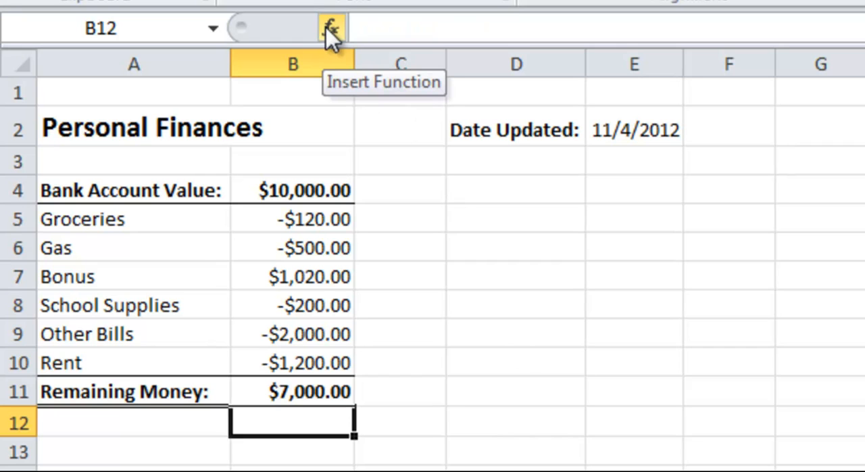
pyautogui.click(330, 29)
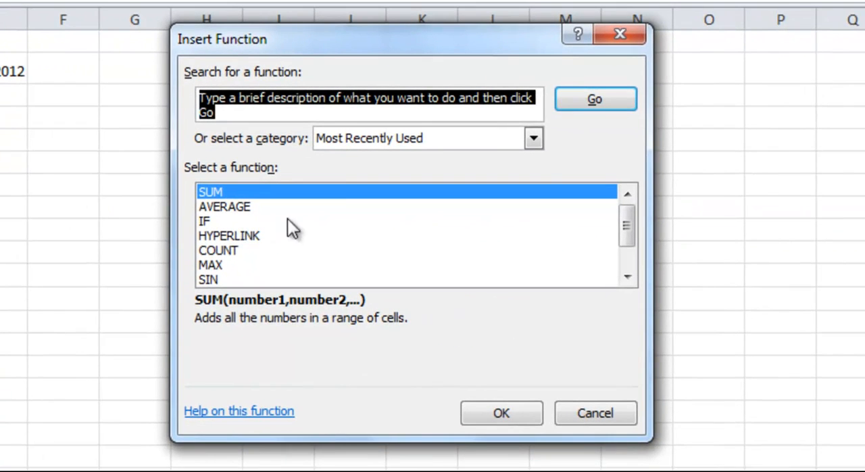
pyautogui.moveTo(325, 126)
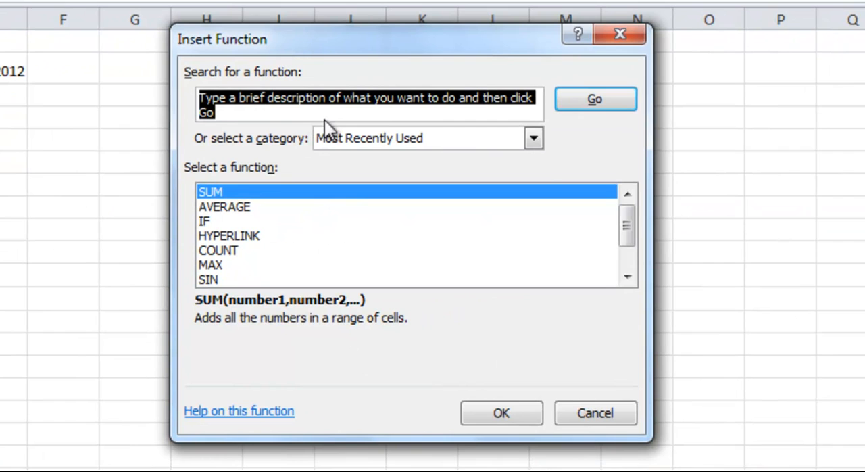
pyautogui.moveTo(480, 114)
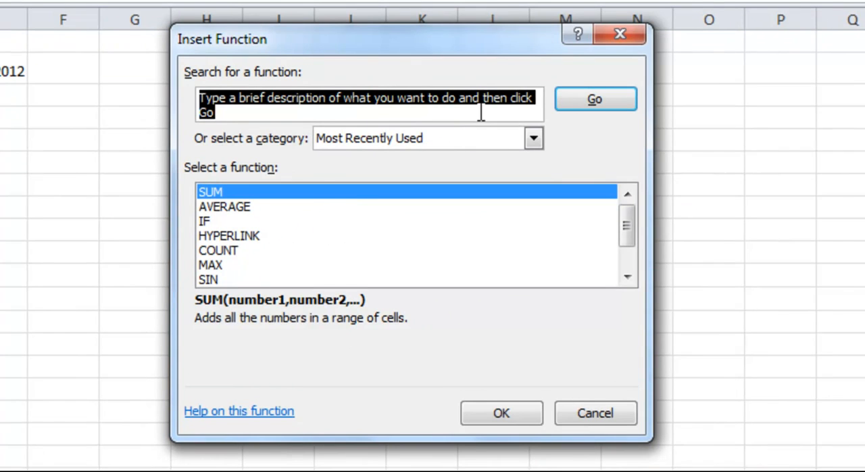
pyautogui.click(533, 138)
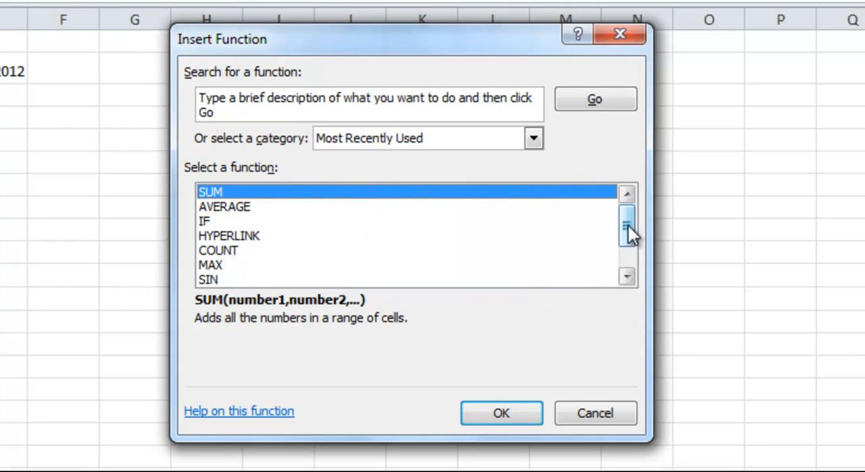
pyautogui.moveTo(365, 195)
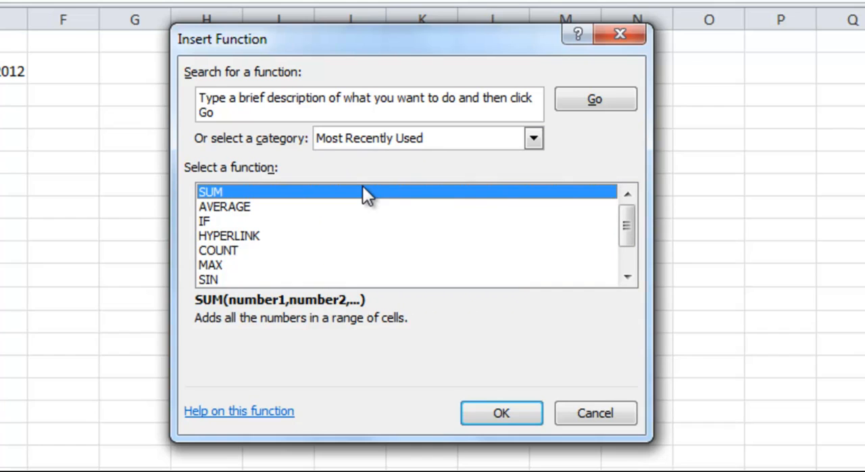
pyautogui.moveTo(346, 205)
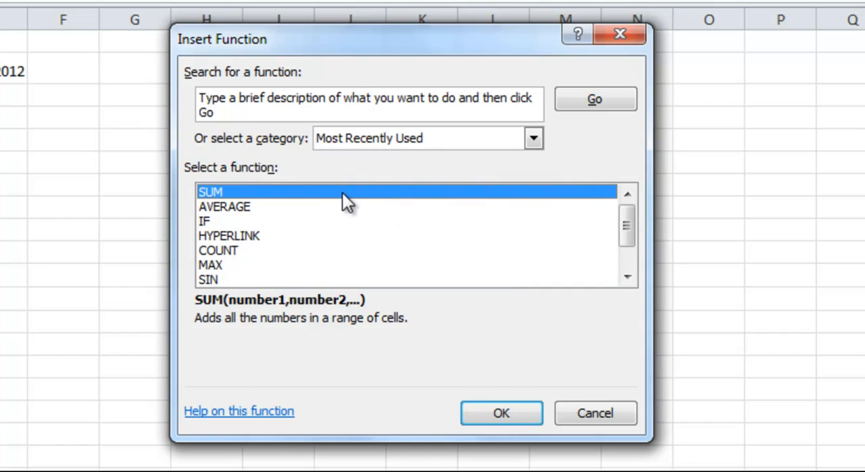
pyautogui.moveTo(389, 246)
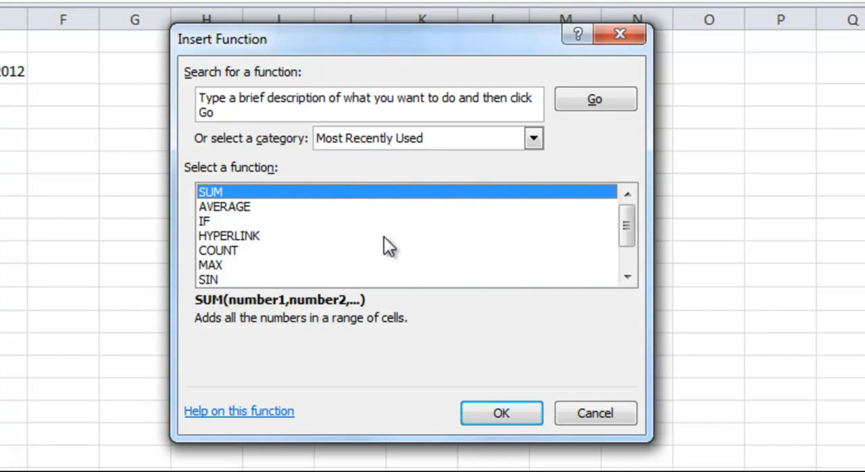
pyautogui.click(500, 413)
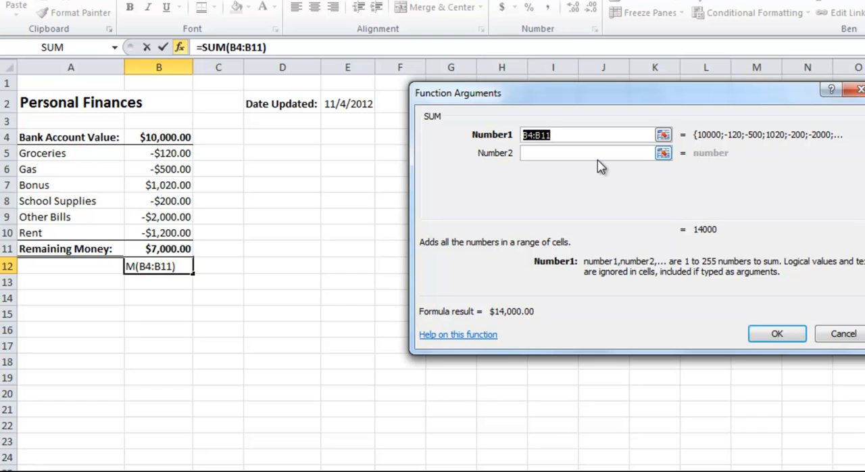
pyautogui.moveTo(844, 359)
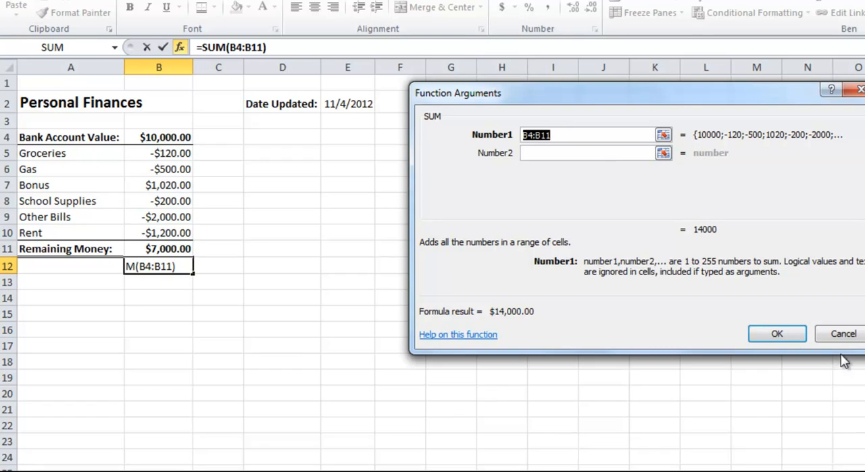
pyautogui.click(843, 332)
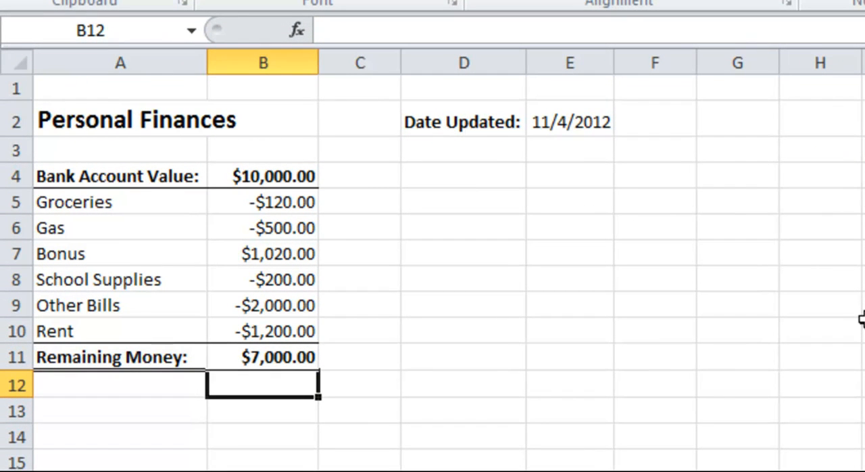
pyautogui.moveTo(858, 317)
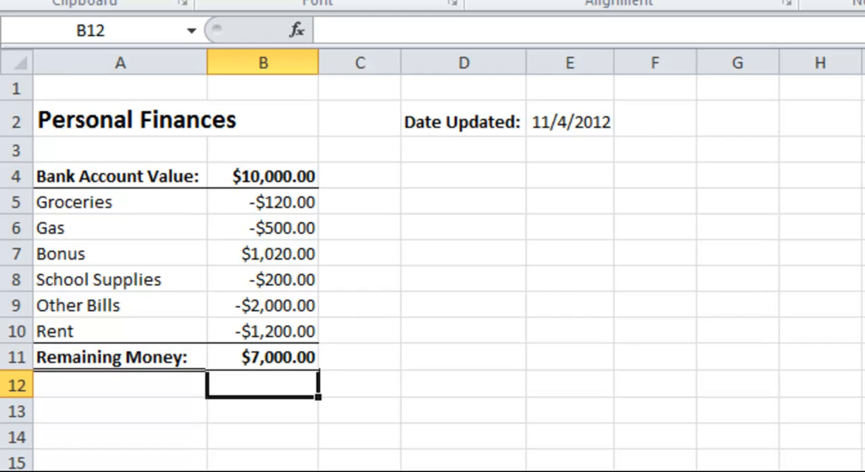
pyautogui.moveTo(379, 370)
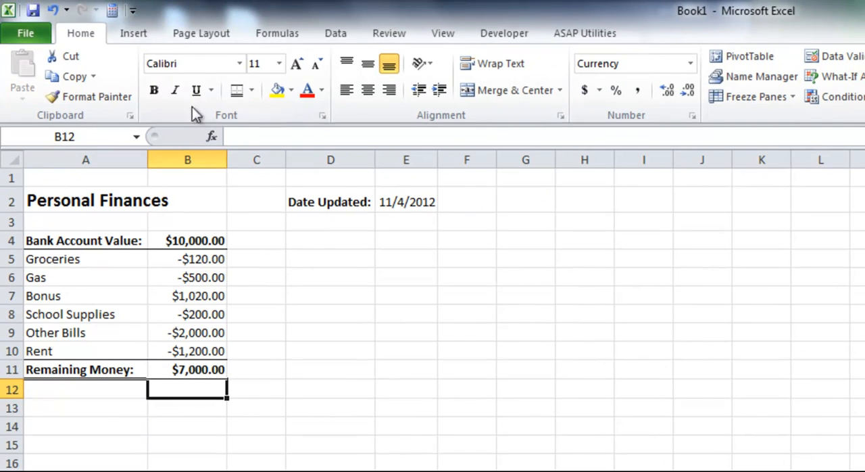
pyautogui.moveTo(313, 115)
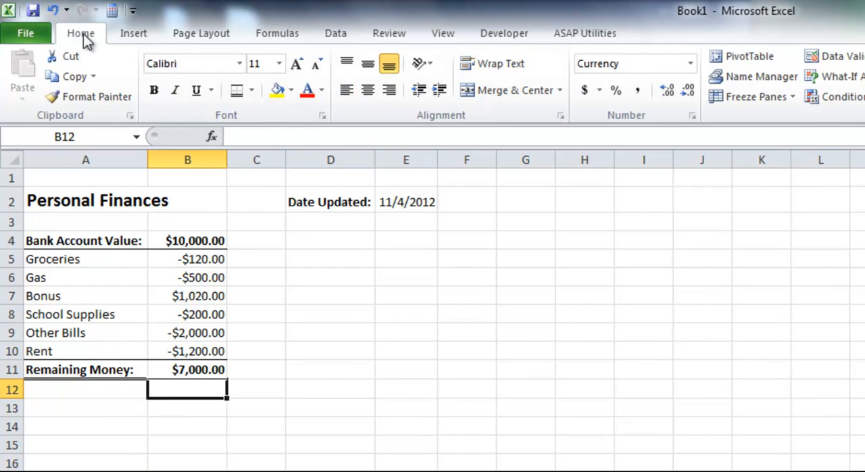
pyautogui.moveTo(492, 63)
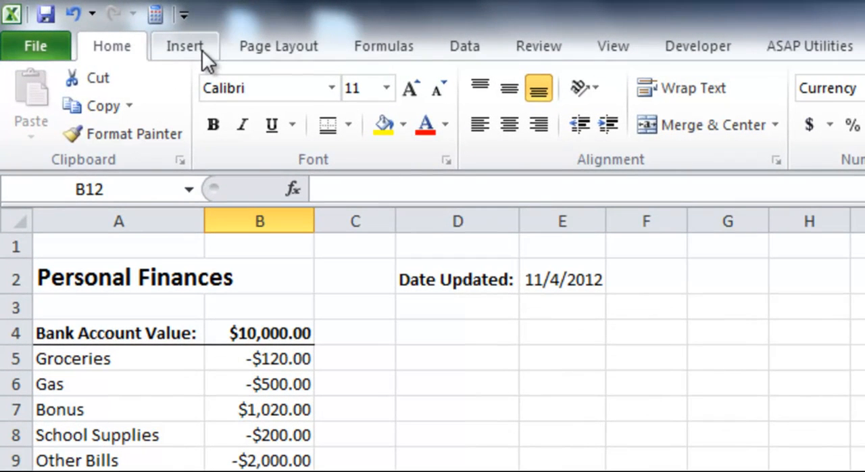
# Browse the Insert, Data and Review command sets of the ribbon
pyautogui.click(183, 46)
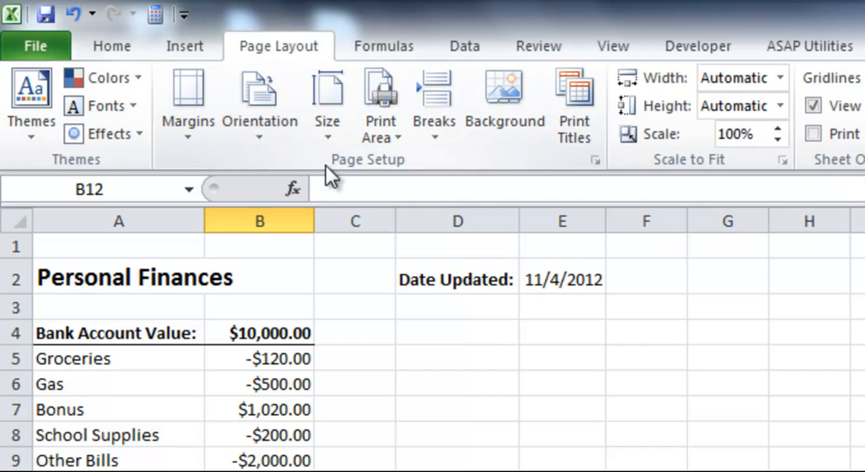
pyautogui.moveTo(504, 105)
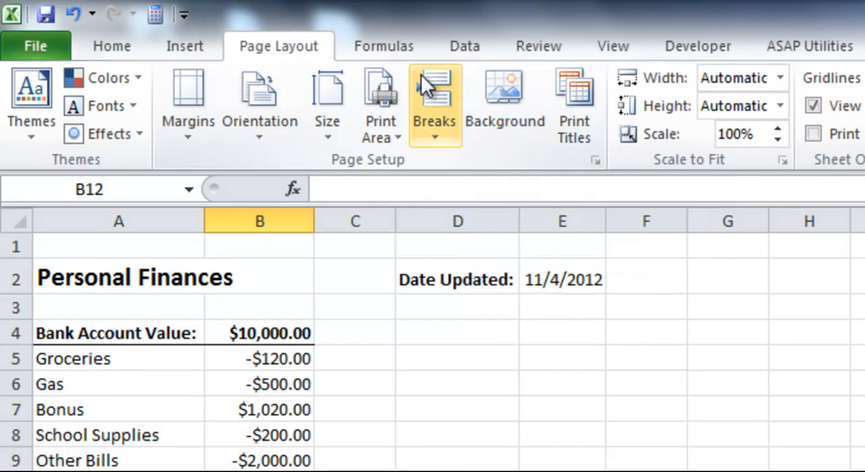
pyautogui.click(383, 46)
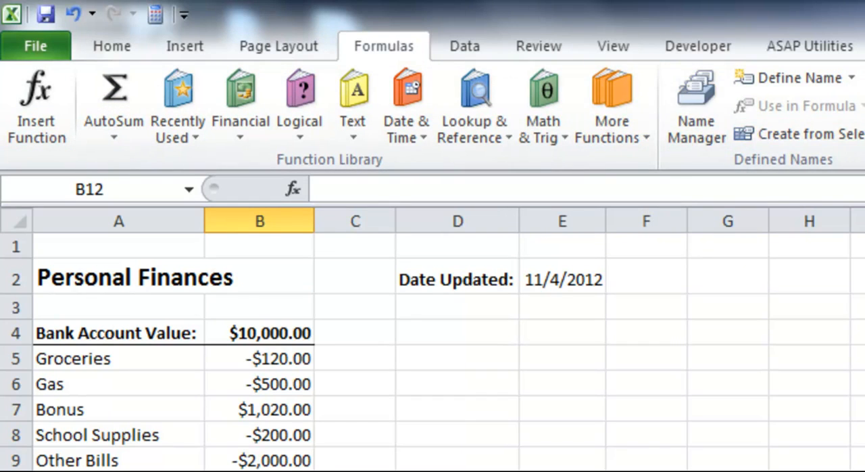
pyautogui.click(465, 46)
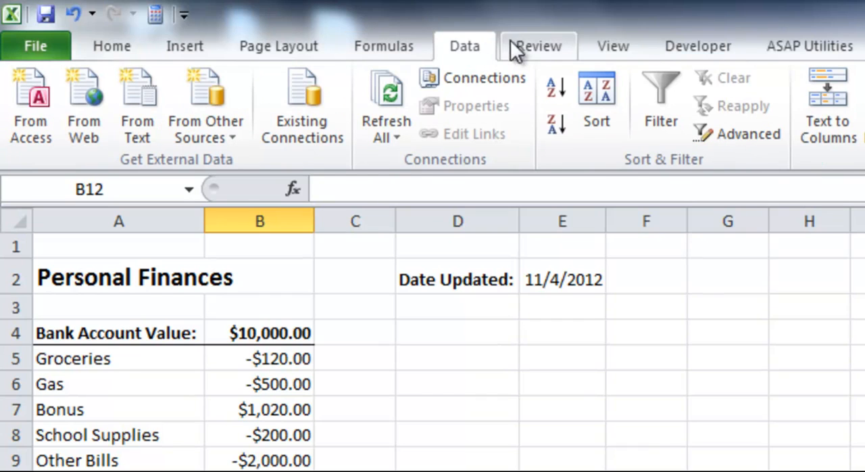
pyautogui.moveTo(567, 57)
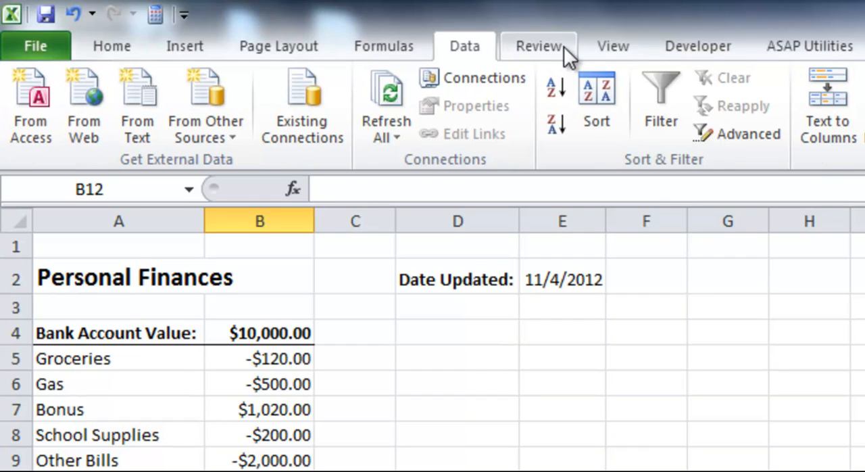
pyautogui.moveTo(303, 105)
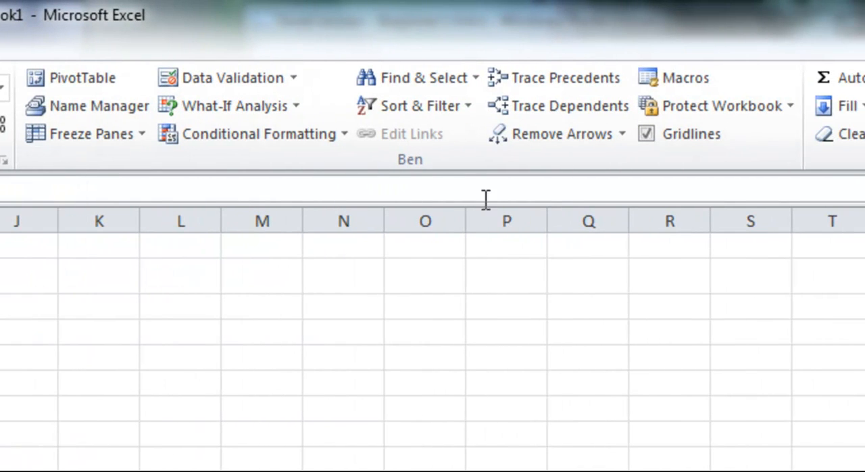
pyautogui.moveTo(425, 173)
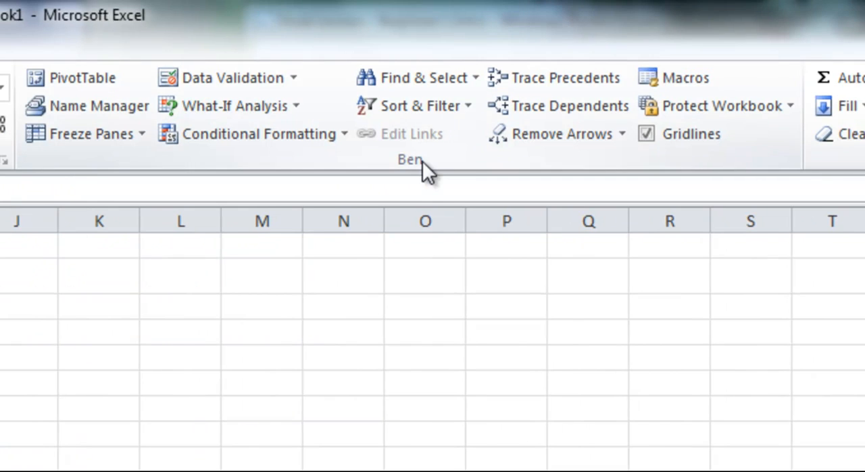
pyautogui.moveTo(420, 169)
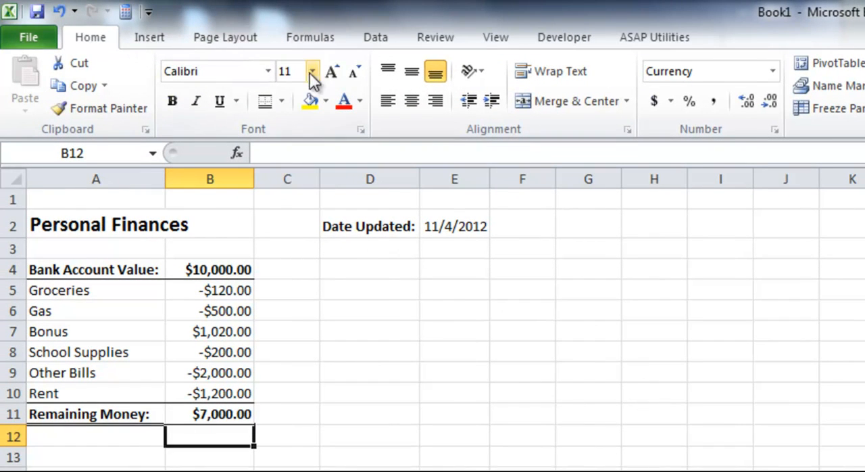
pyautogui.moveTo(324, 359)
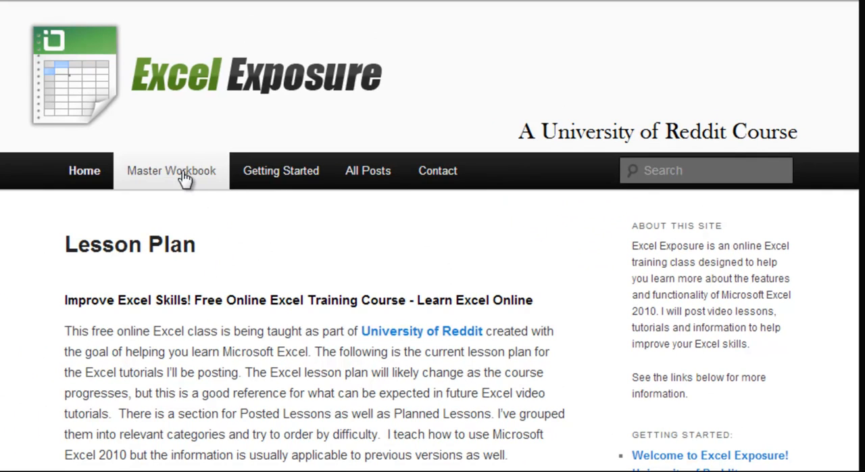
# Download the 'Excel Exposure – Master Workbook [10-24-2012]' and open it
pyautogui.click(170, 170)
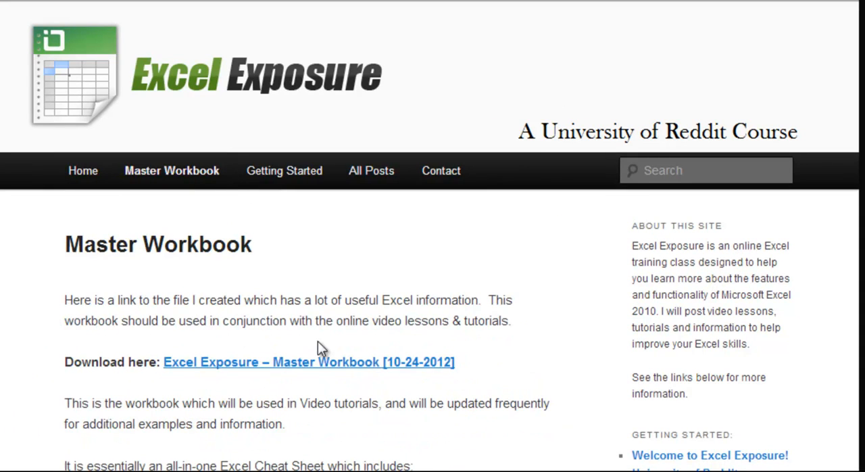
pyautogui.moveTo(376, 375)
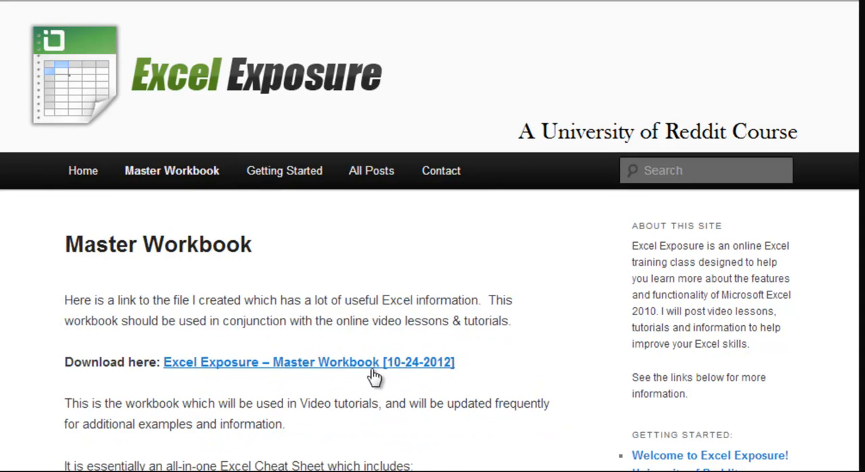
pyautogui.moveTo(359, 372)
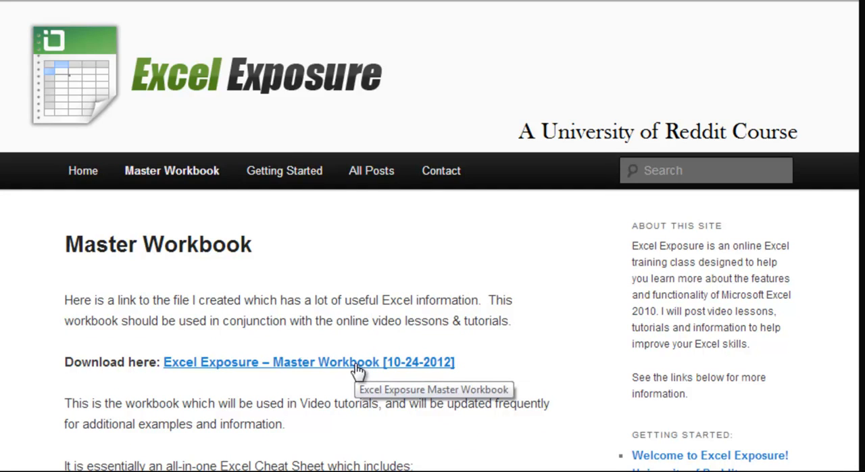
pyautogui.click(308, 362)
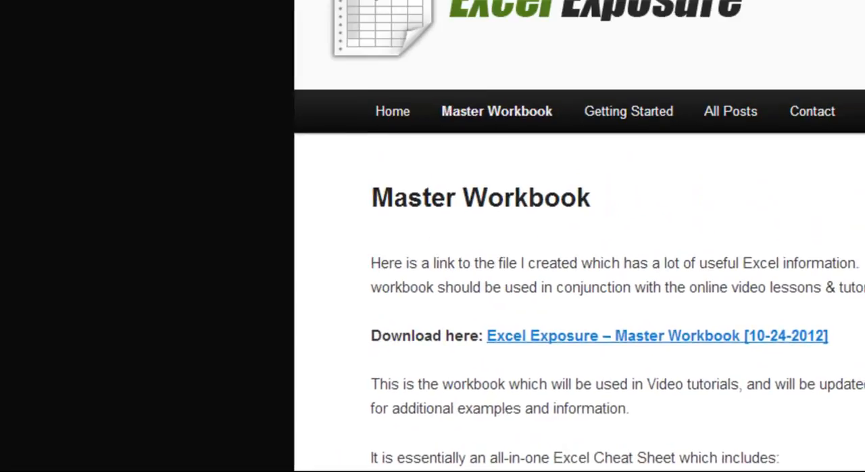
pyautogui.click(657, 335)
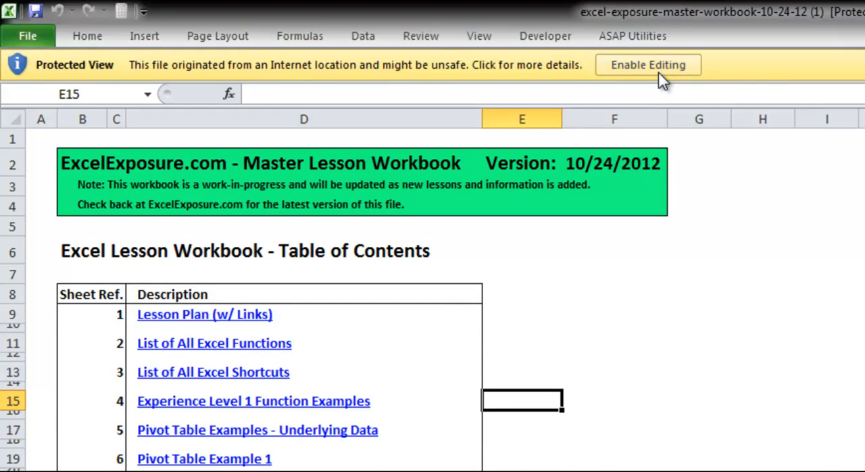
# Enable editing and jump to the List of All Excel Functions sheet
pyautogui.click(646, 65)
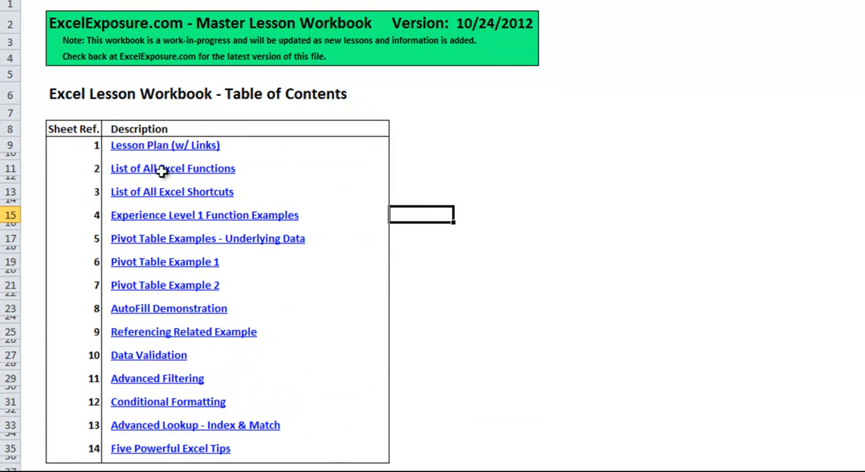
pyautogui.moveTo(295, 444)
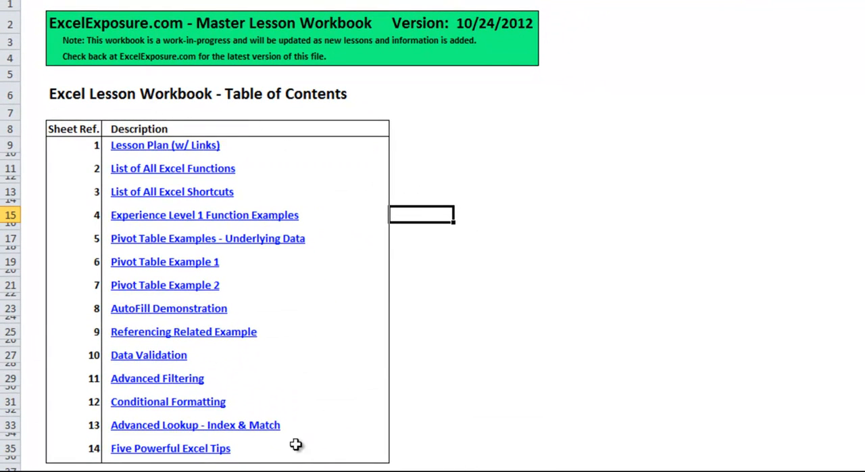
pyautogui.moveTo(192, 168)
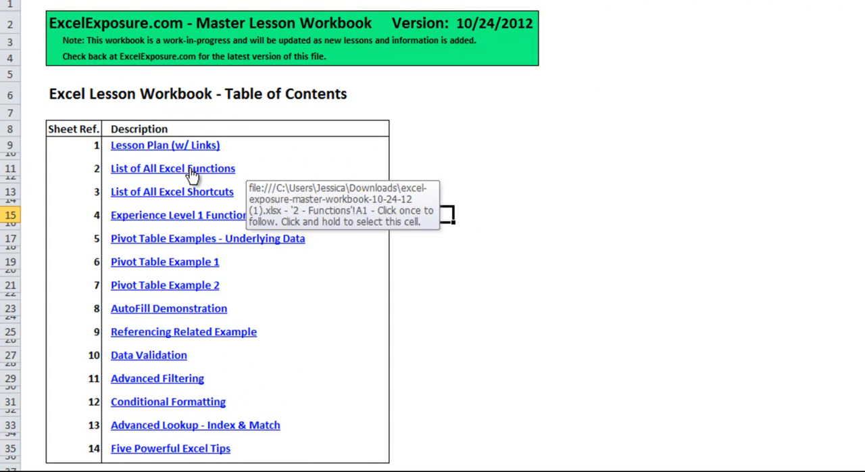
pyautogui.click(173, 168)
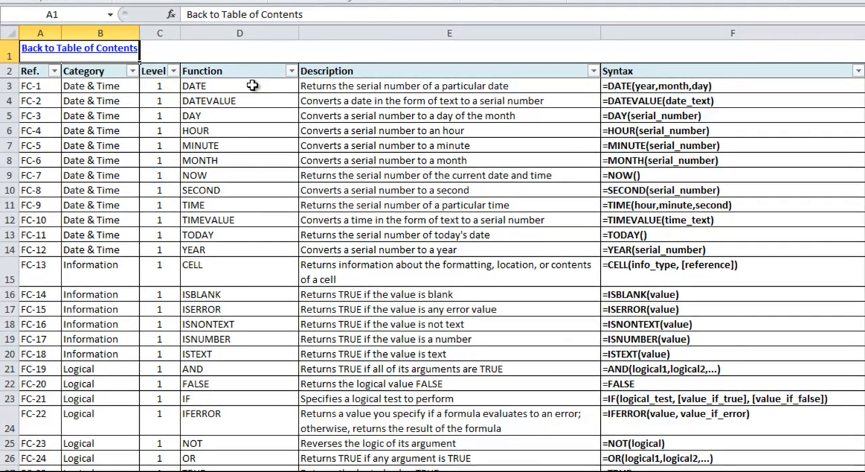
pyautogui.moveTo(544, 189)
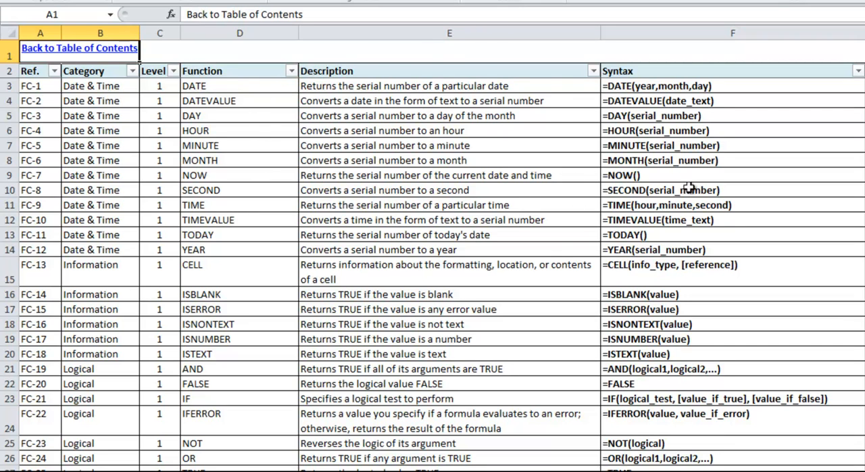
pyautogui.moveTo(676, 129)
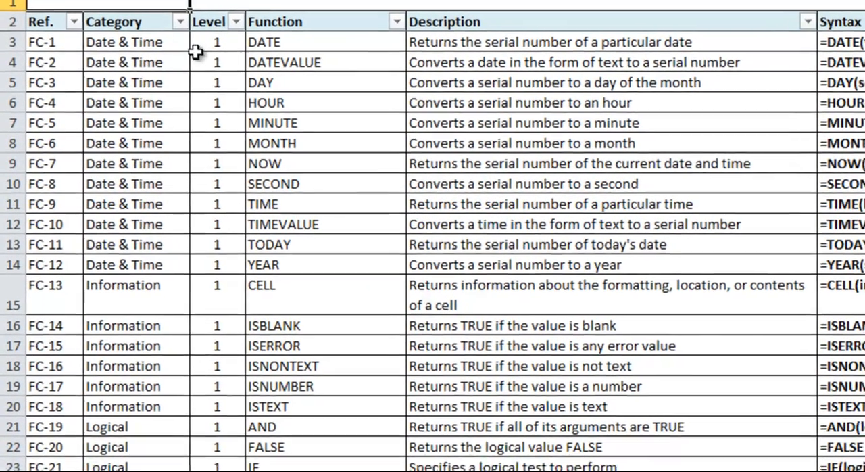
# Review the Category filter choices unchanged, then move to '4 - Function Examples'
pyautogui.click(180, 20)
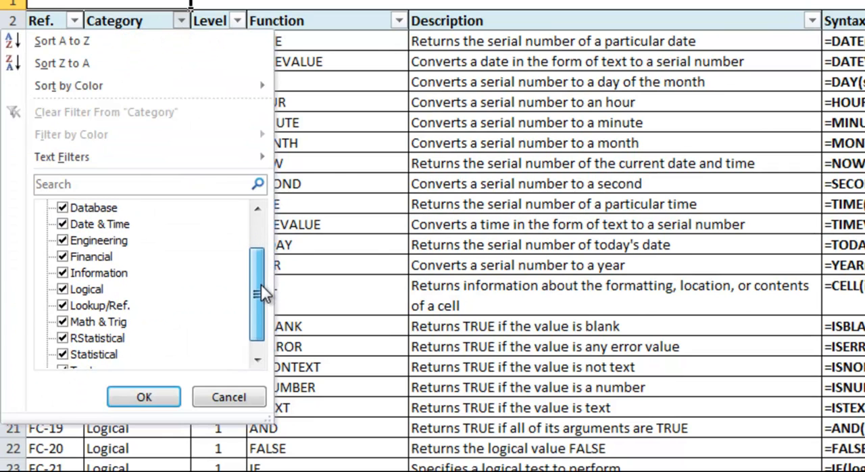
pyautogui.scroll(-3)
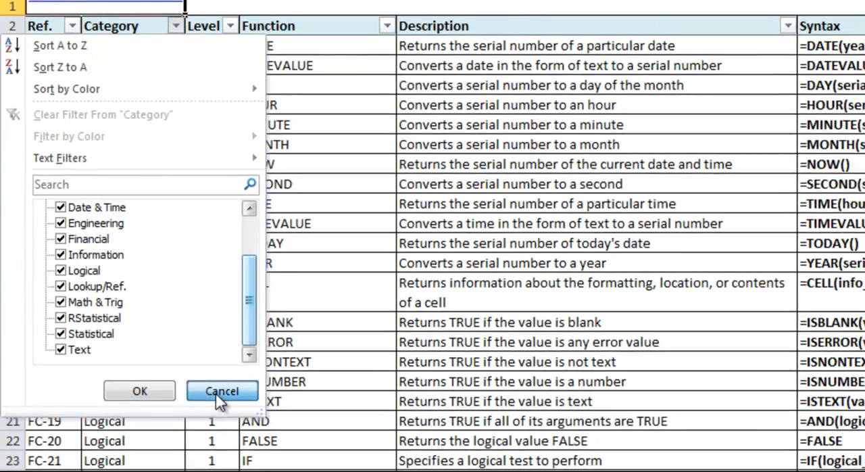
pyautogui.click(222, 390)
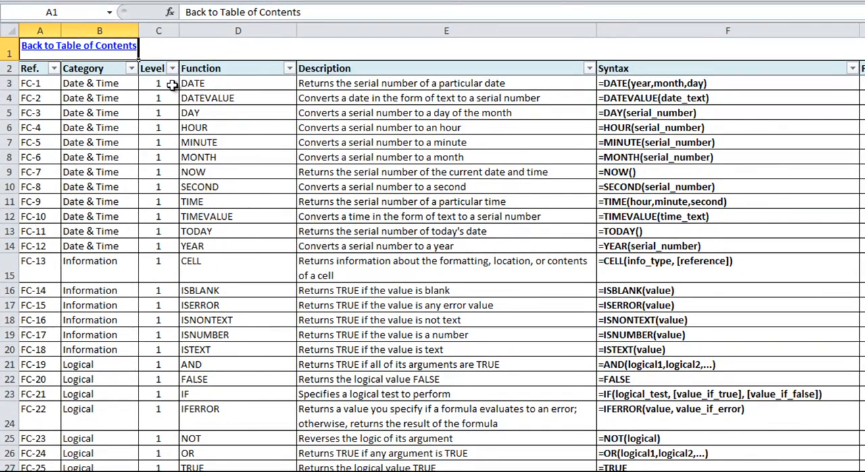
pyautogui.moveTo(340, 303)
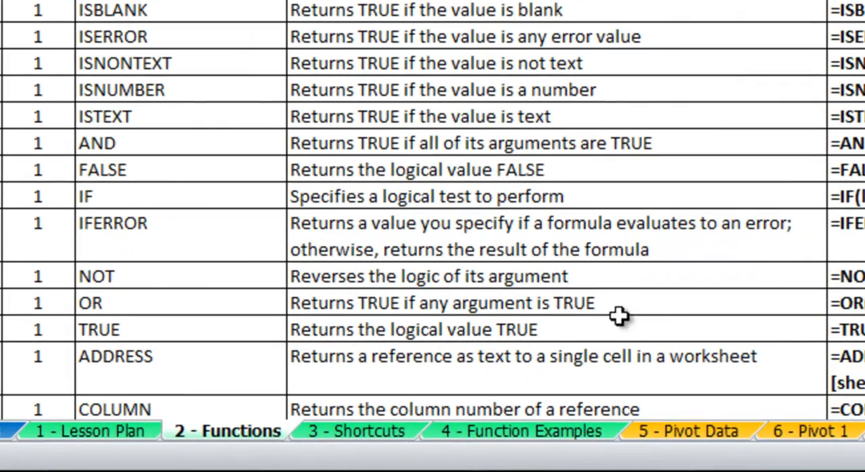
pyautogui.click(519, 431)
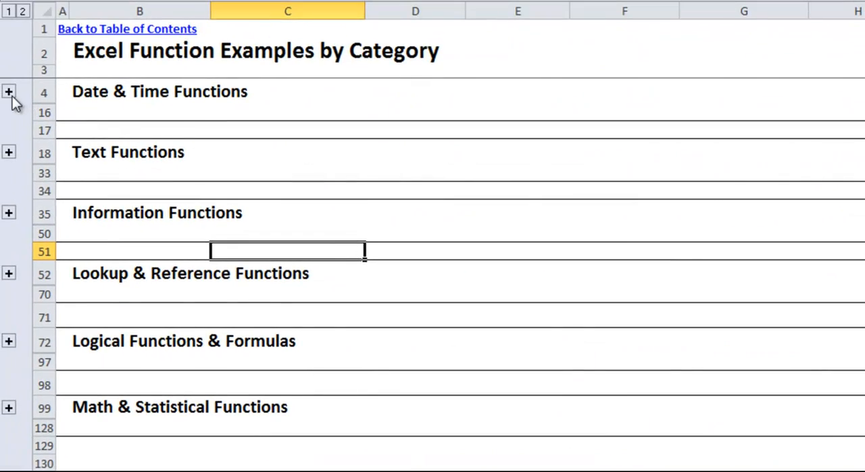
# Peek into the Date & Time Functions examples, then view the Pivot Data sheet
pyautogui.click(8, 92)
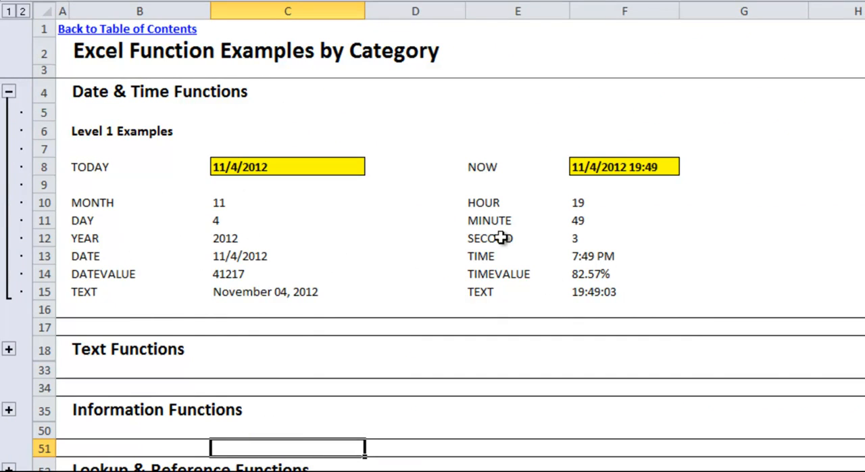
pyautogui.click(8, 92)
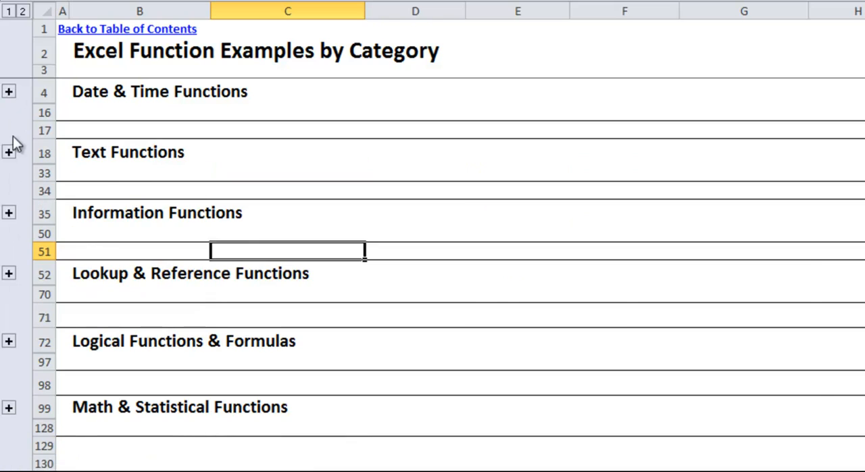
pyautogui.click(8, 152)
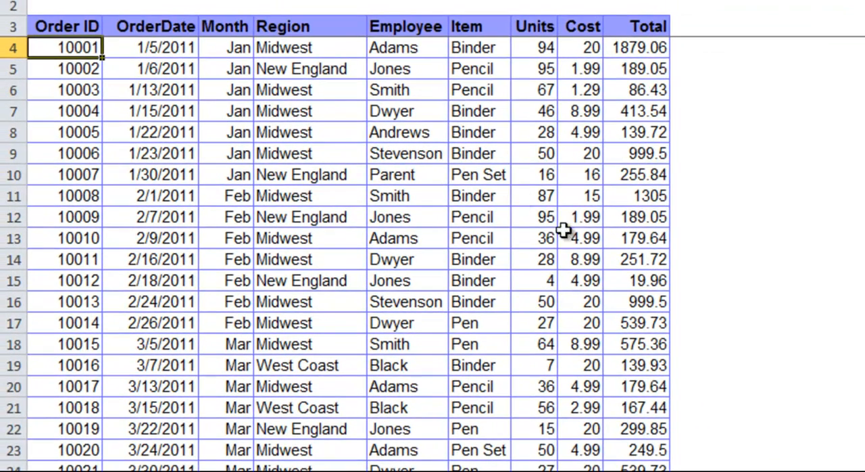
pyautogui.moveTo(219, 81)
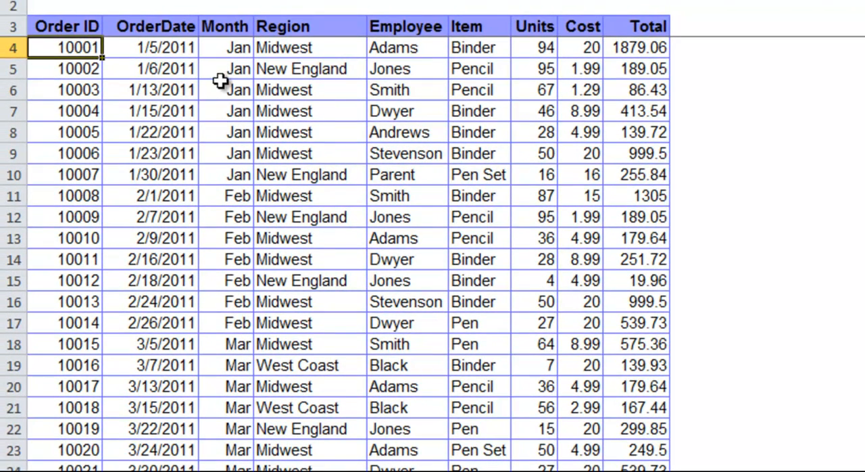
pyautogui.moveTo(522, 78)
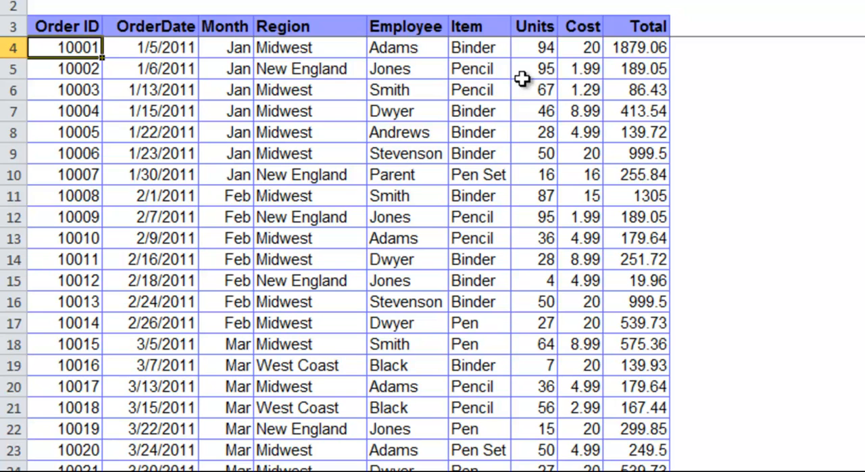
pyautogui.moveTo(611, 371)
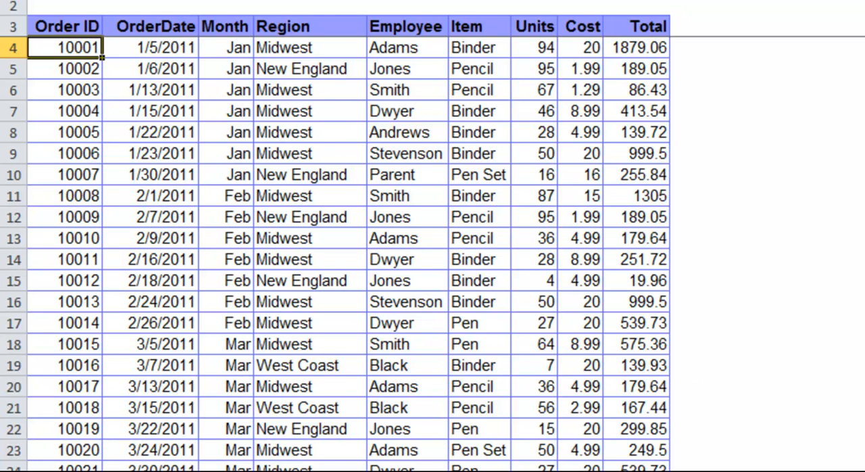
# Visit the Data Validation examples and go back to the Table of Contents
pyautogui.scroll(-3)
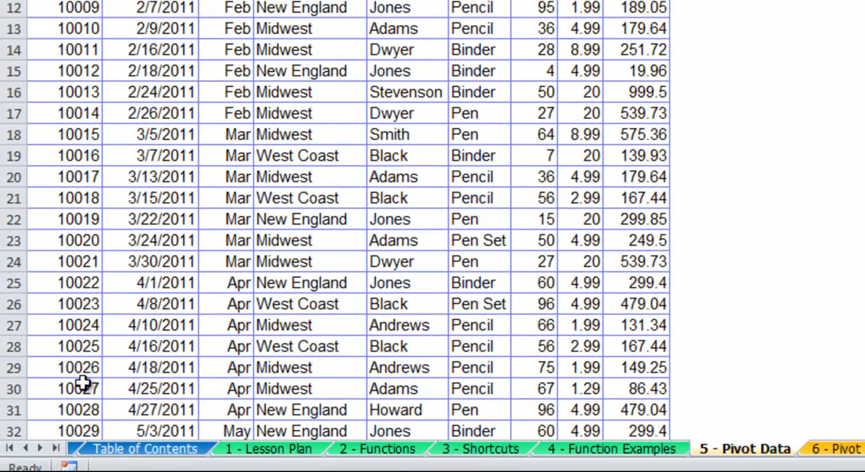
pyautogui.click(38, 449)
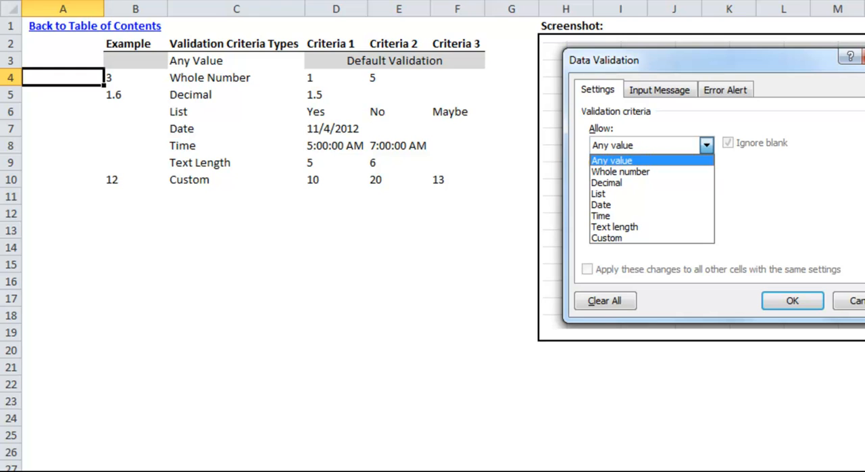
pyautogui.click(95, 26)
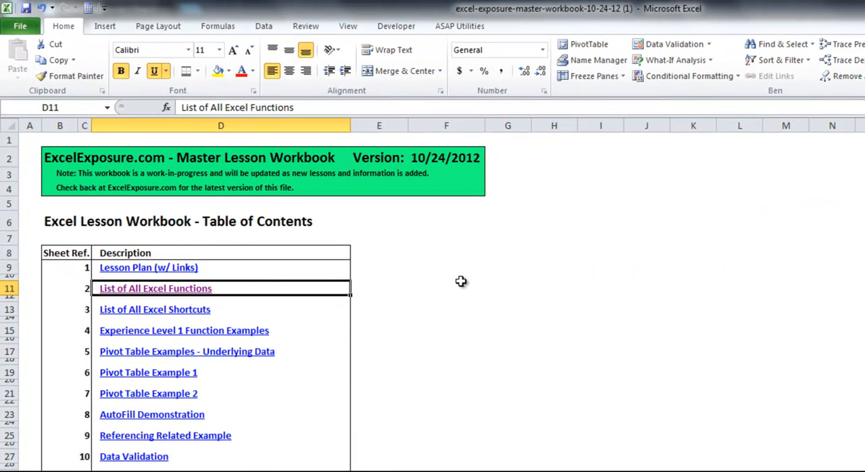